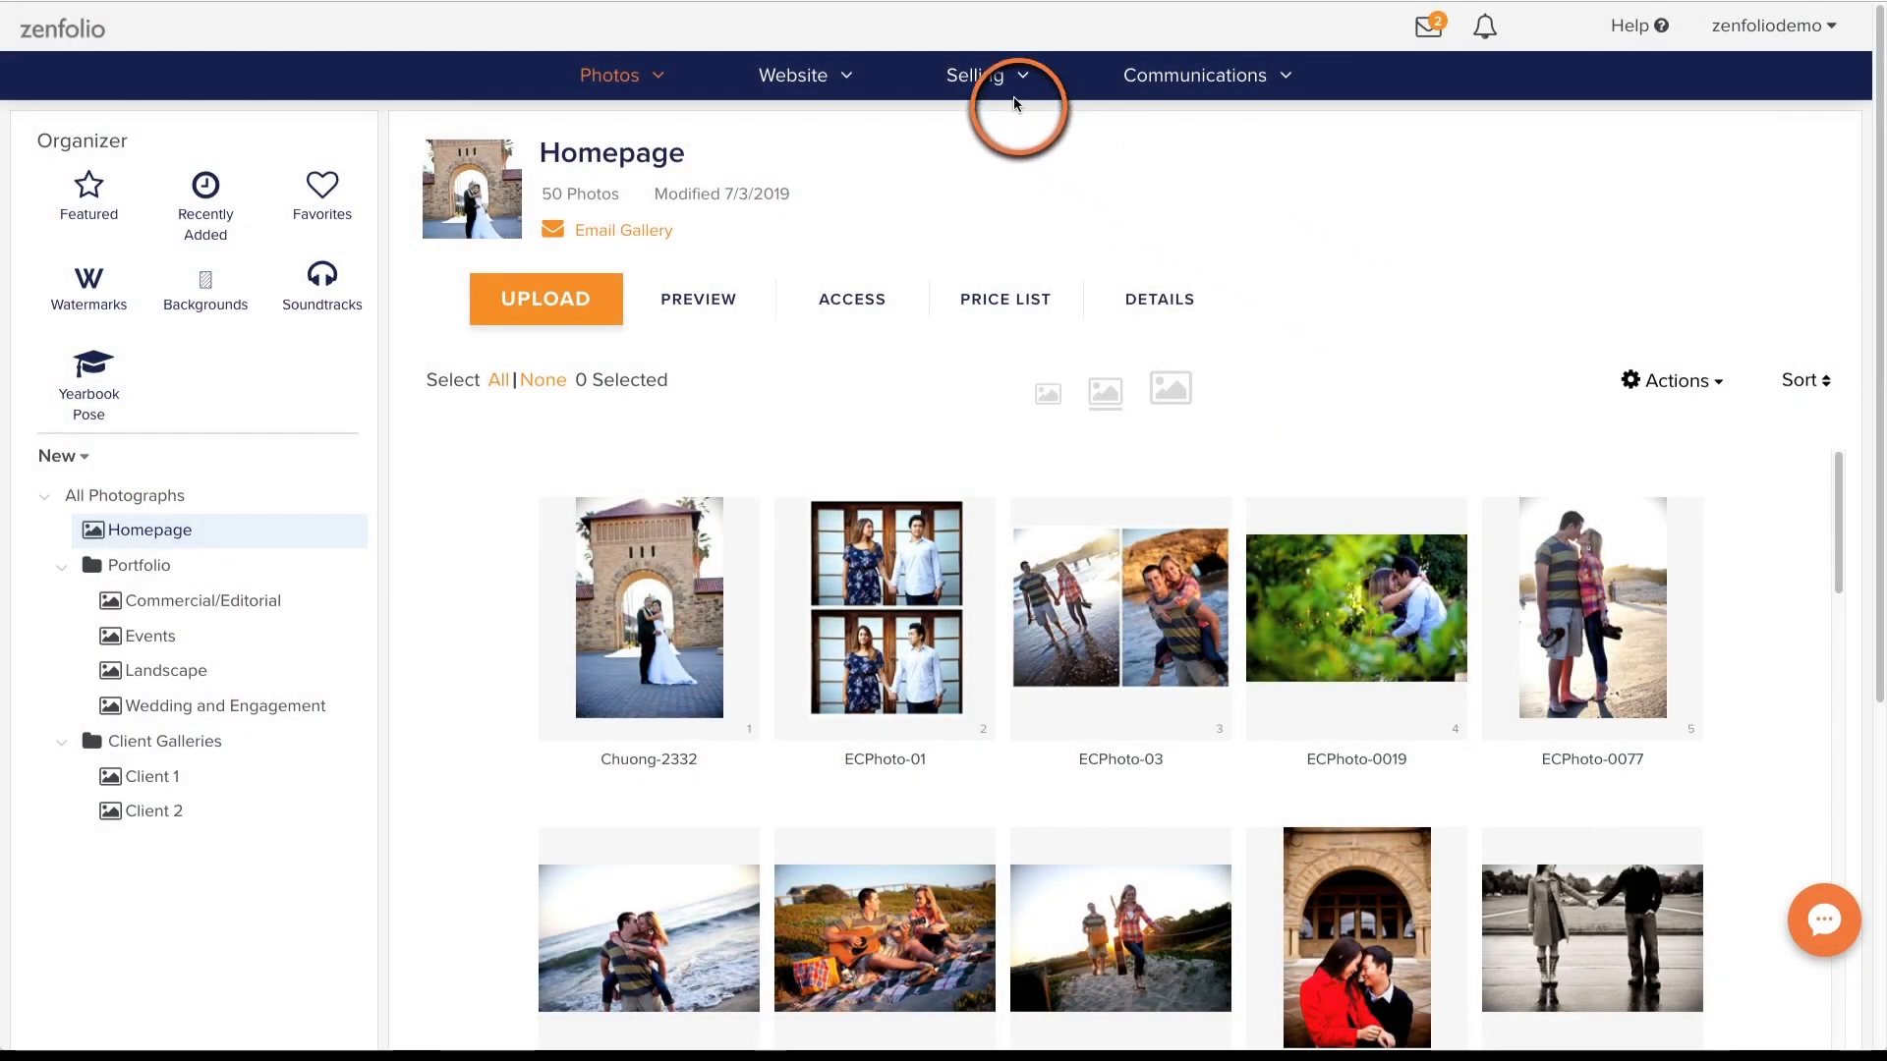
Start a blank pre-order from the Pre-Order tile in the Selling menu
{"action": "left_click", "coordinate": [974, 75]}
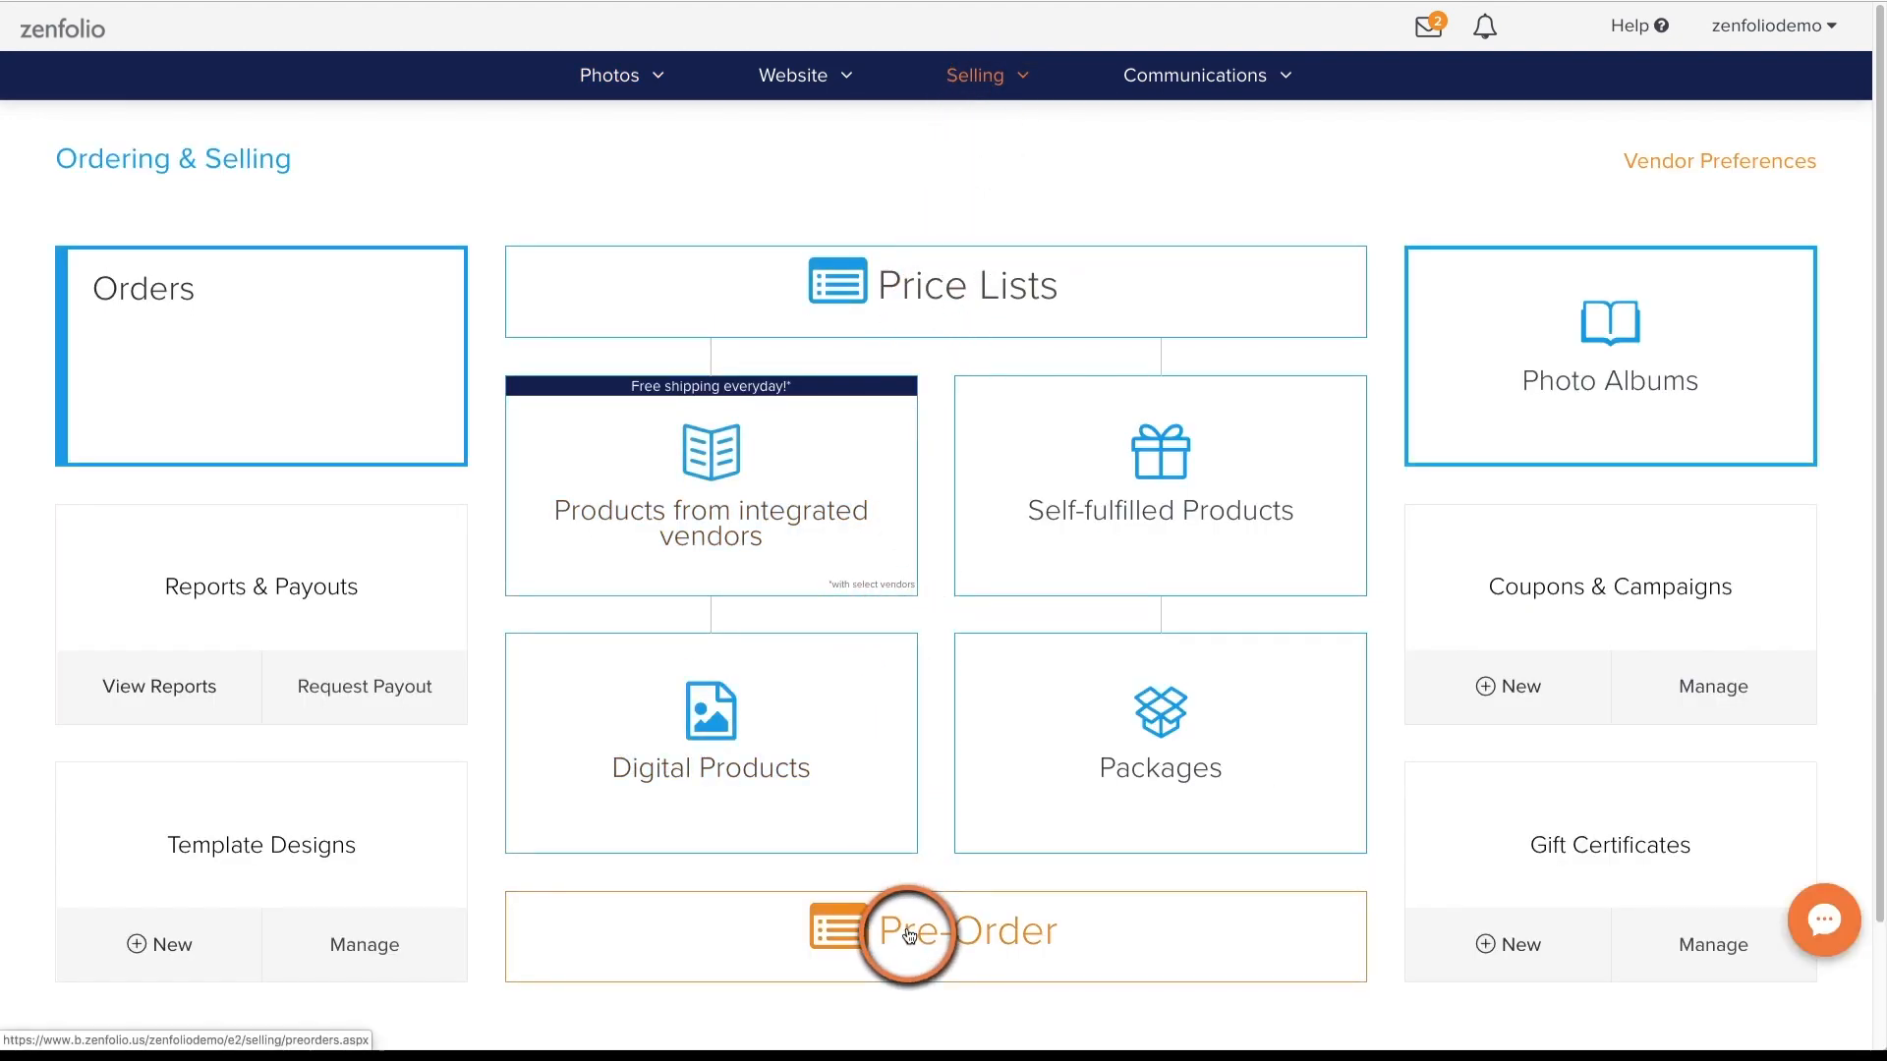
{"action": "left_click", "coordinate": [936, 930]}
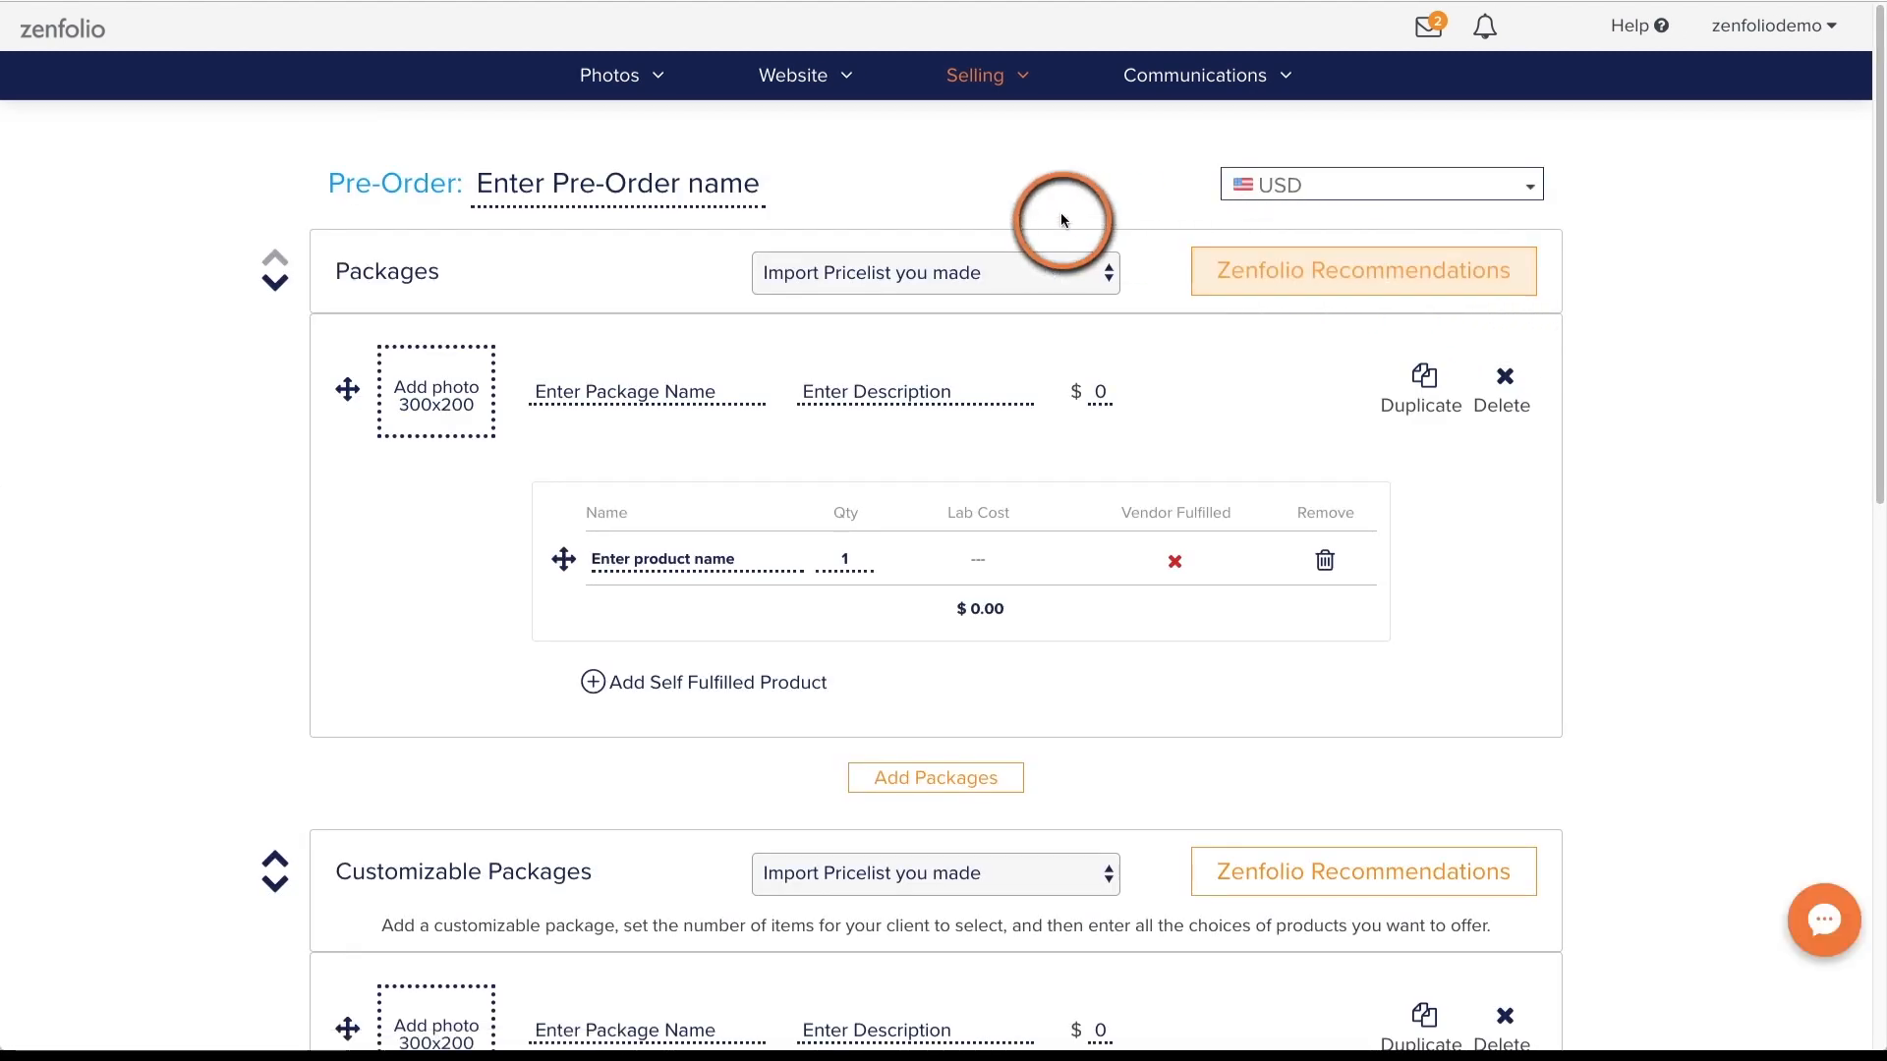
Enter 'Raleigh Baseball Spring 2019' as the pre-order name
{"action": "left_click", "coordinate": [617, 184]}
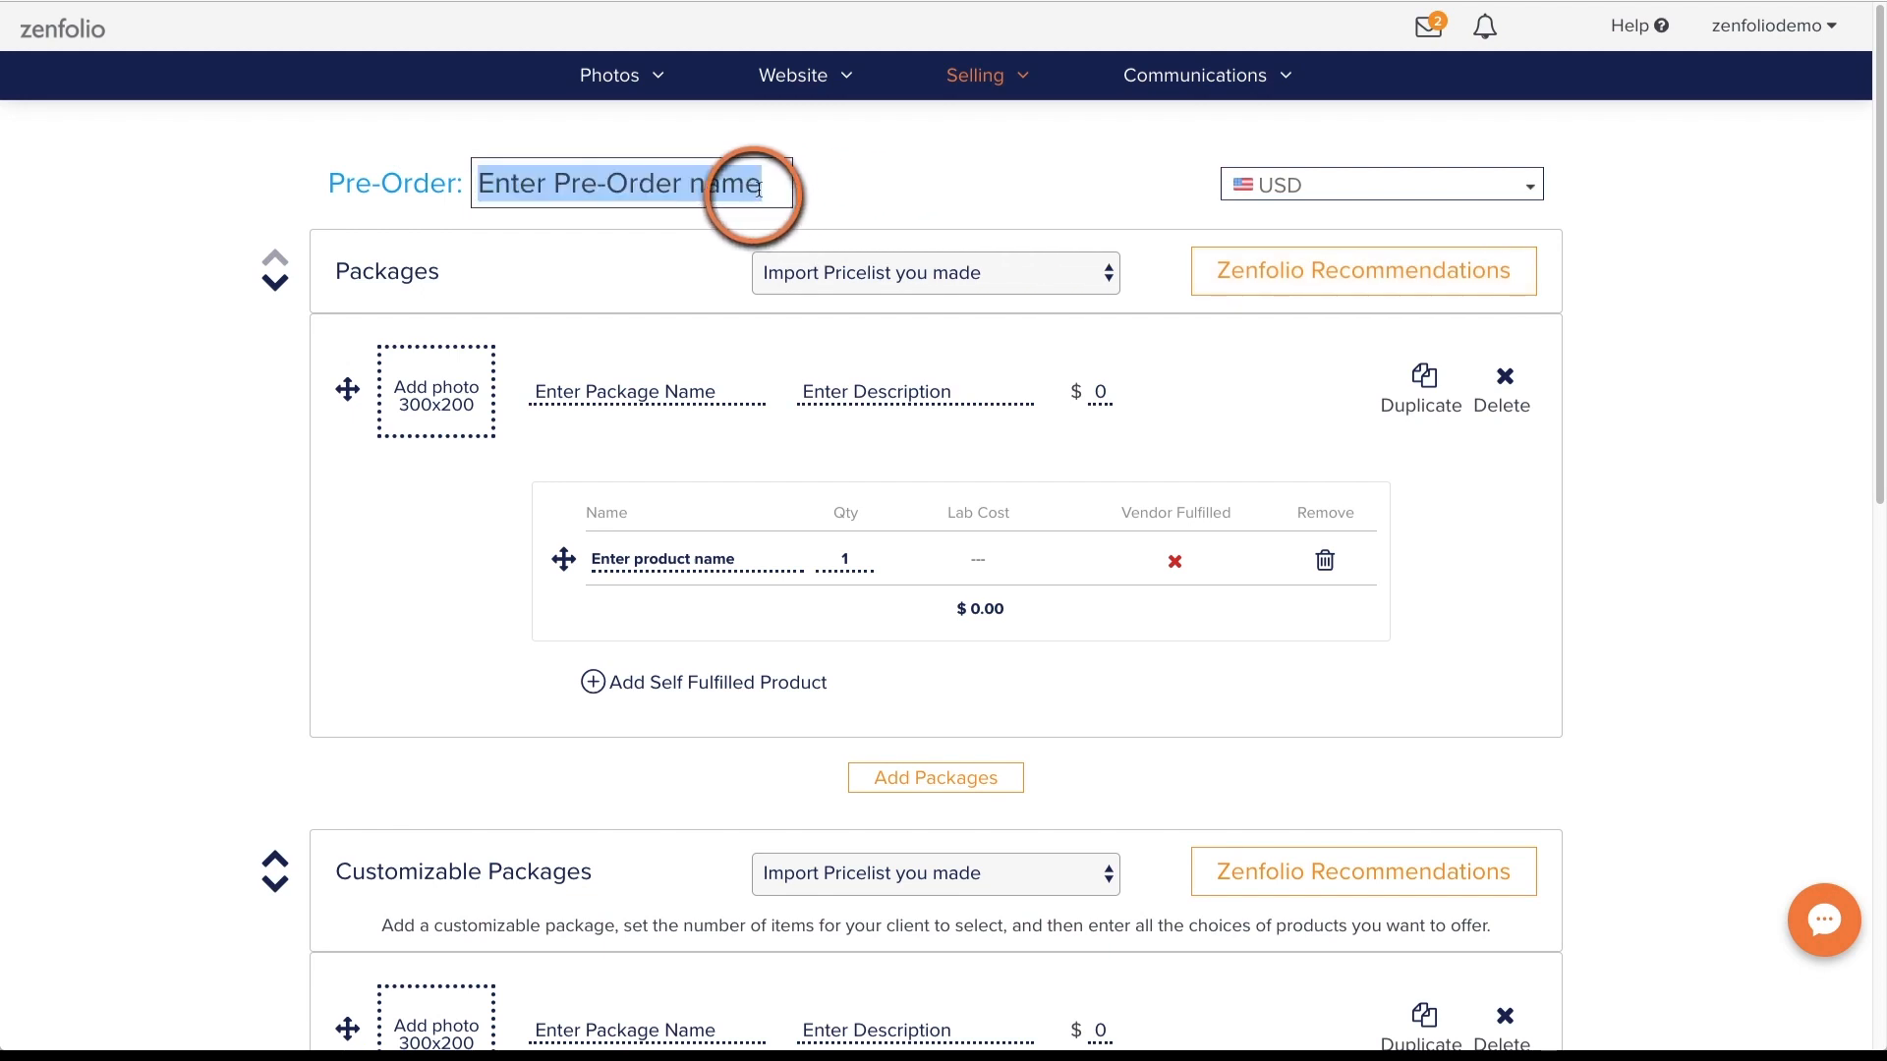
{"action": "type", "text": "R"}
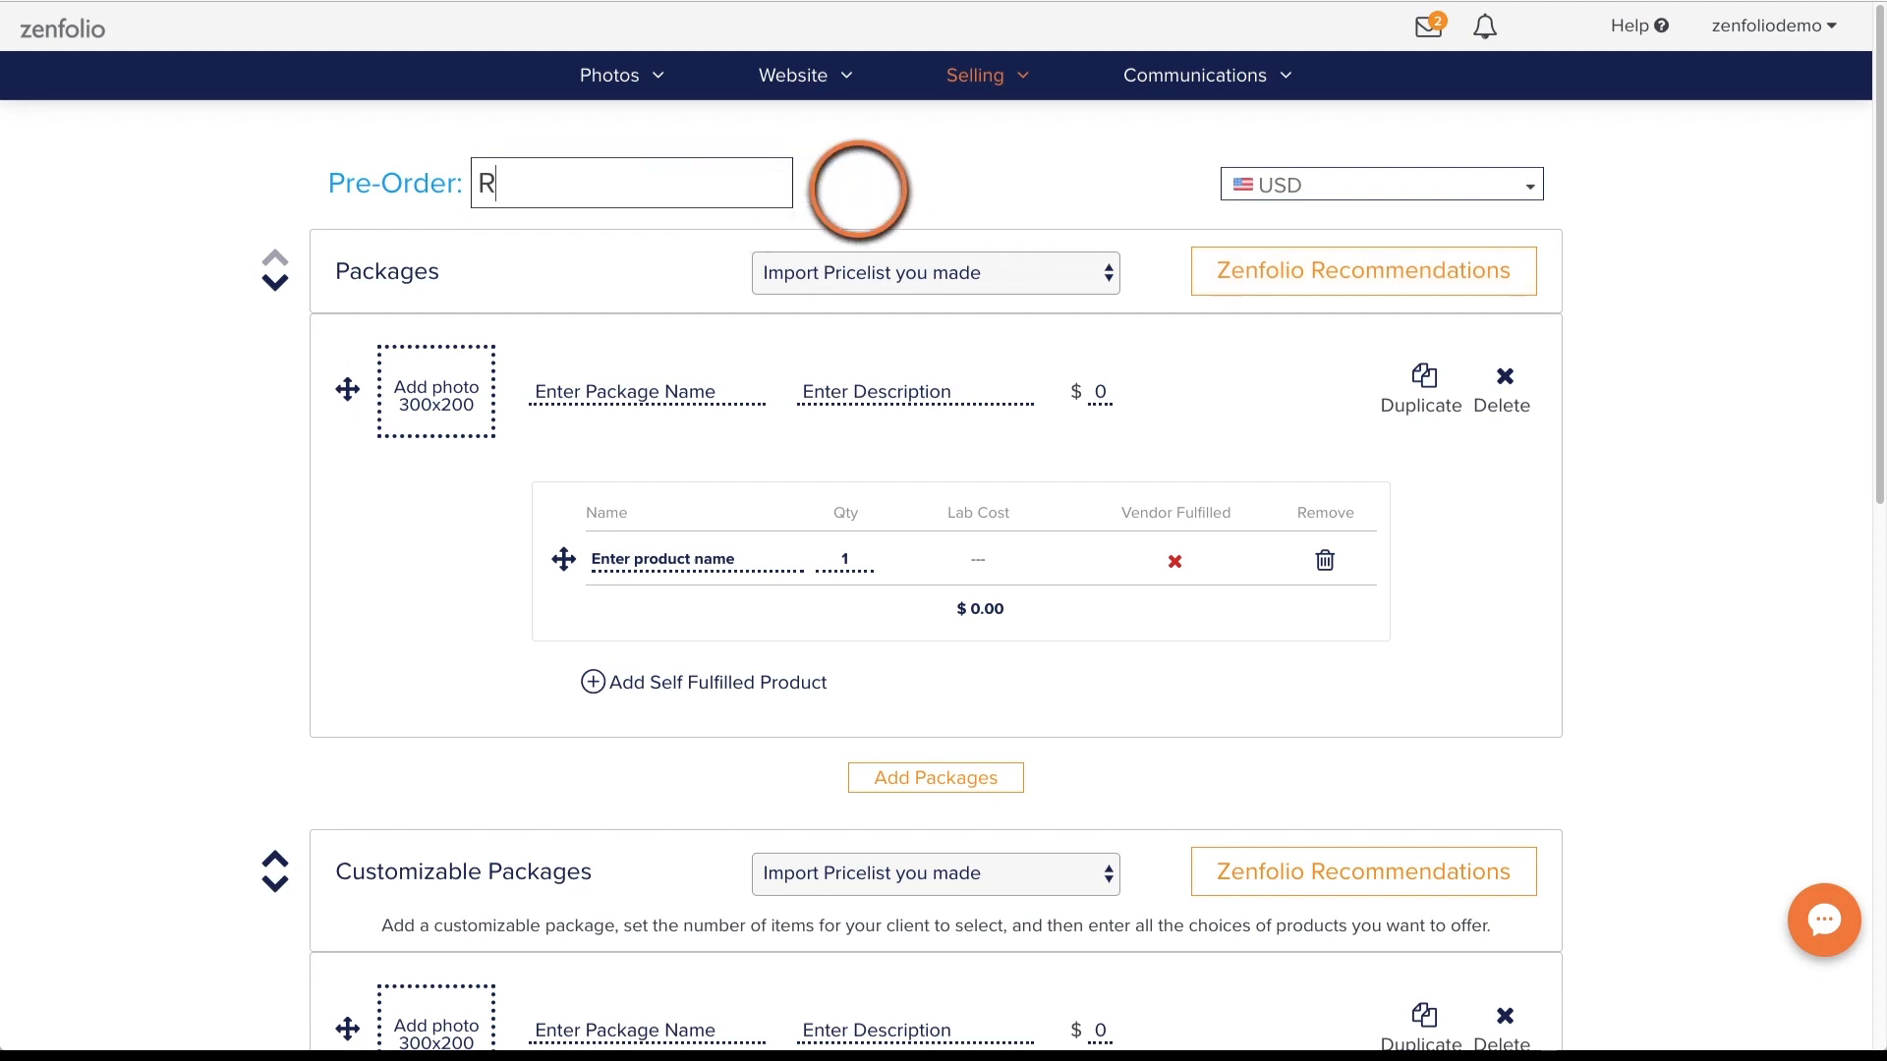
{"action": "type", "text": "aleigh"}
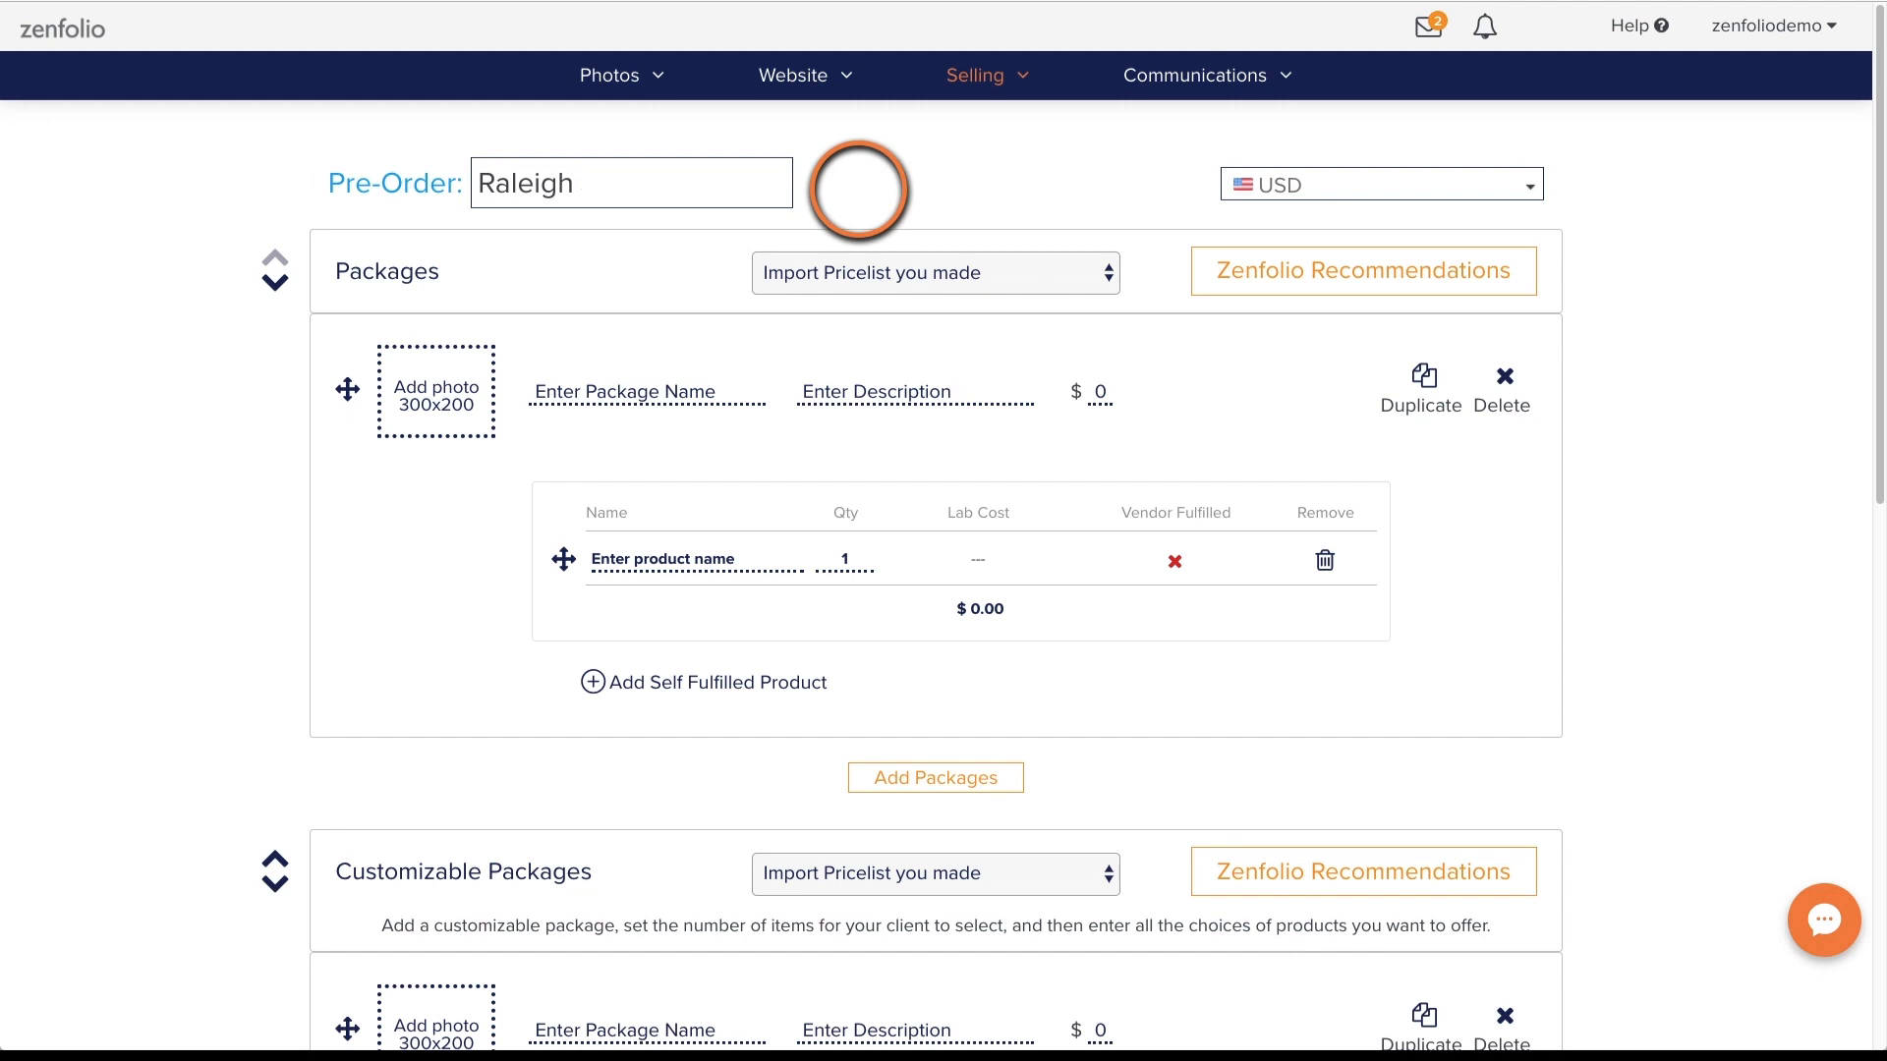
{"action": "type", "text": "Baseball"}
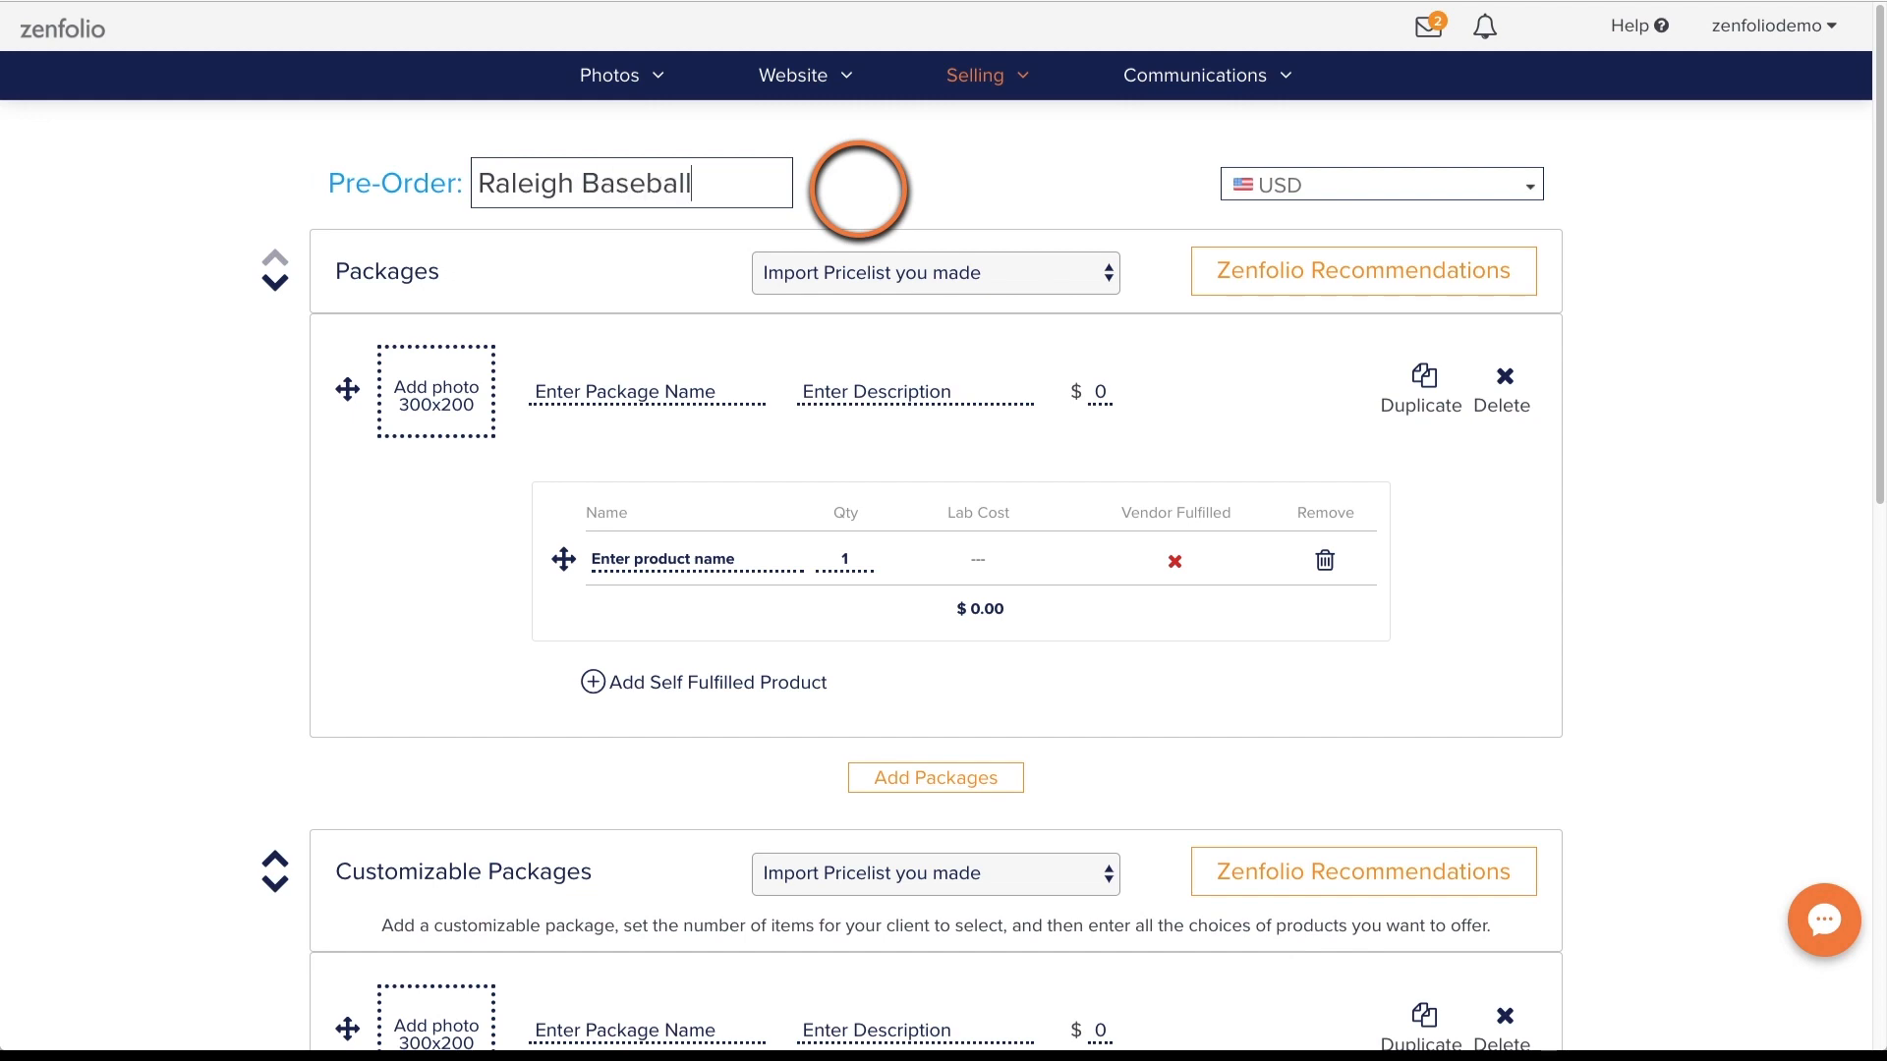
{"action": "type", "text": "Spring 2019"}
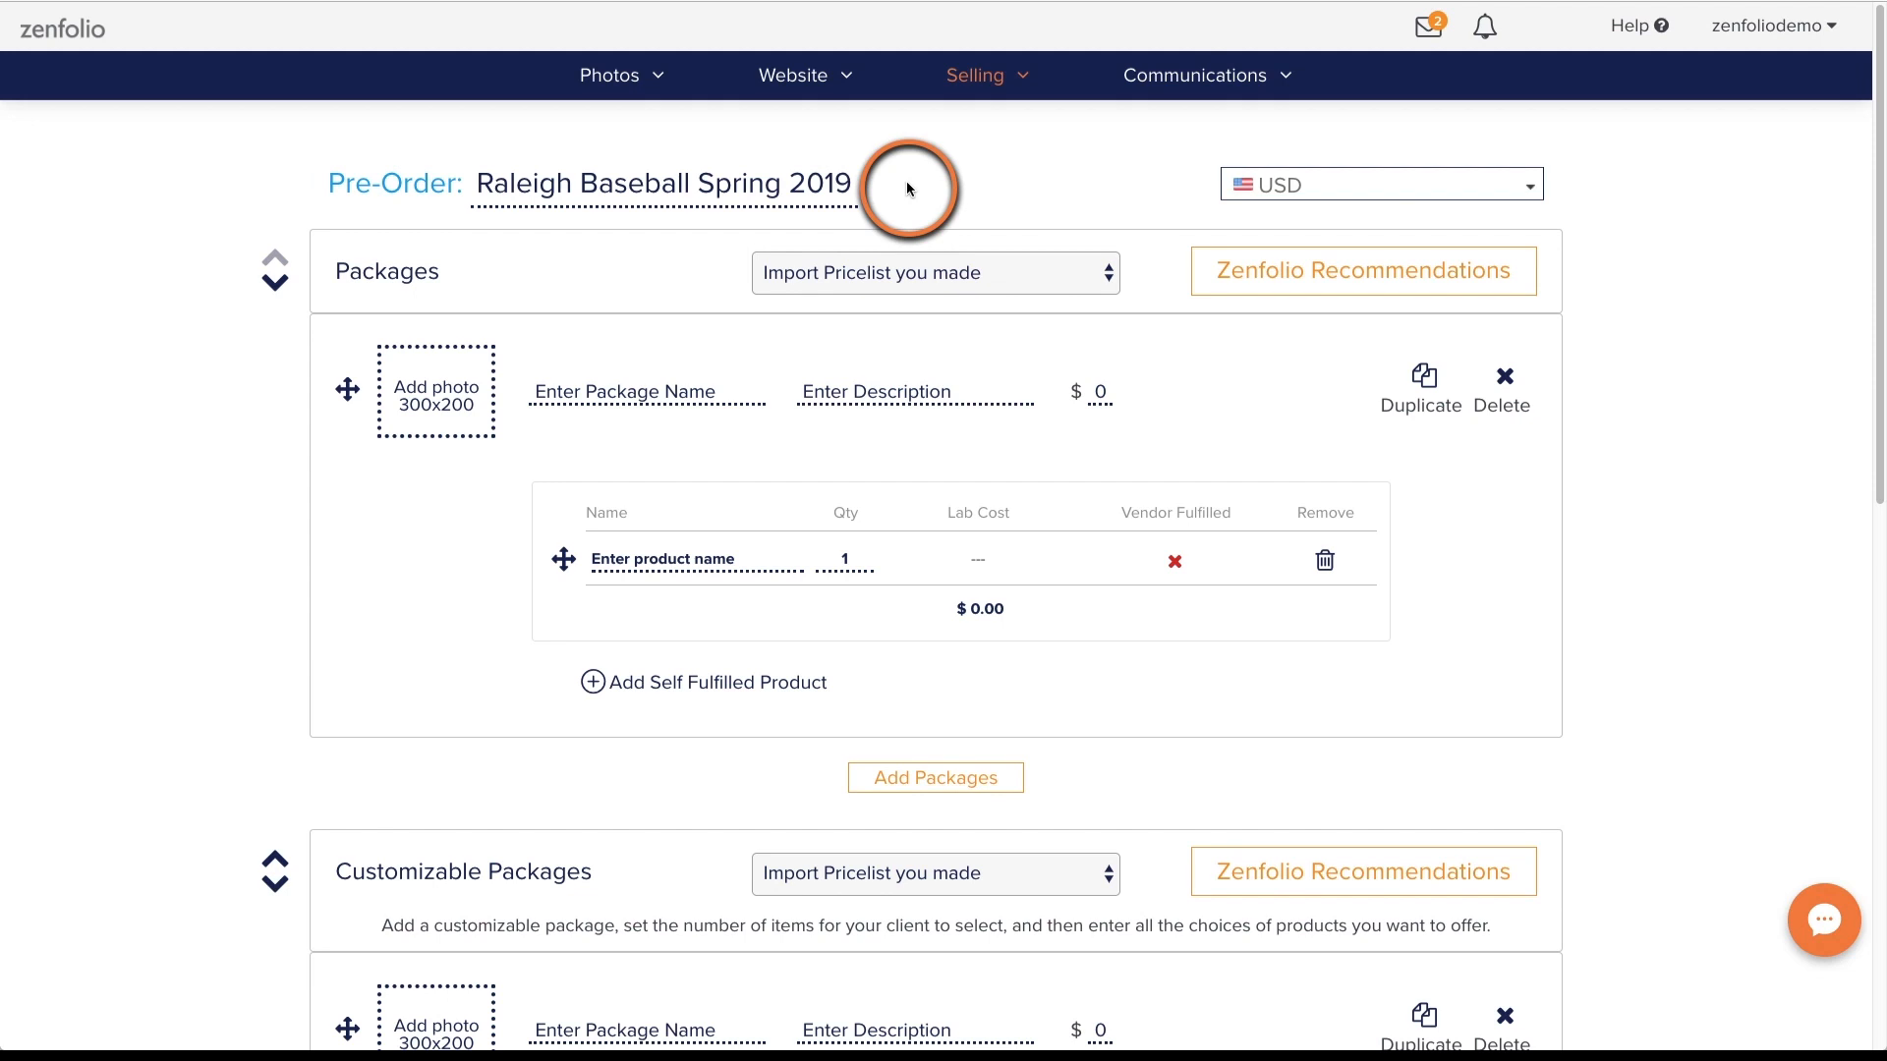
Remove the empty placeholder packages and choose the Baseball price list to import
{"action": "left_click", "coordinate": [1501, 391]}
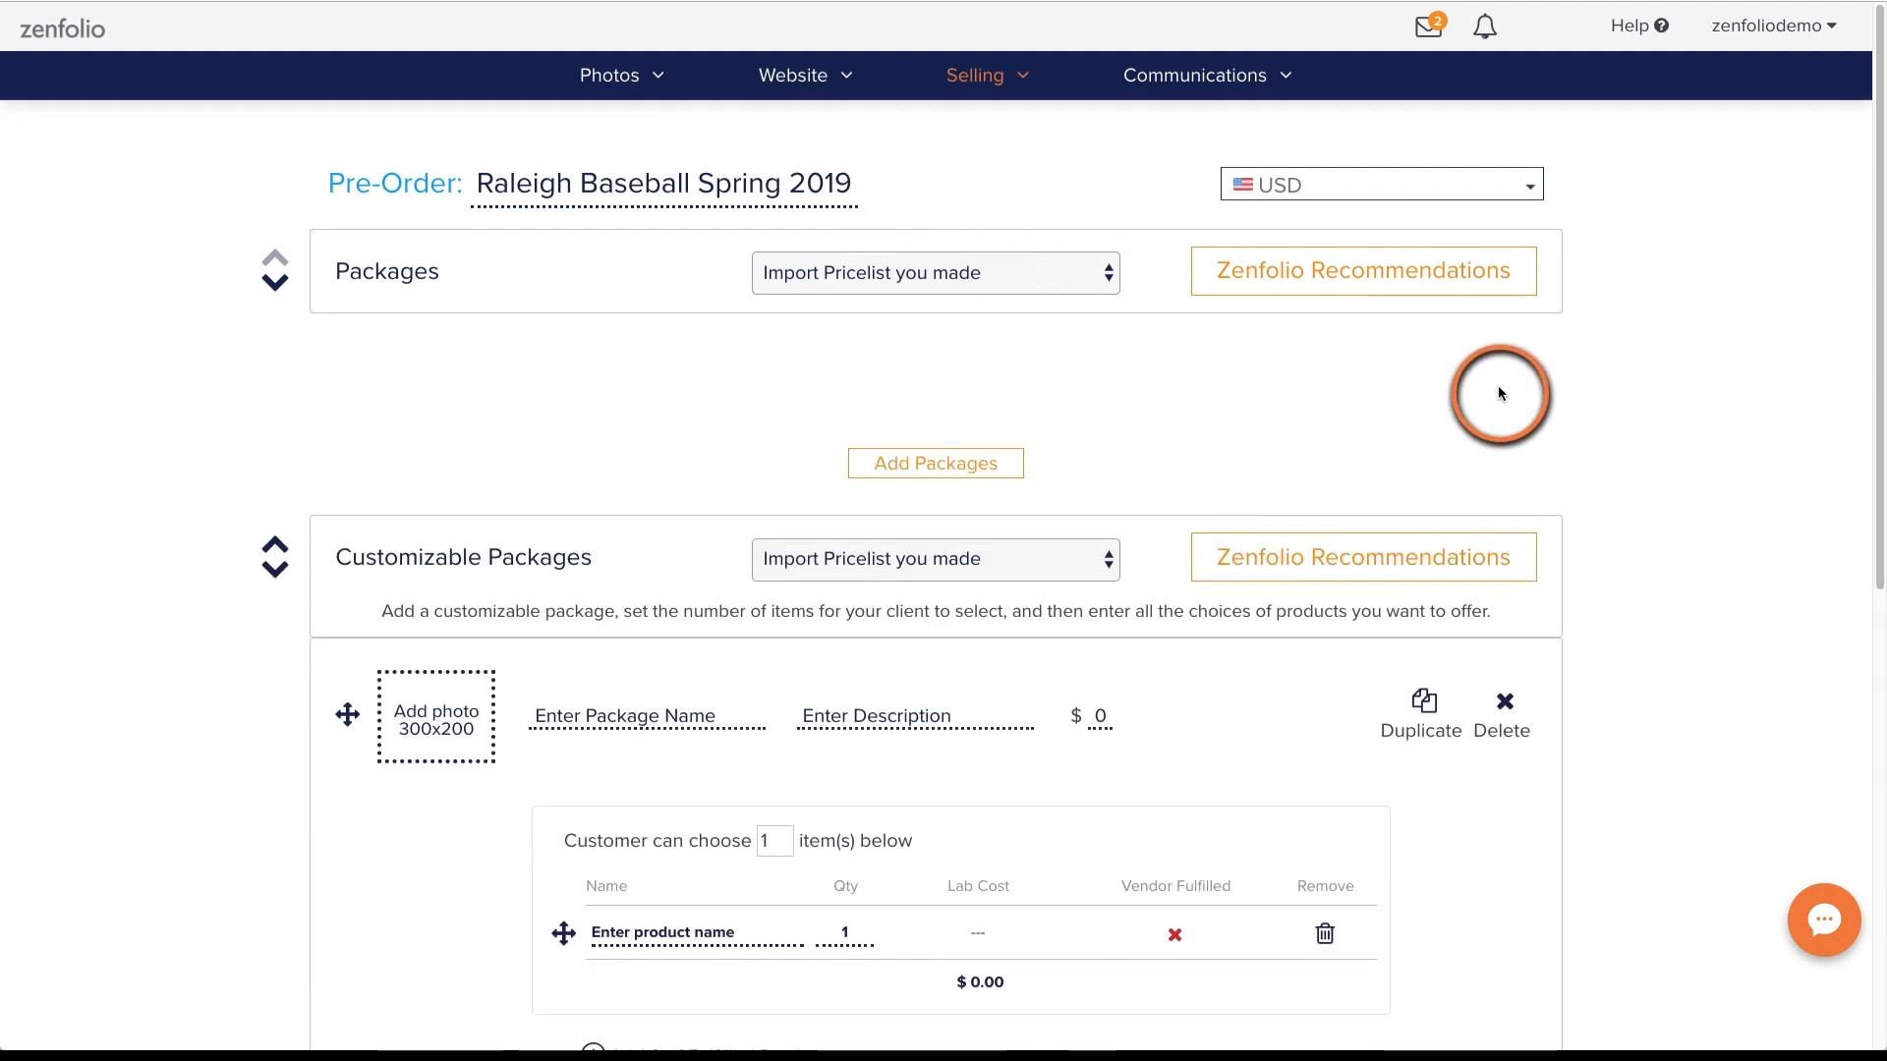
{"action": "scroll", "scroll_direction": "down", "scroll_amount": 3}
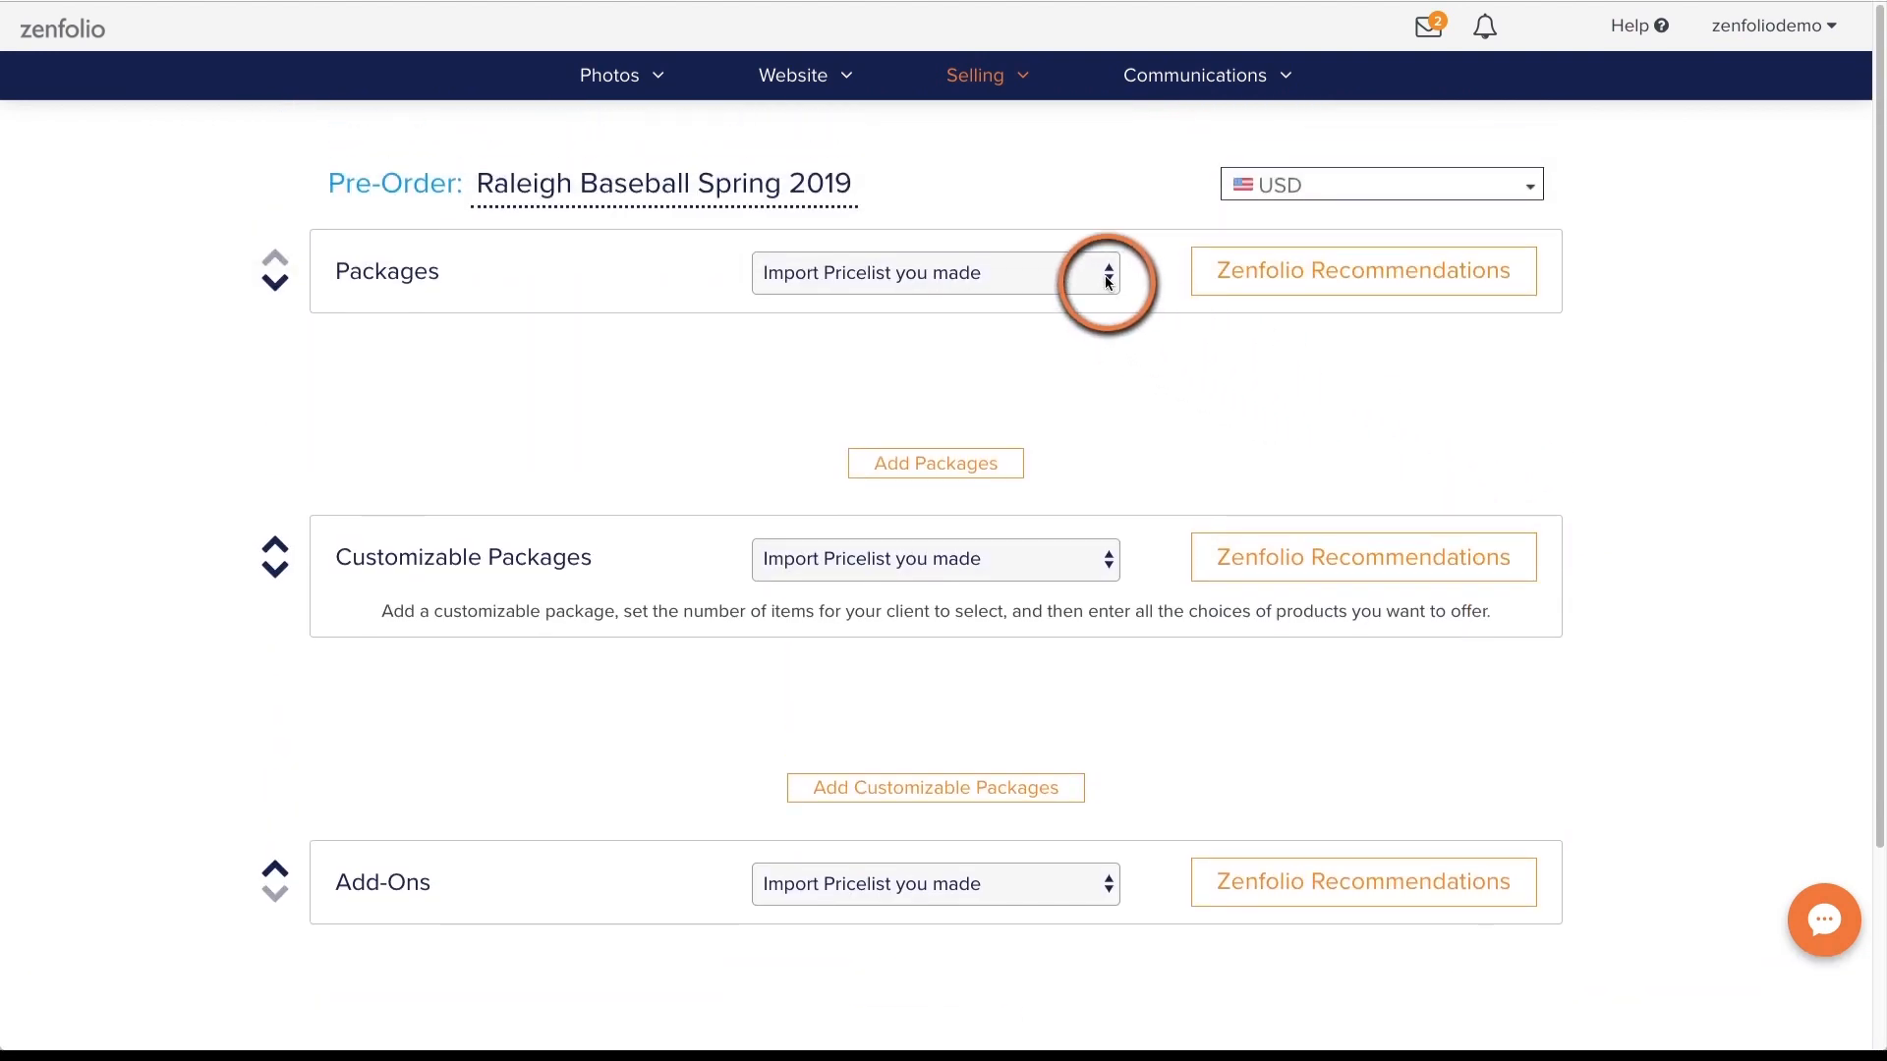
{"action": "left_click", "coordinate": [935, 272]}
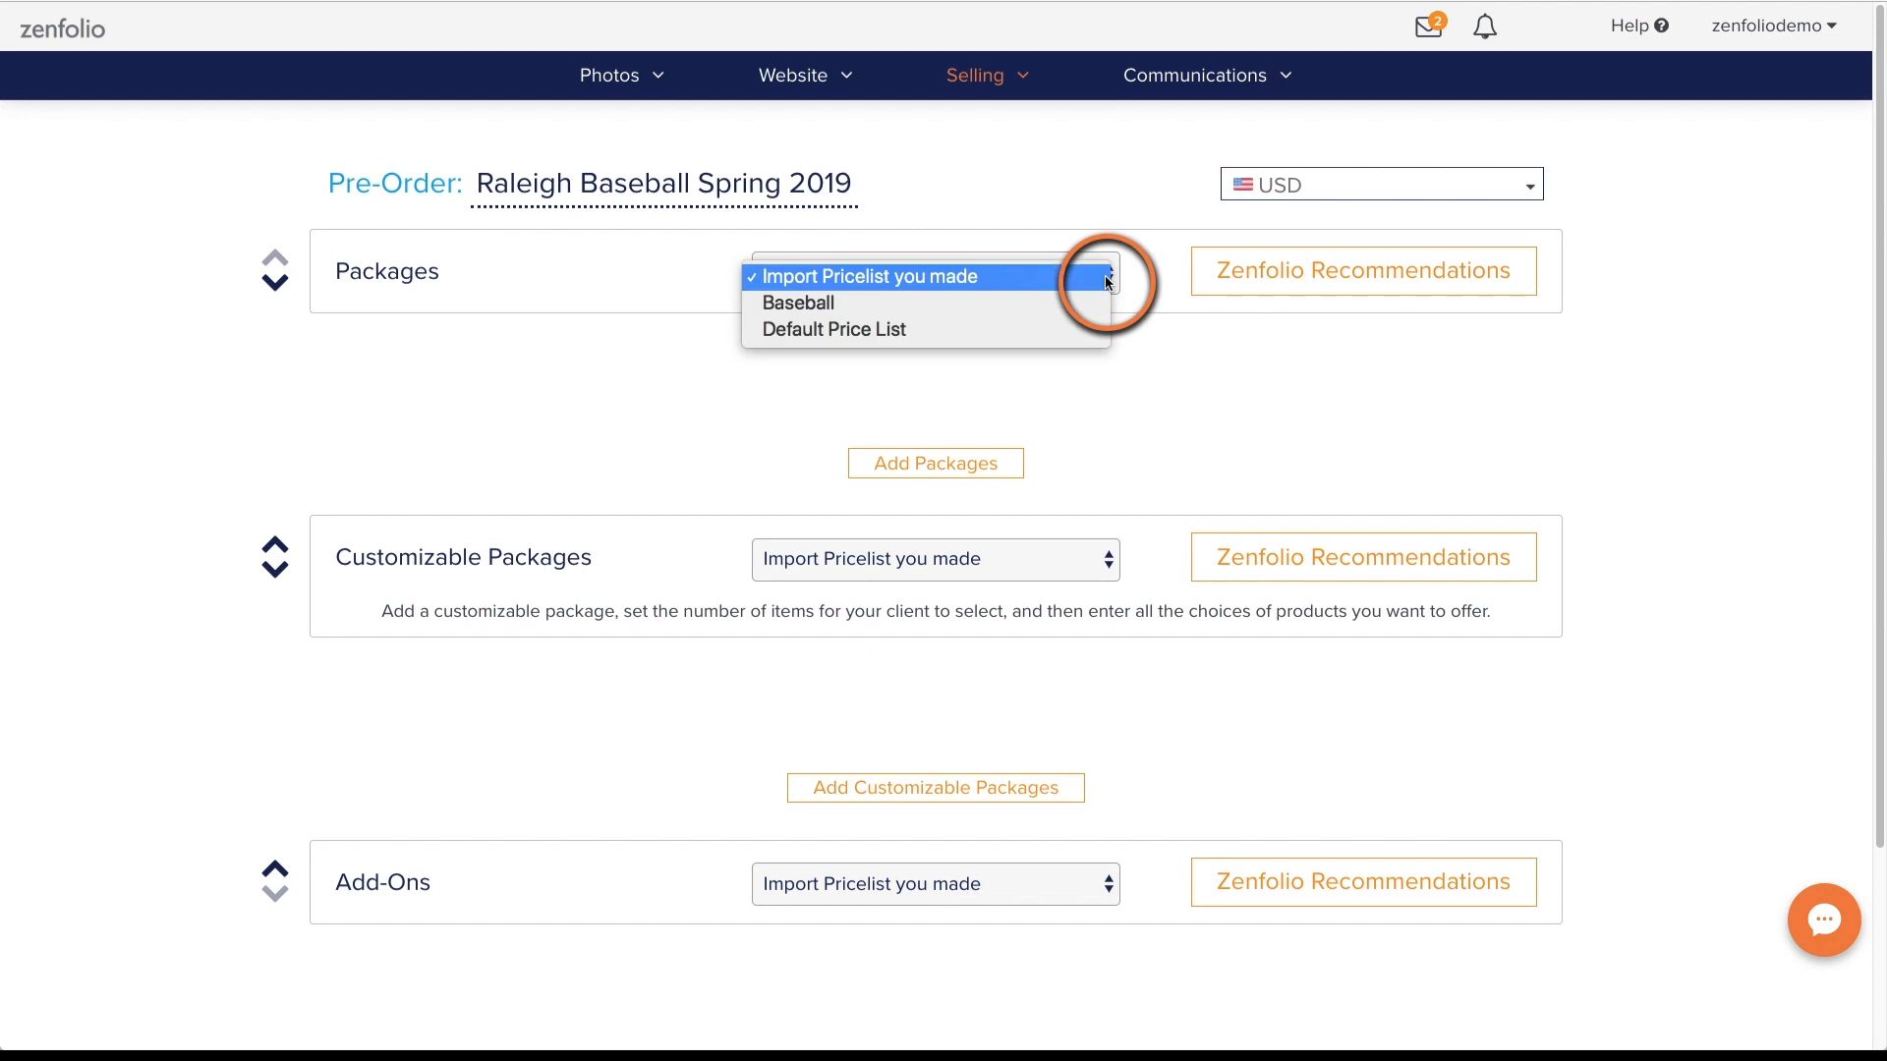
{"action": "mouse_move", "coordinate": [797, 302]}
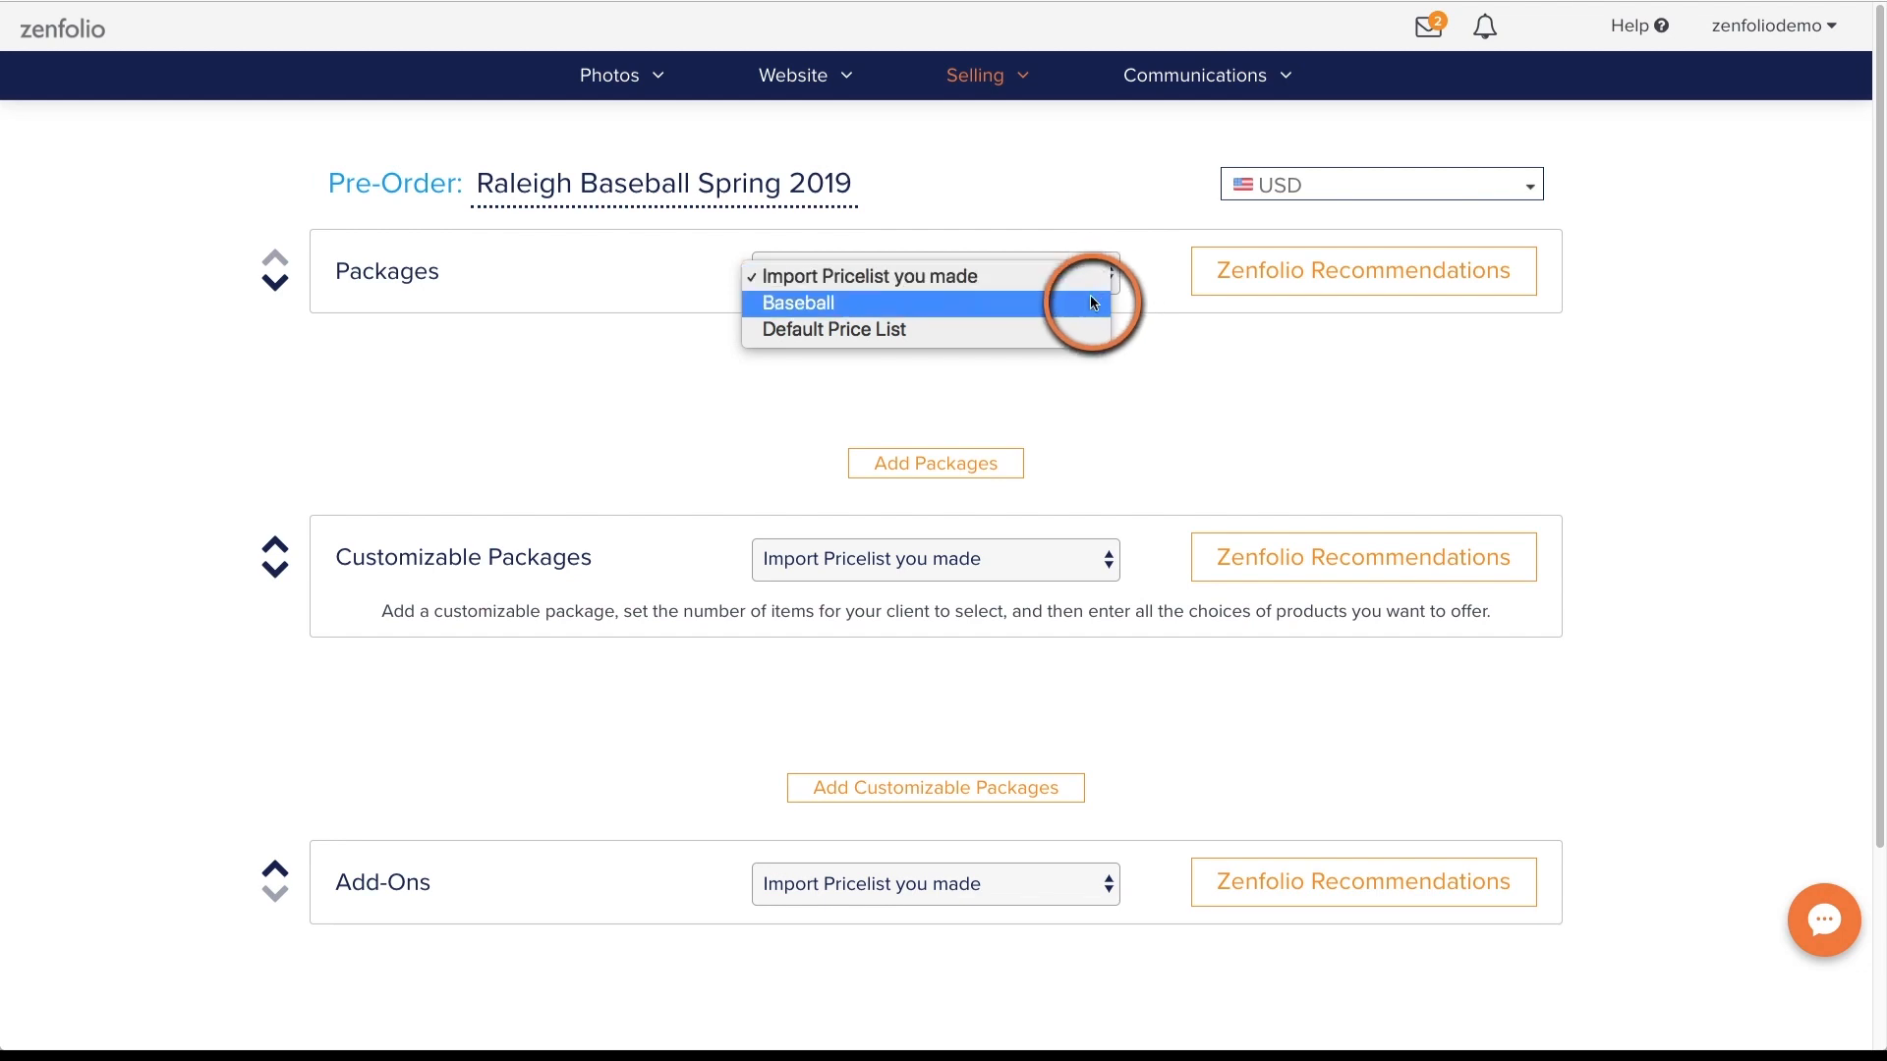
{"action": "left_click", "coordinate": [797, 301]}
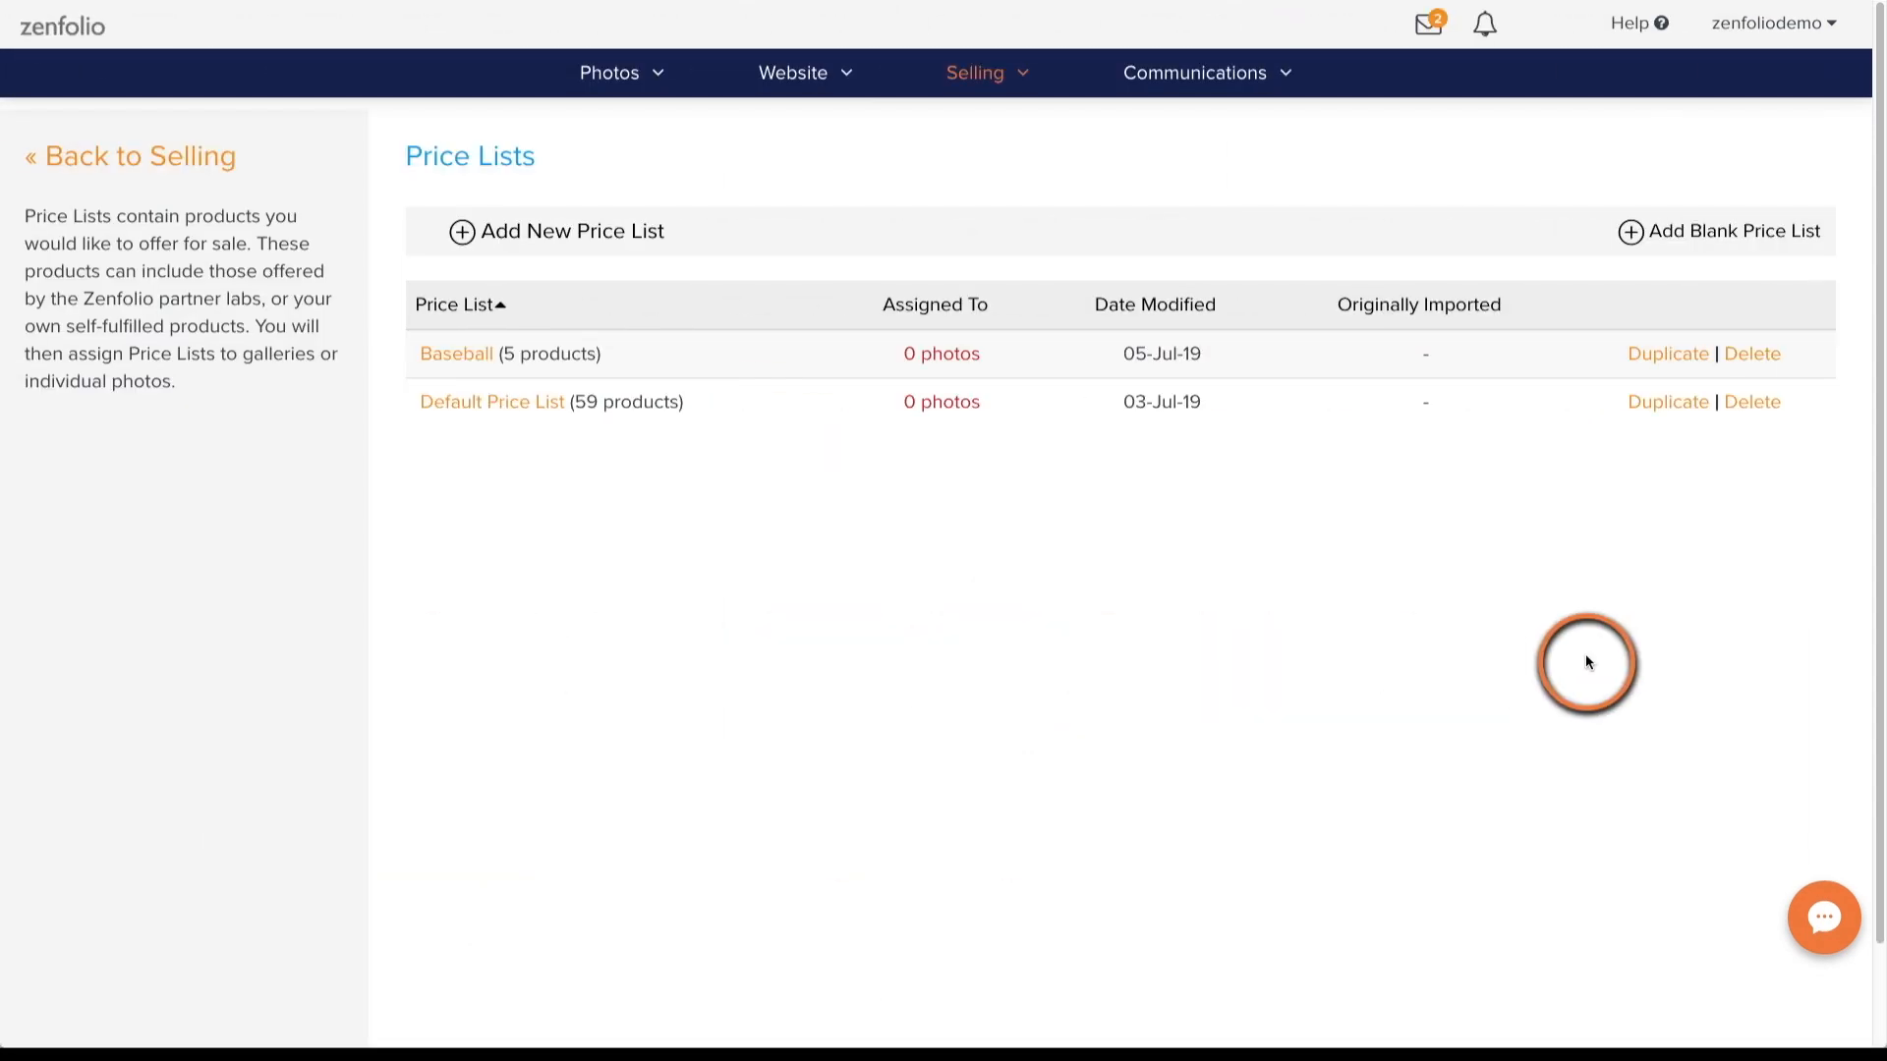
Duplicate the Baseball price list, update its 8x10 selling prices, and save
{"action": "left_click", "coordinate": [1666, 352]}
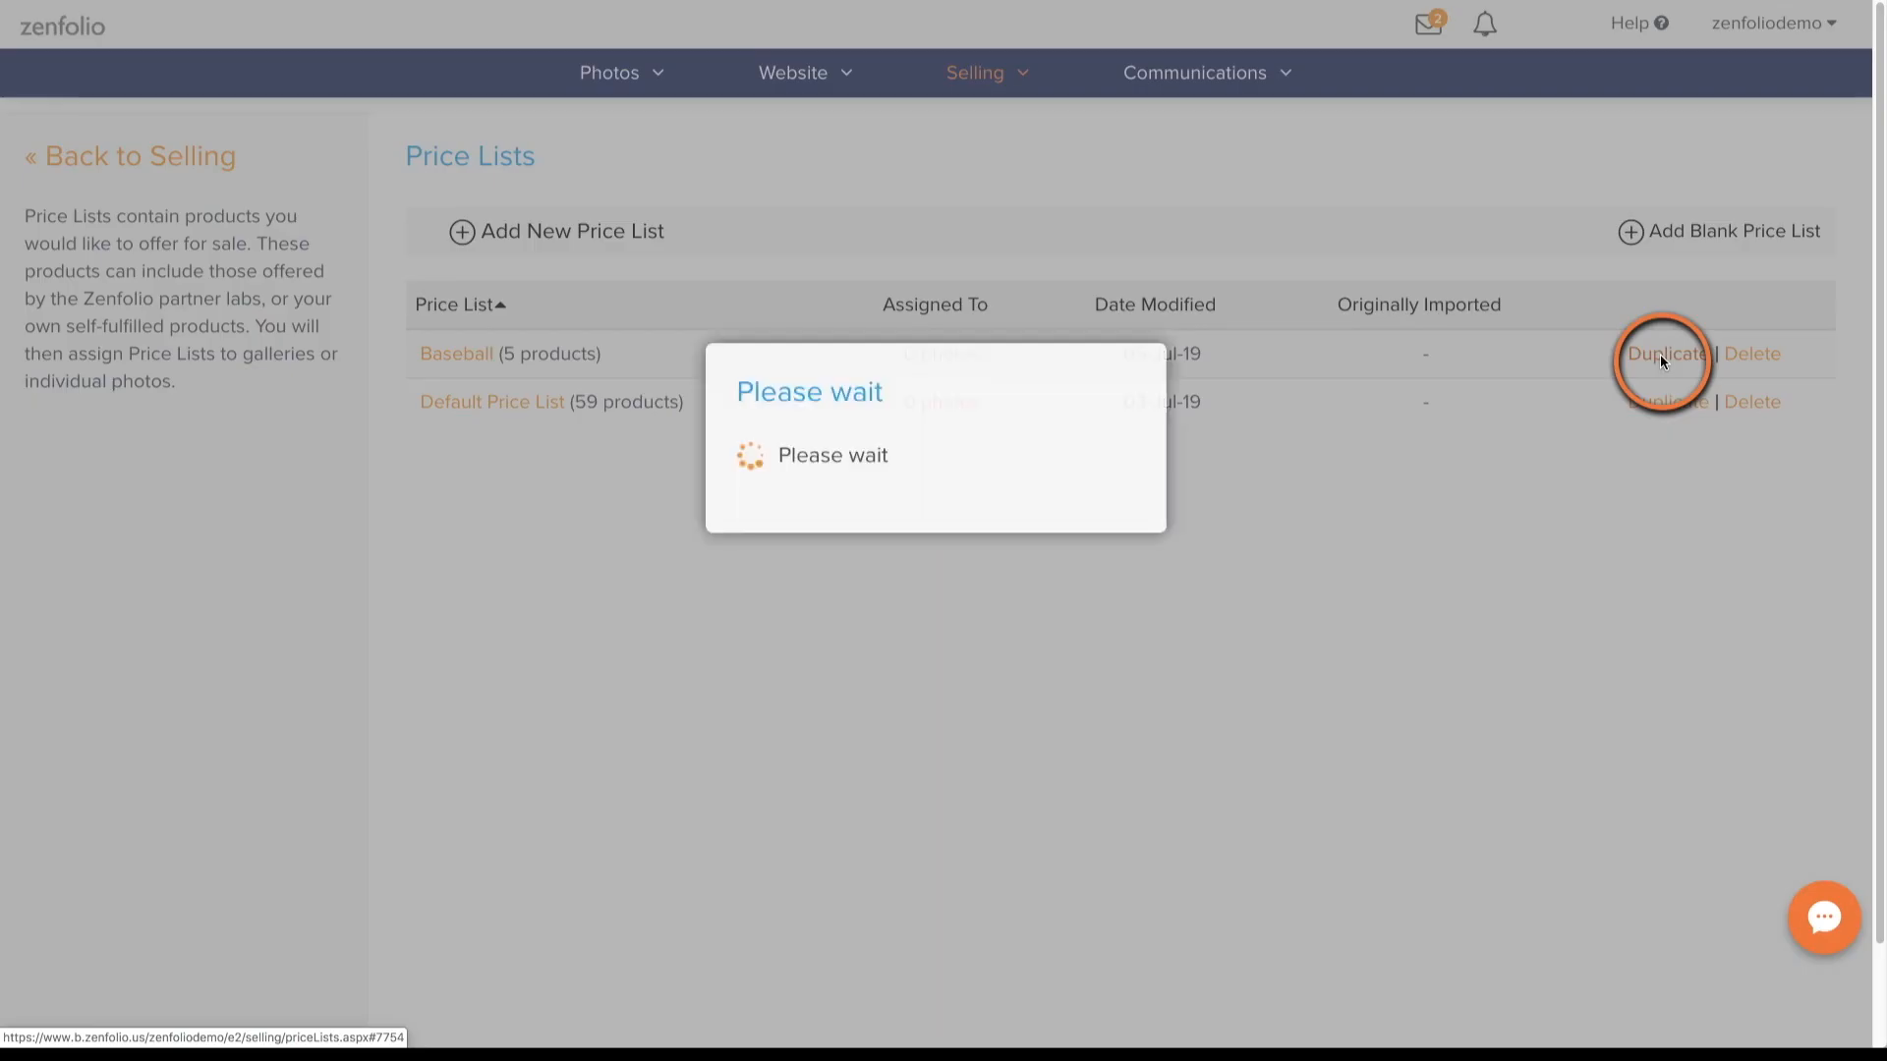
{"action": "left_click", "coordinate": [1663, 354]}
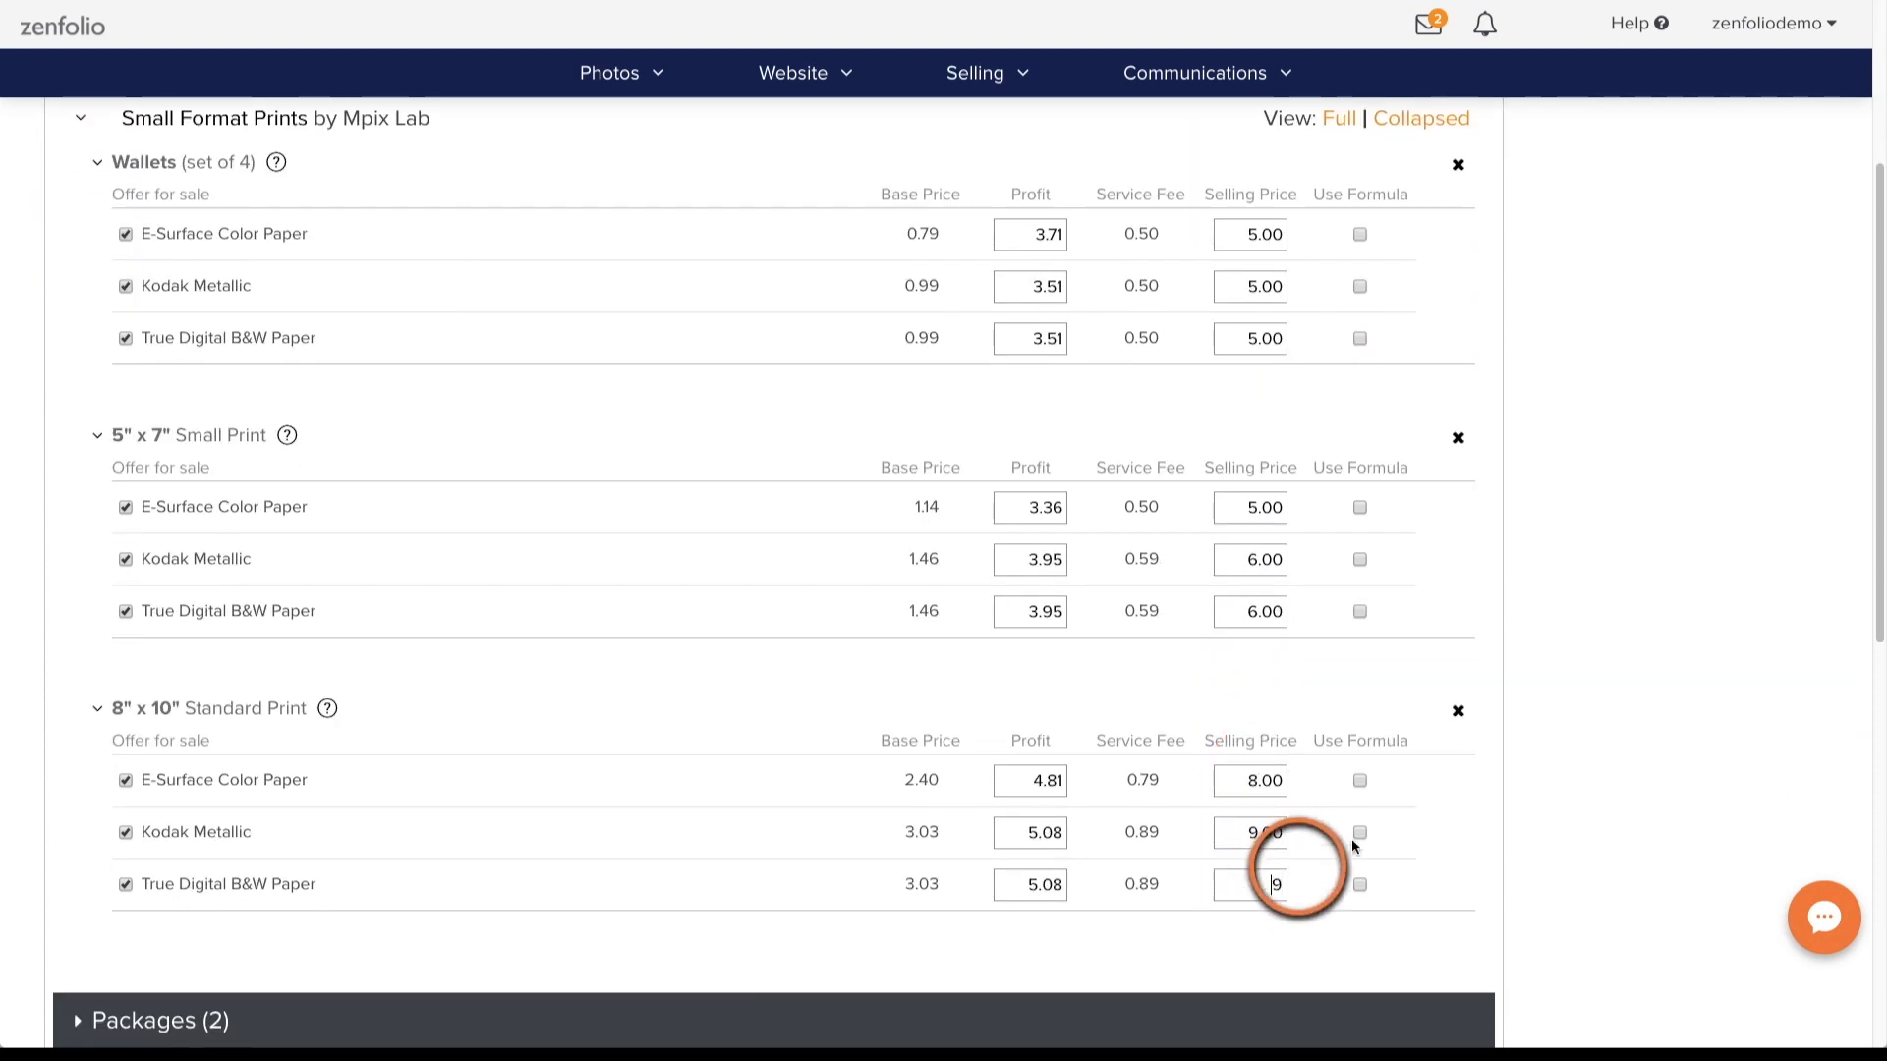
{"action": "left_click", "coordinate": [1465, 894]}
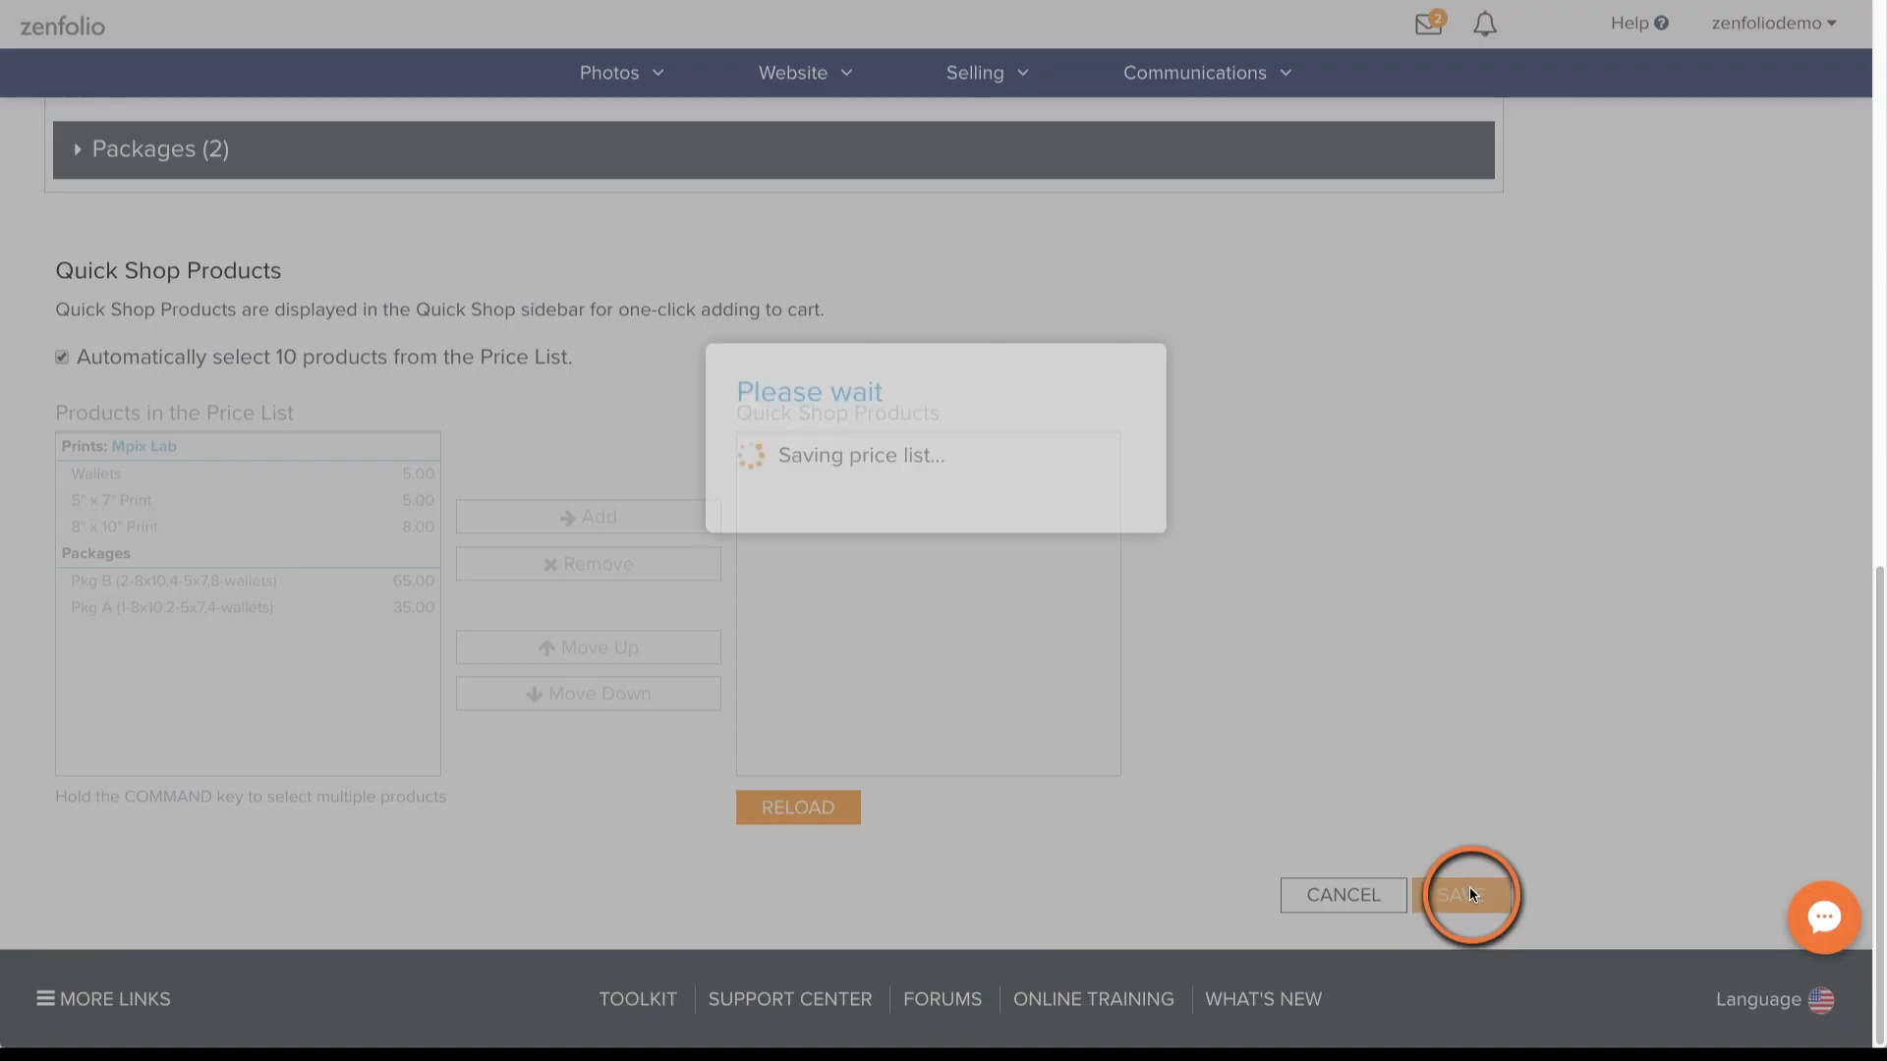
{"action": "left_click", "coordinate": [1459, 895]}
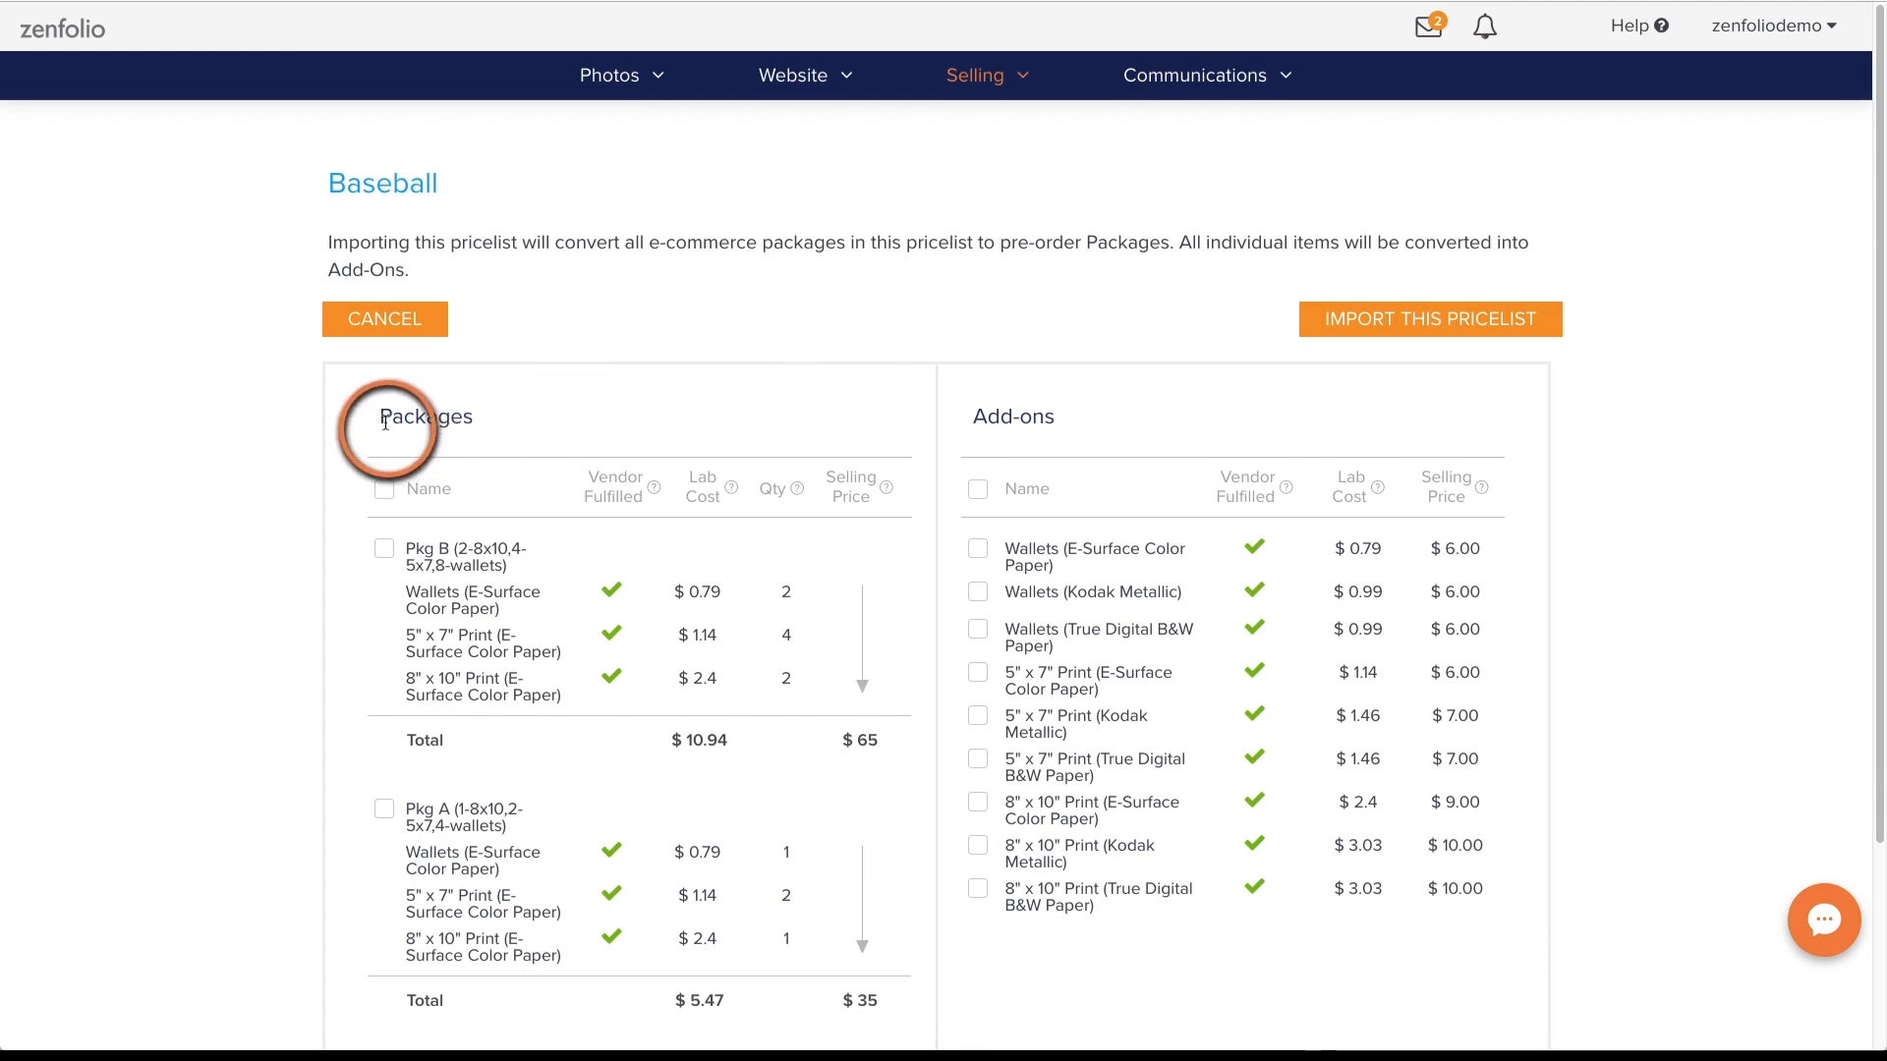
{"action": "mouse_move", "coordinate": [943, 428]}
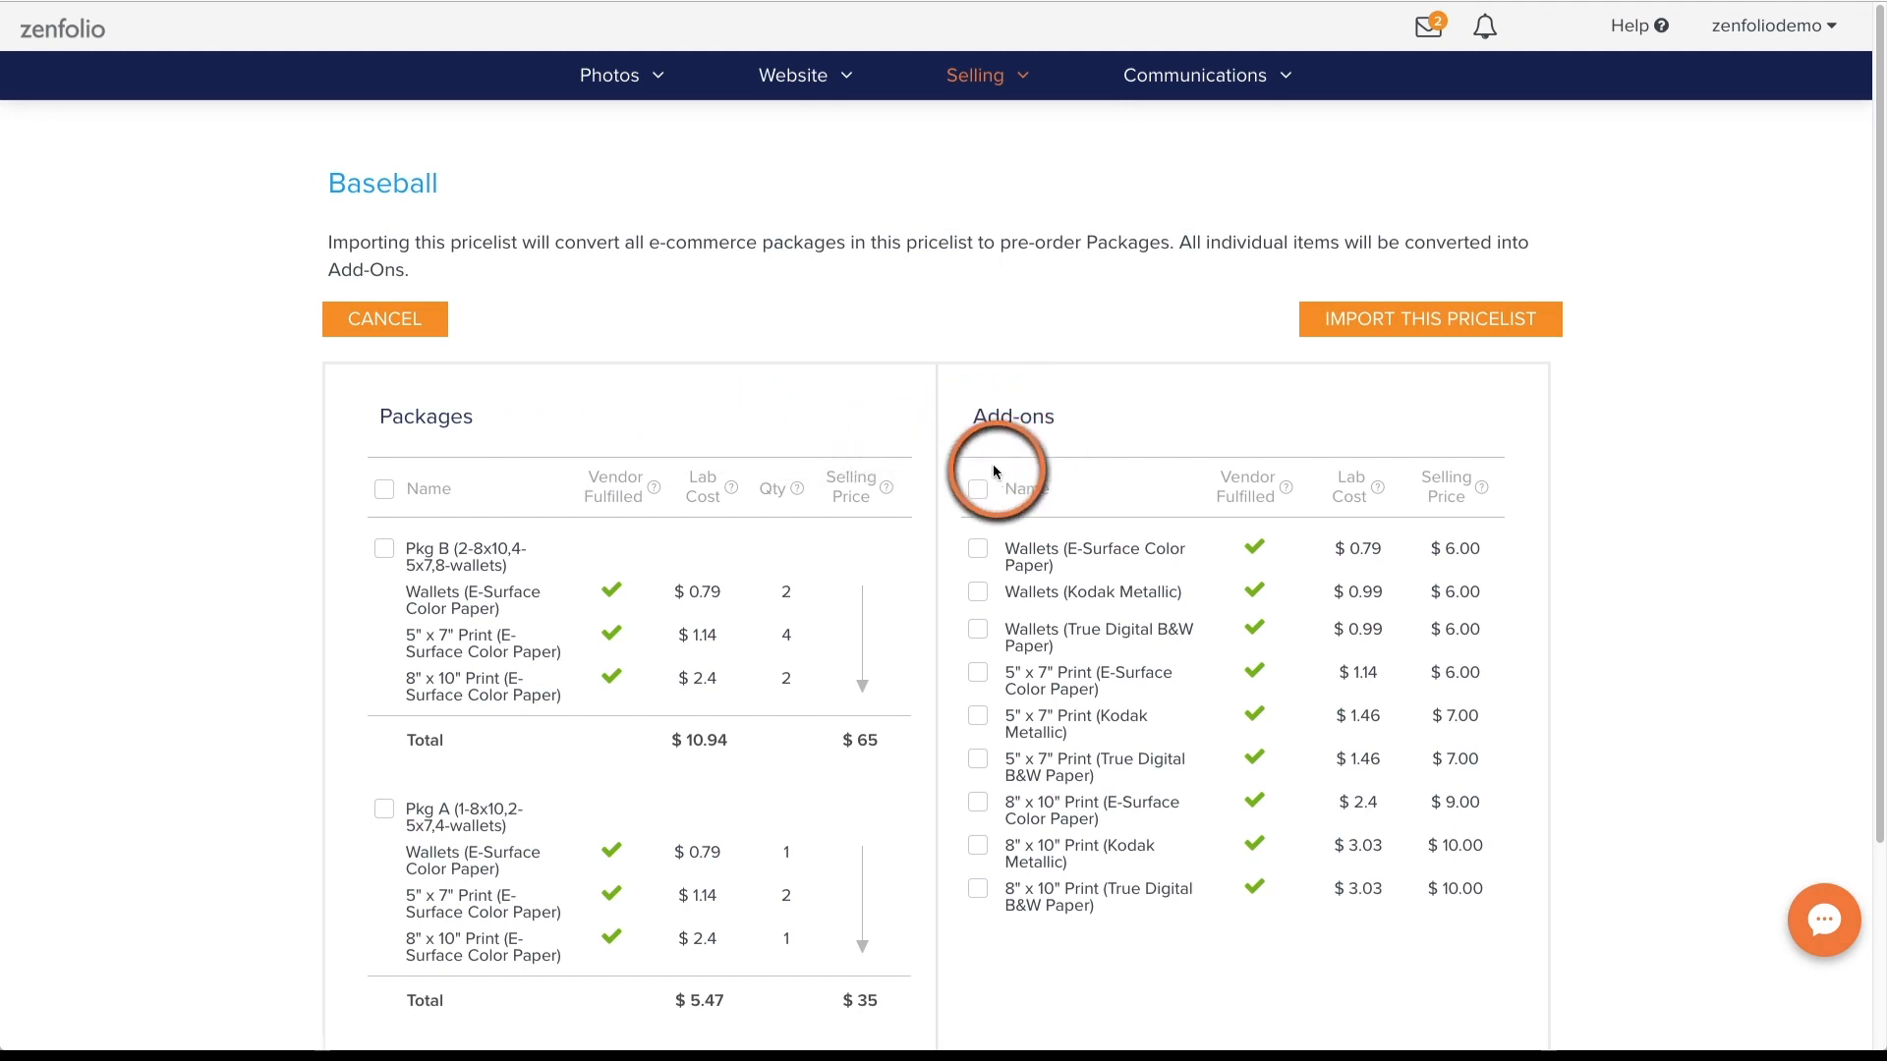
Import Pkg B and the three Wallets add-ons from the Baseball price list
{"action": "left_click", "coordinate": [977, 487]}
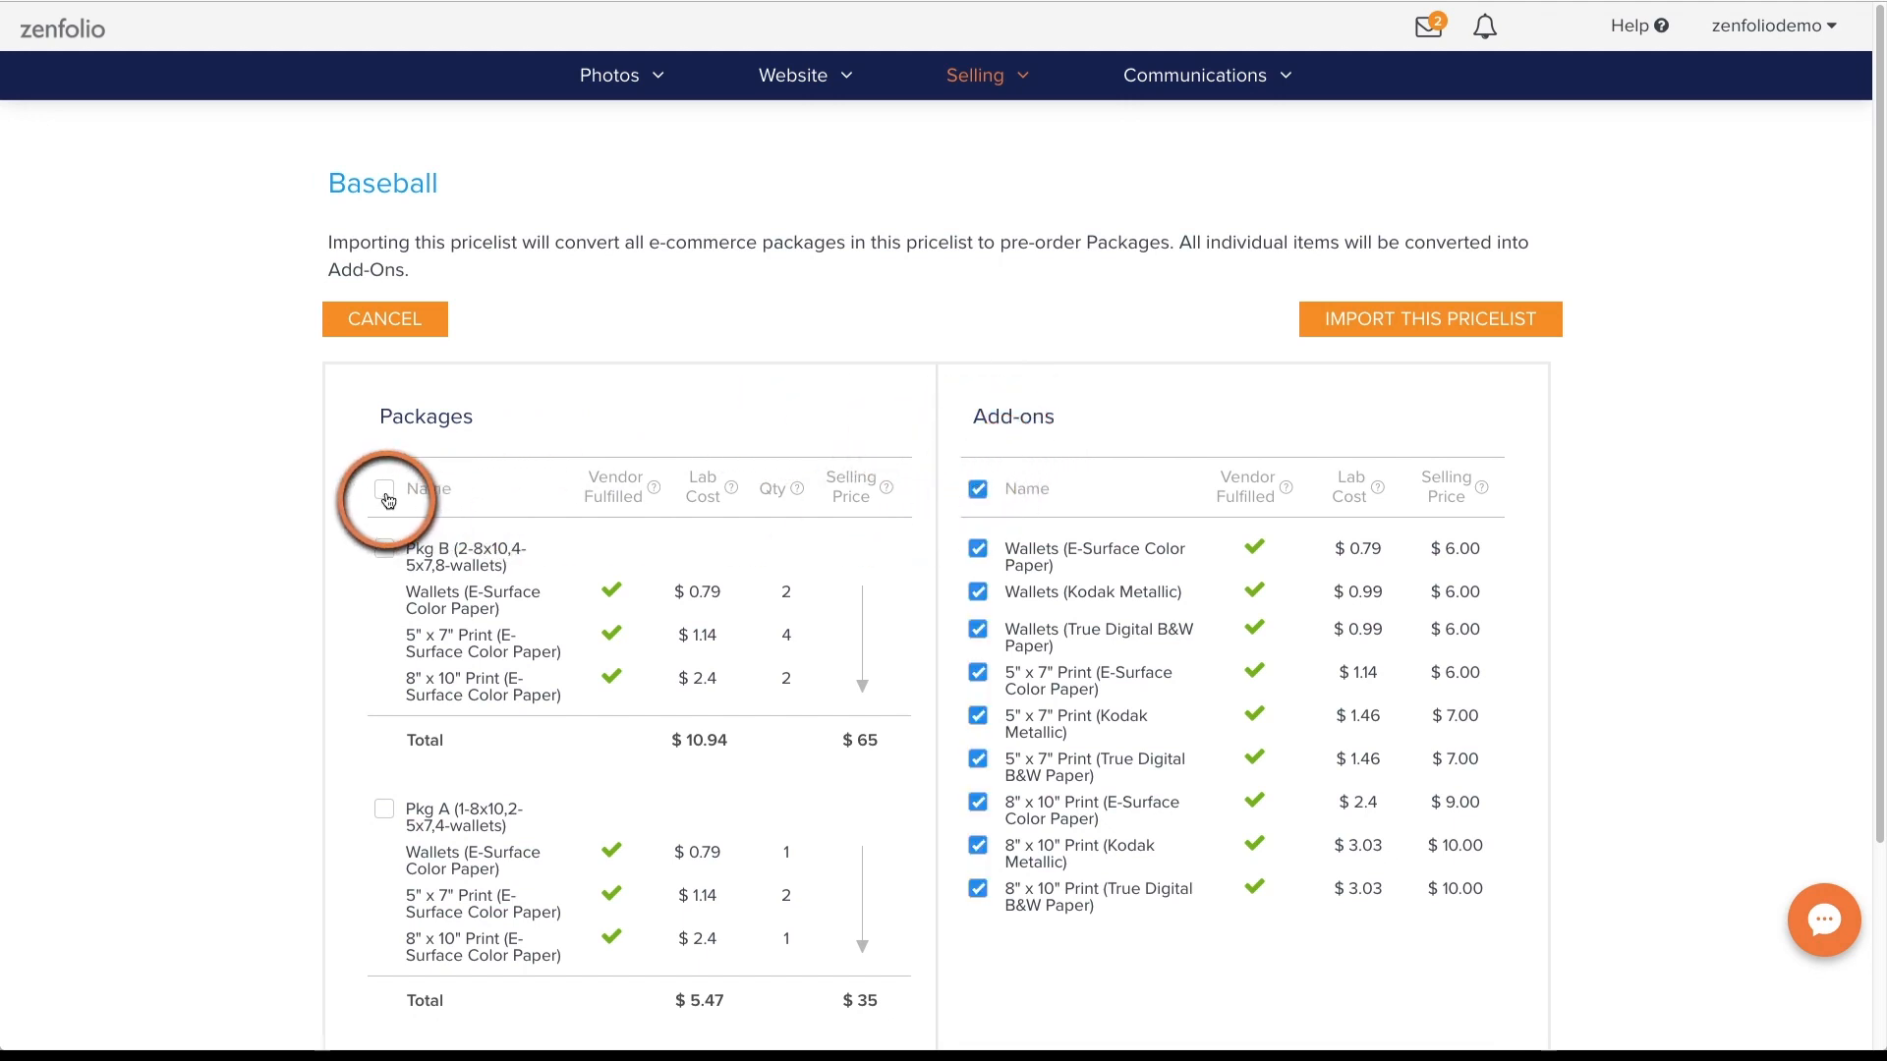
{"action": "left_click", "coordinate": [385, 548]}
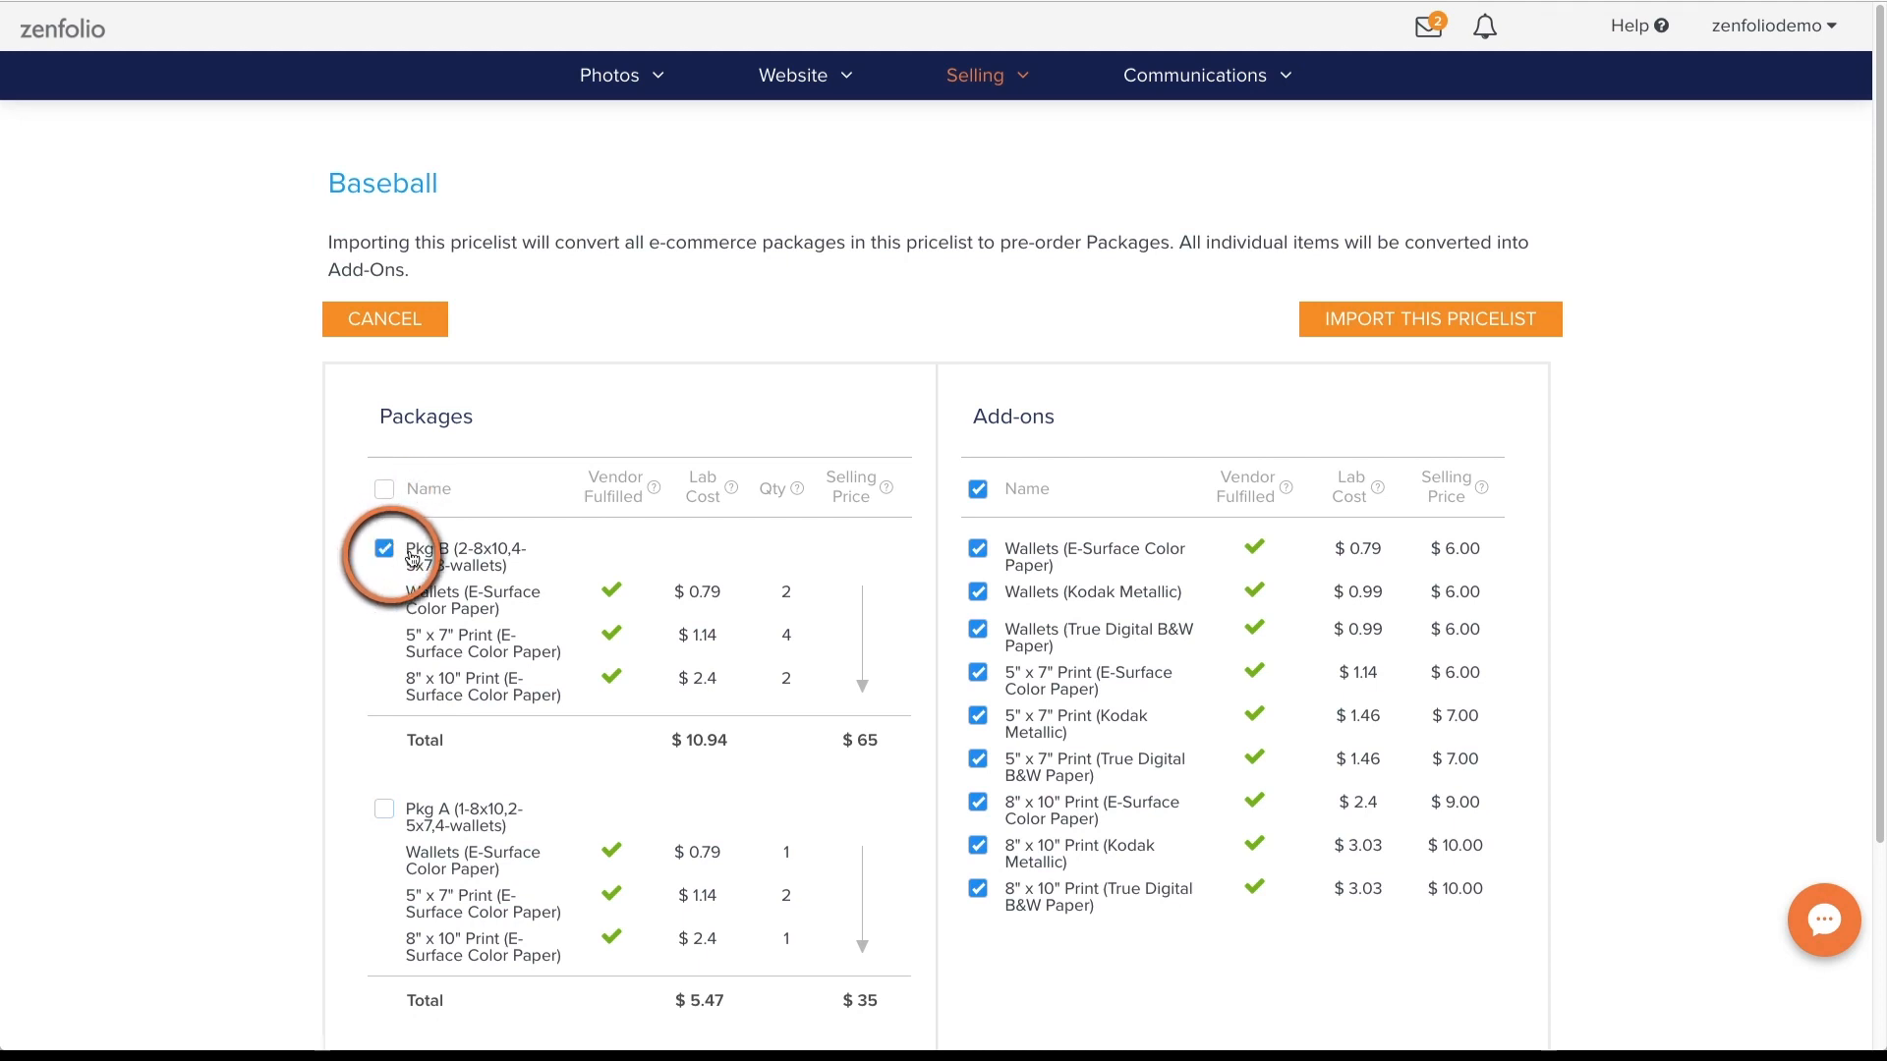
{"action": "left_click", "coordinate": [976, 488]}
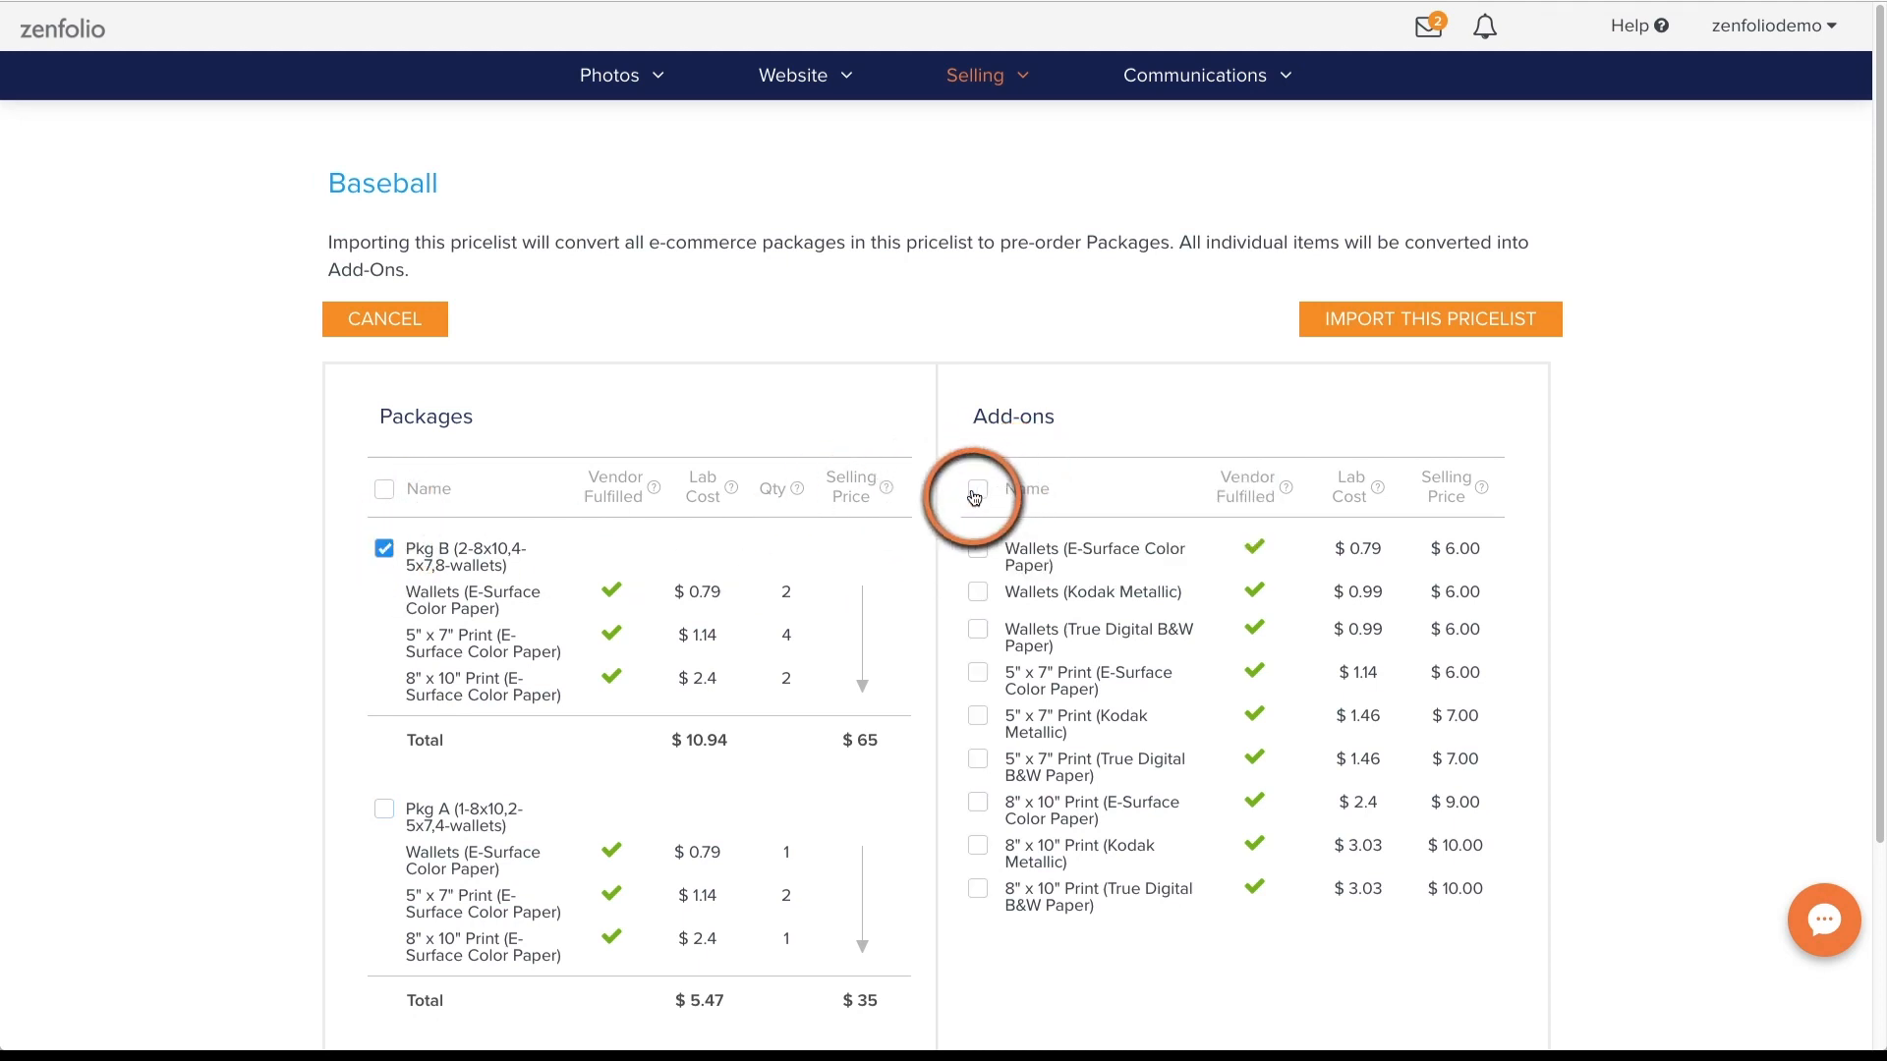
{"action": "left_click", "coordinate": [977, 634]}
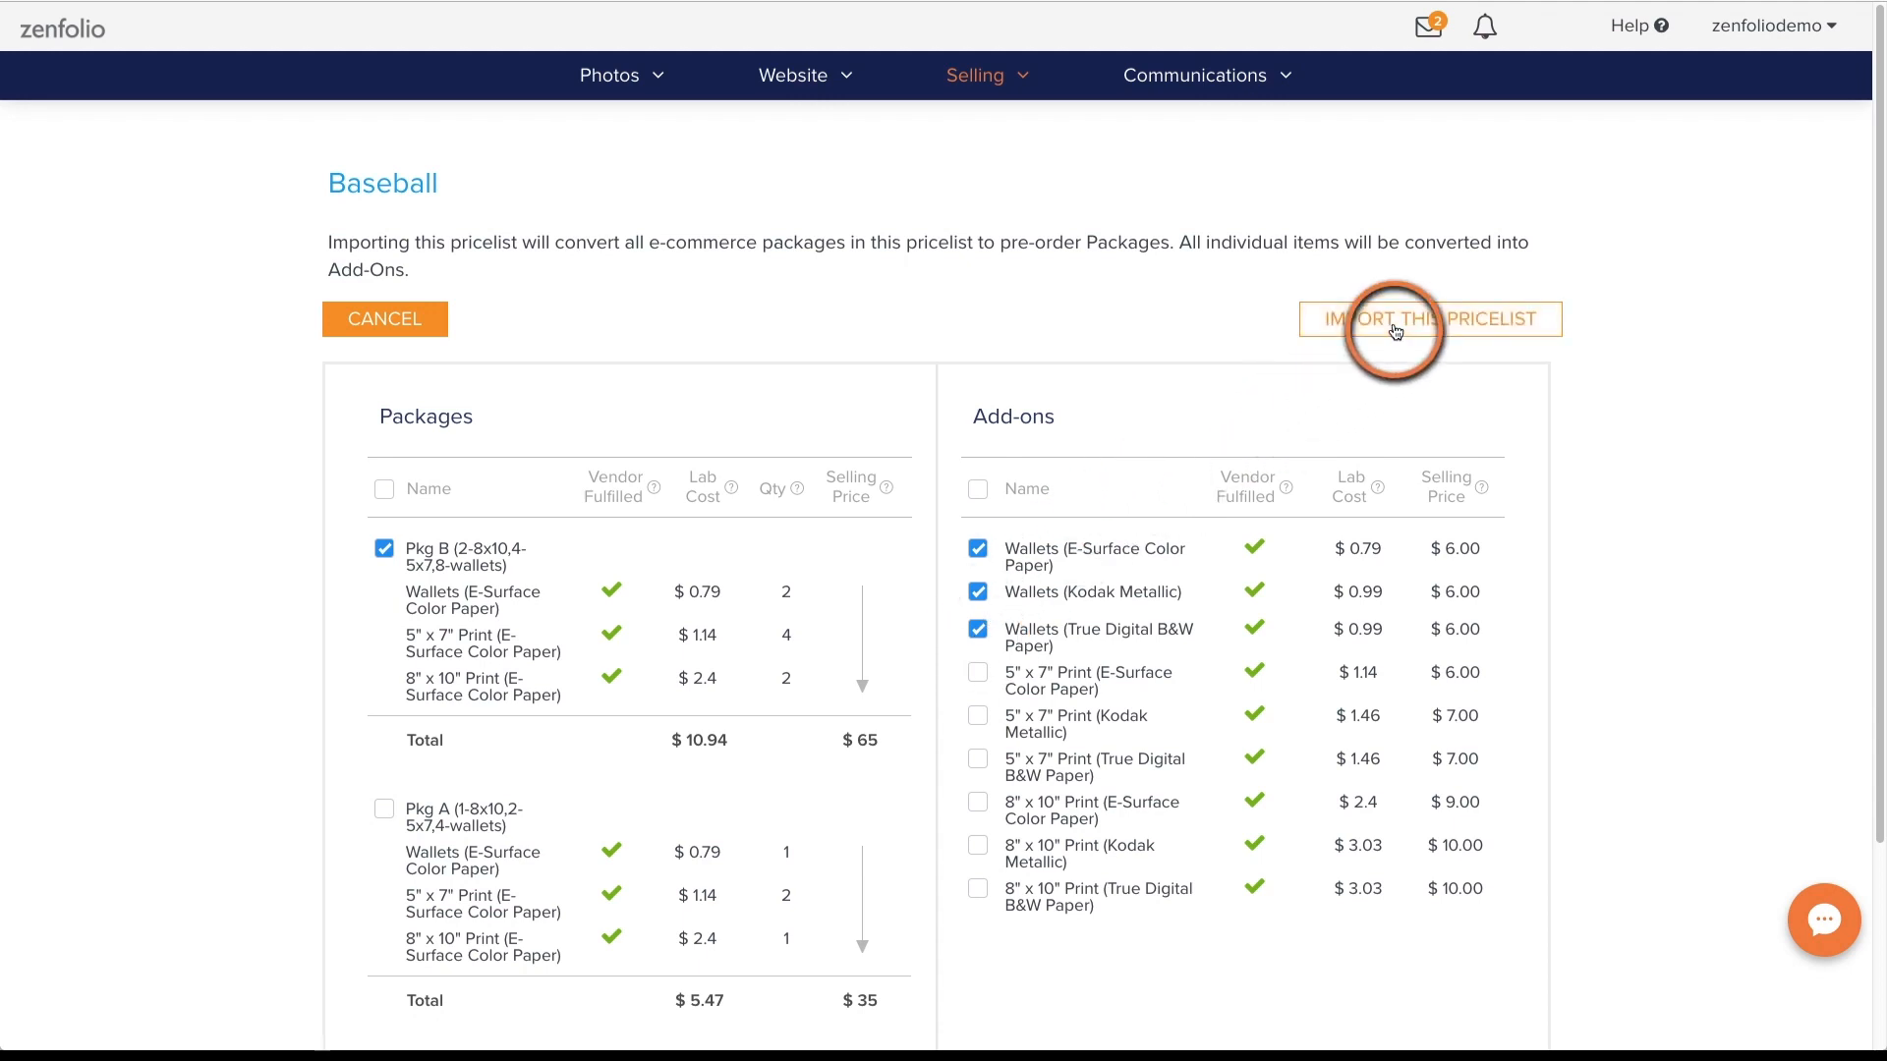
{"action": "left_click", "coordinate": [1428, 318]}
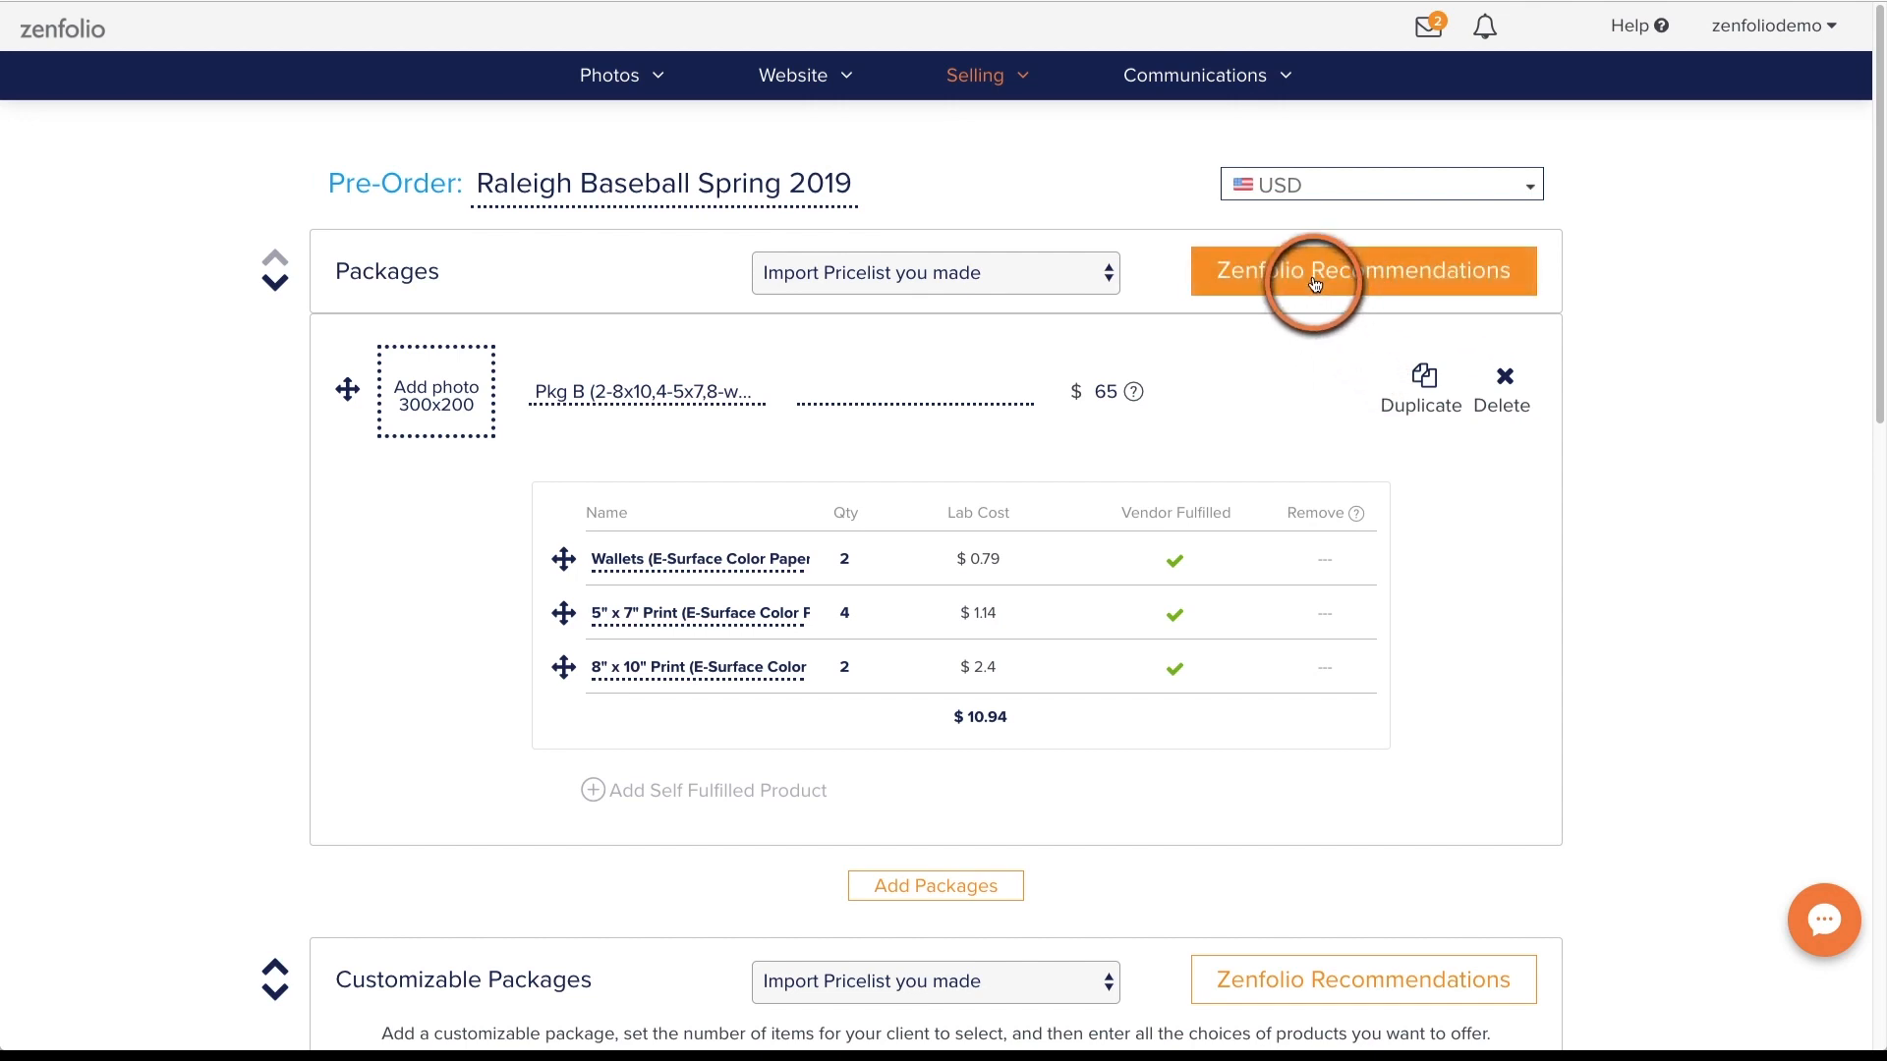
Browse the Wedding and General recommendations without importing, then return to the pre-order editor
{"action": "left_click", "coordinate": [1361, 269]}
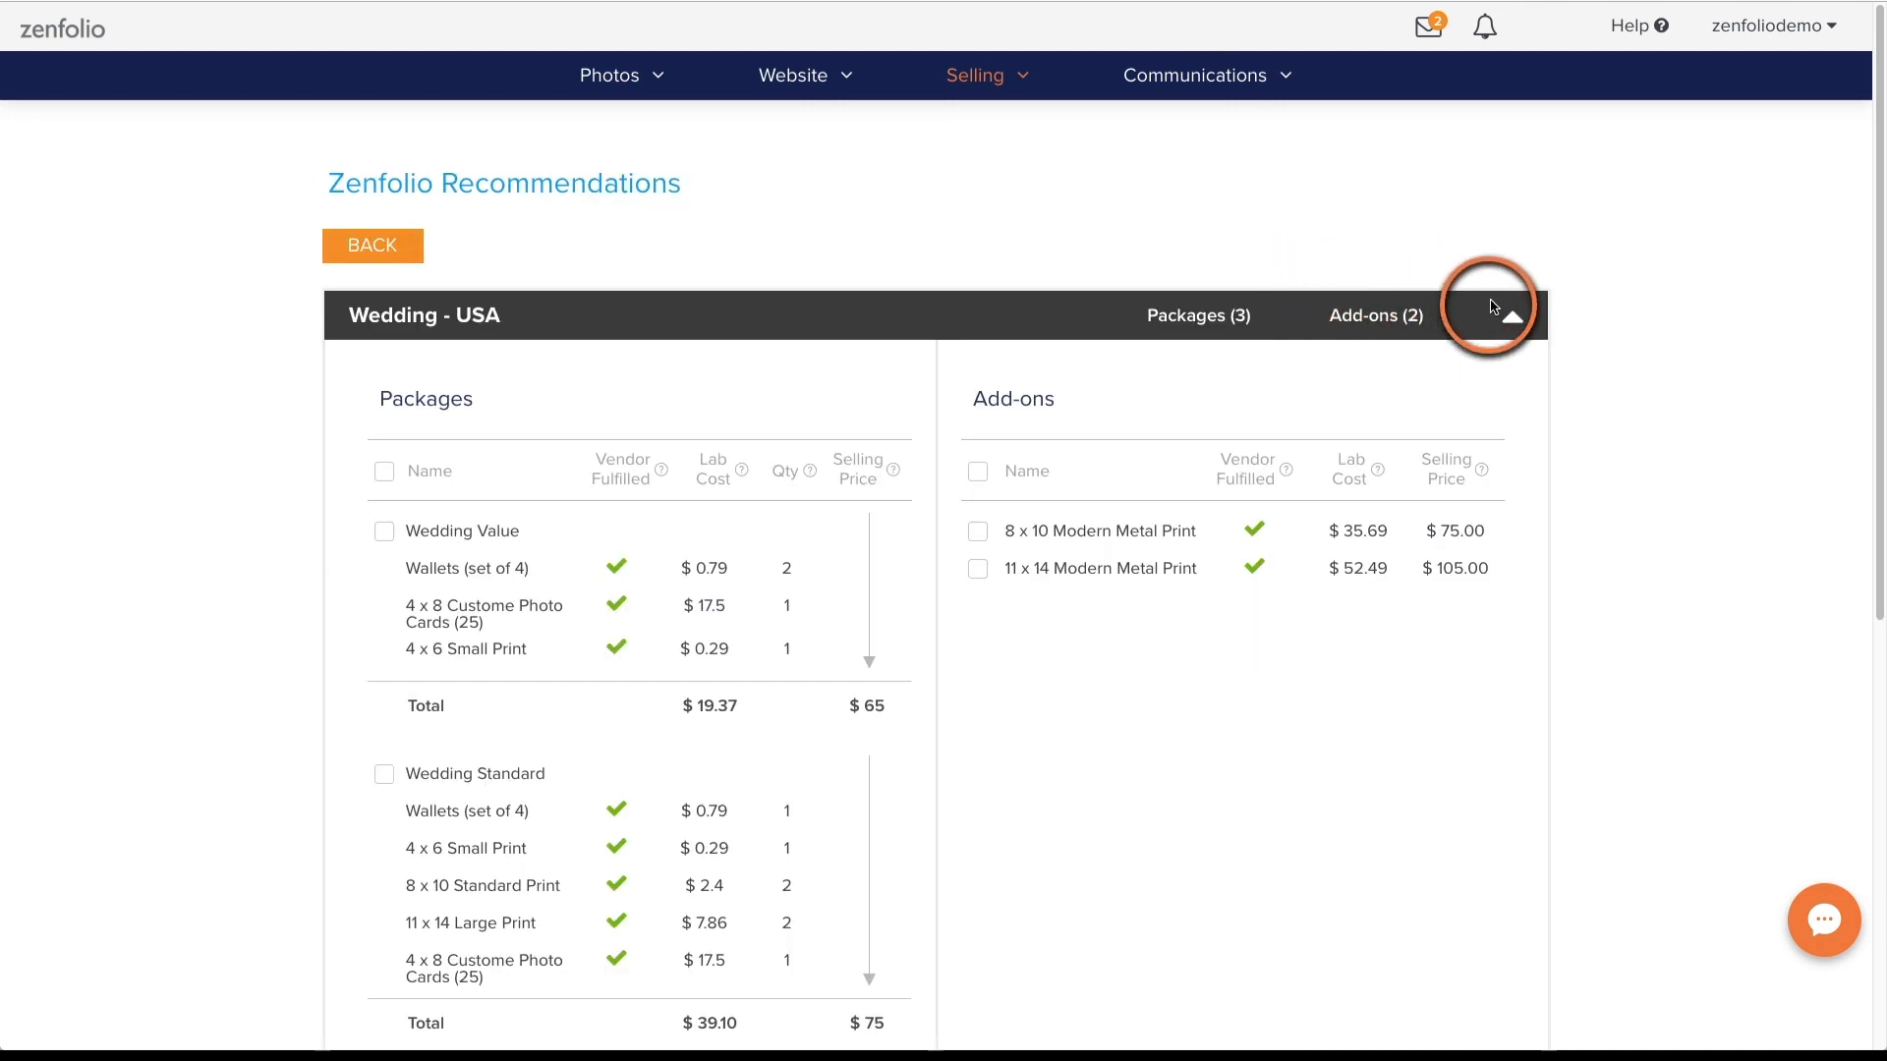
{"action": "left_click", "coordinate": [1511, 315]}
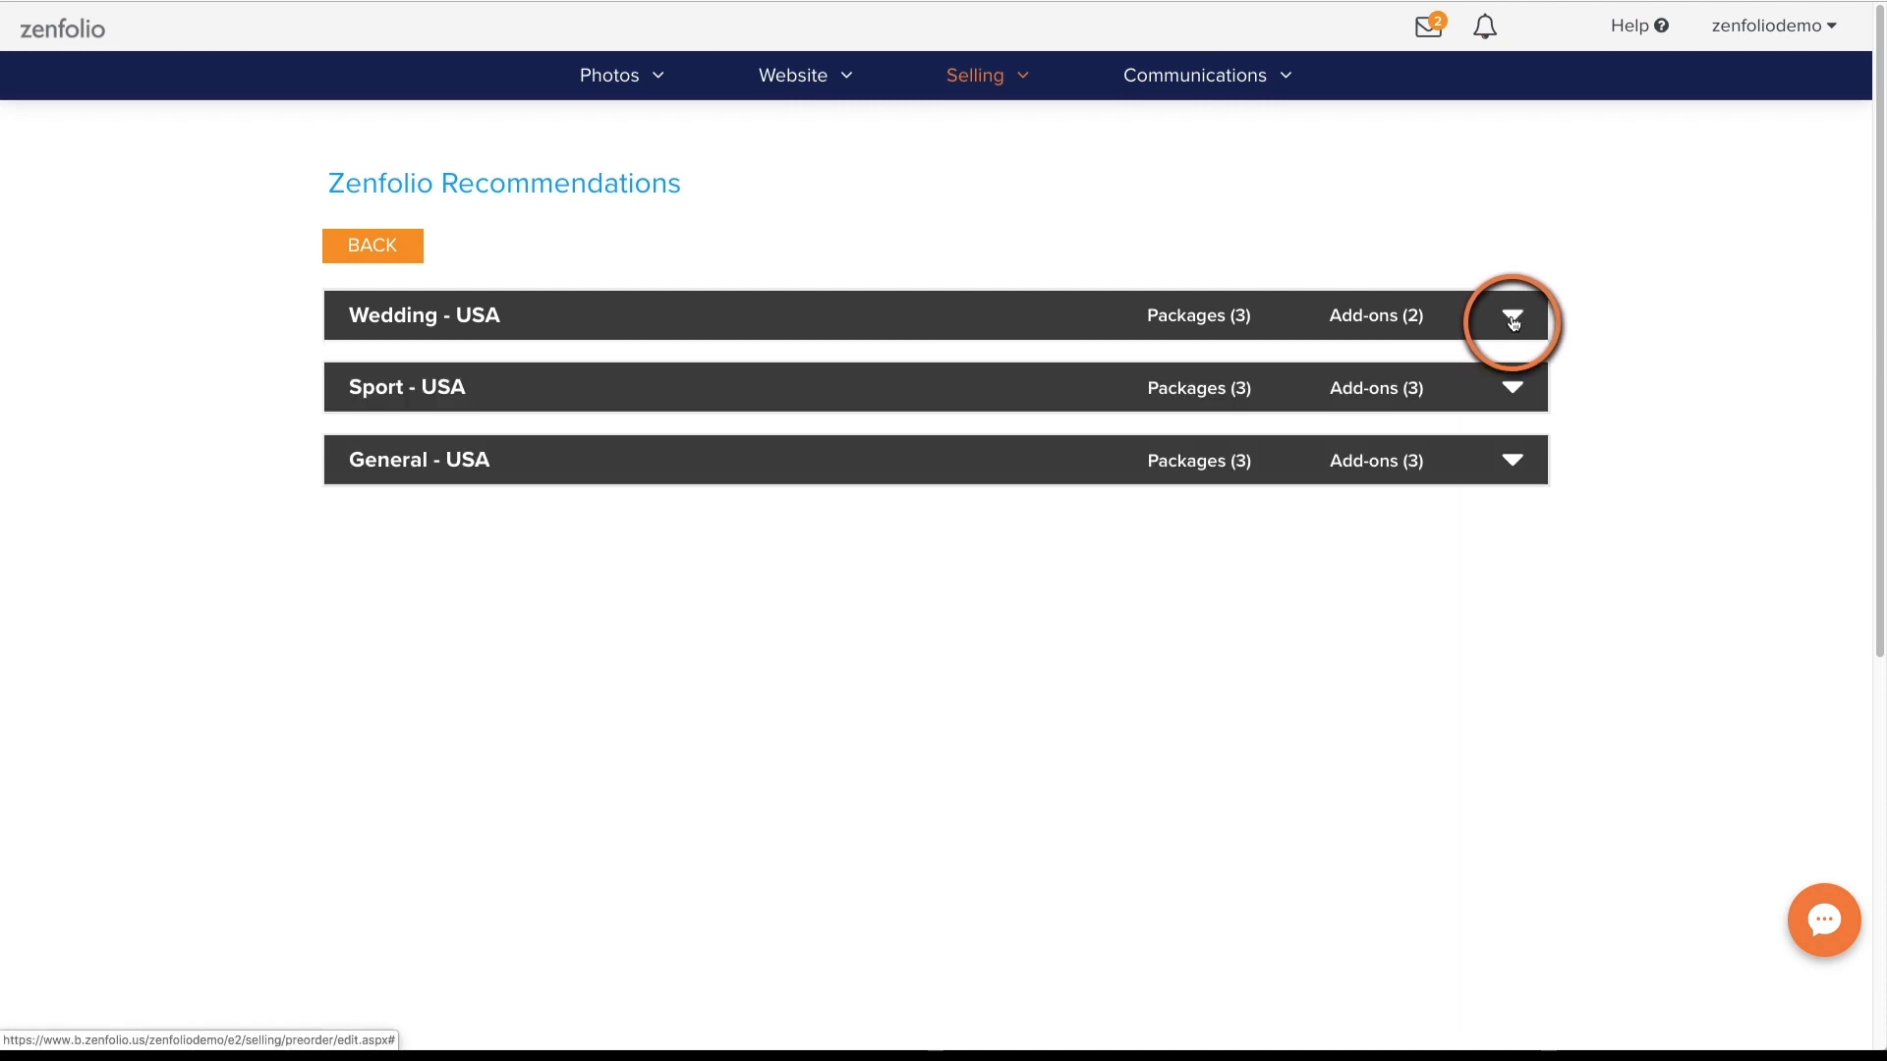
{"action": "left_click", "coordinate": [1511, 460]}
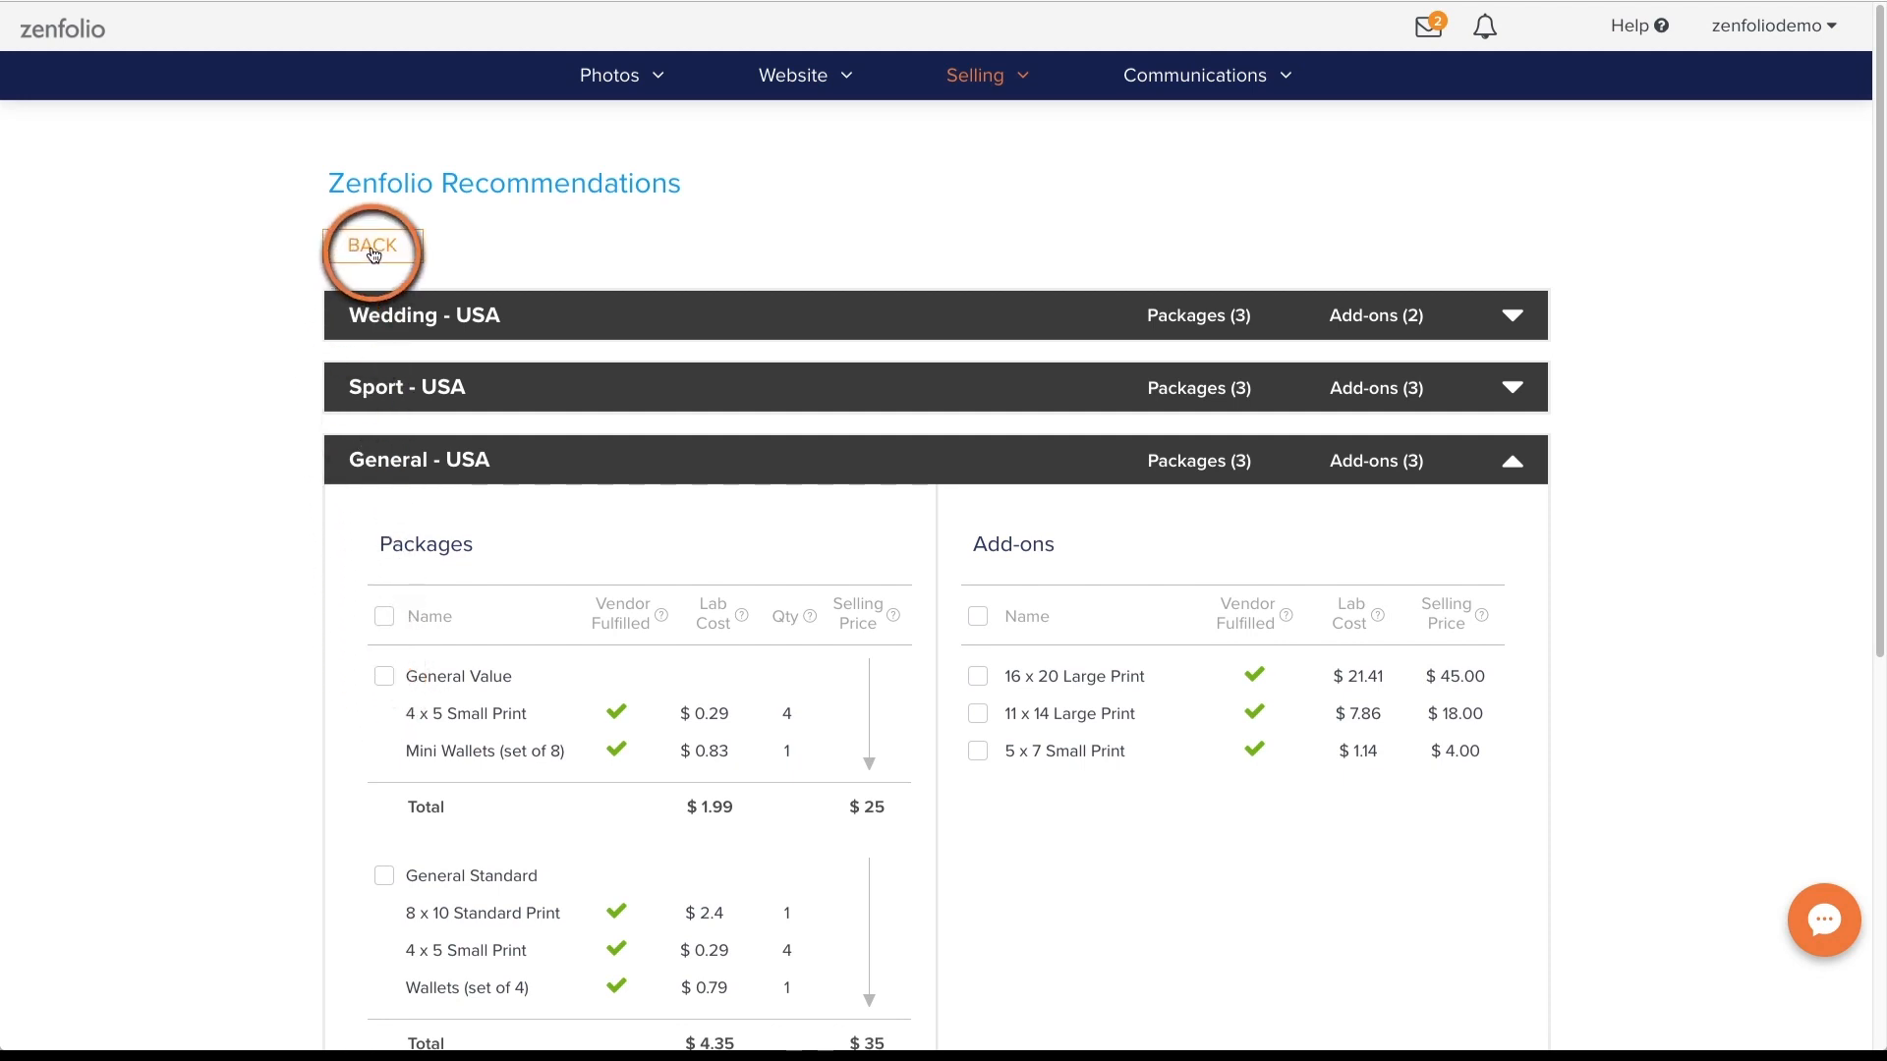
{"action": "left_click", "coordinate": [371, 242]}
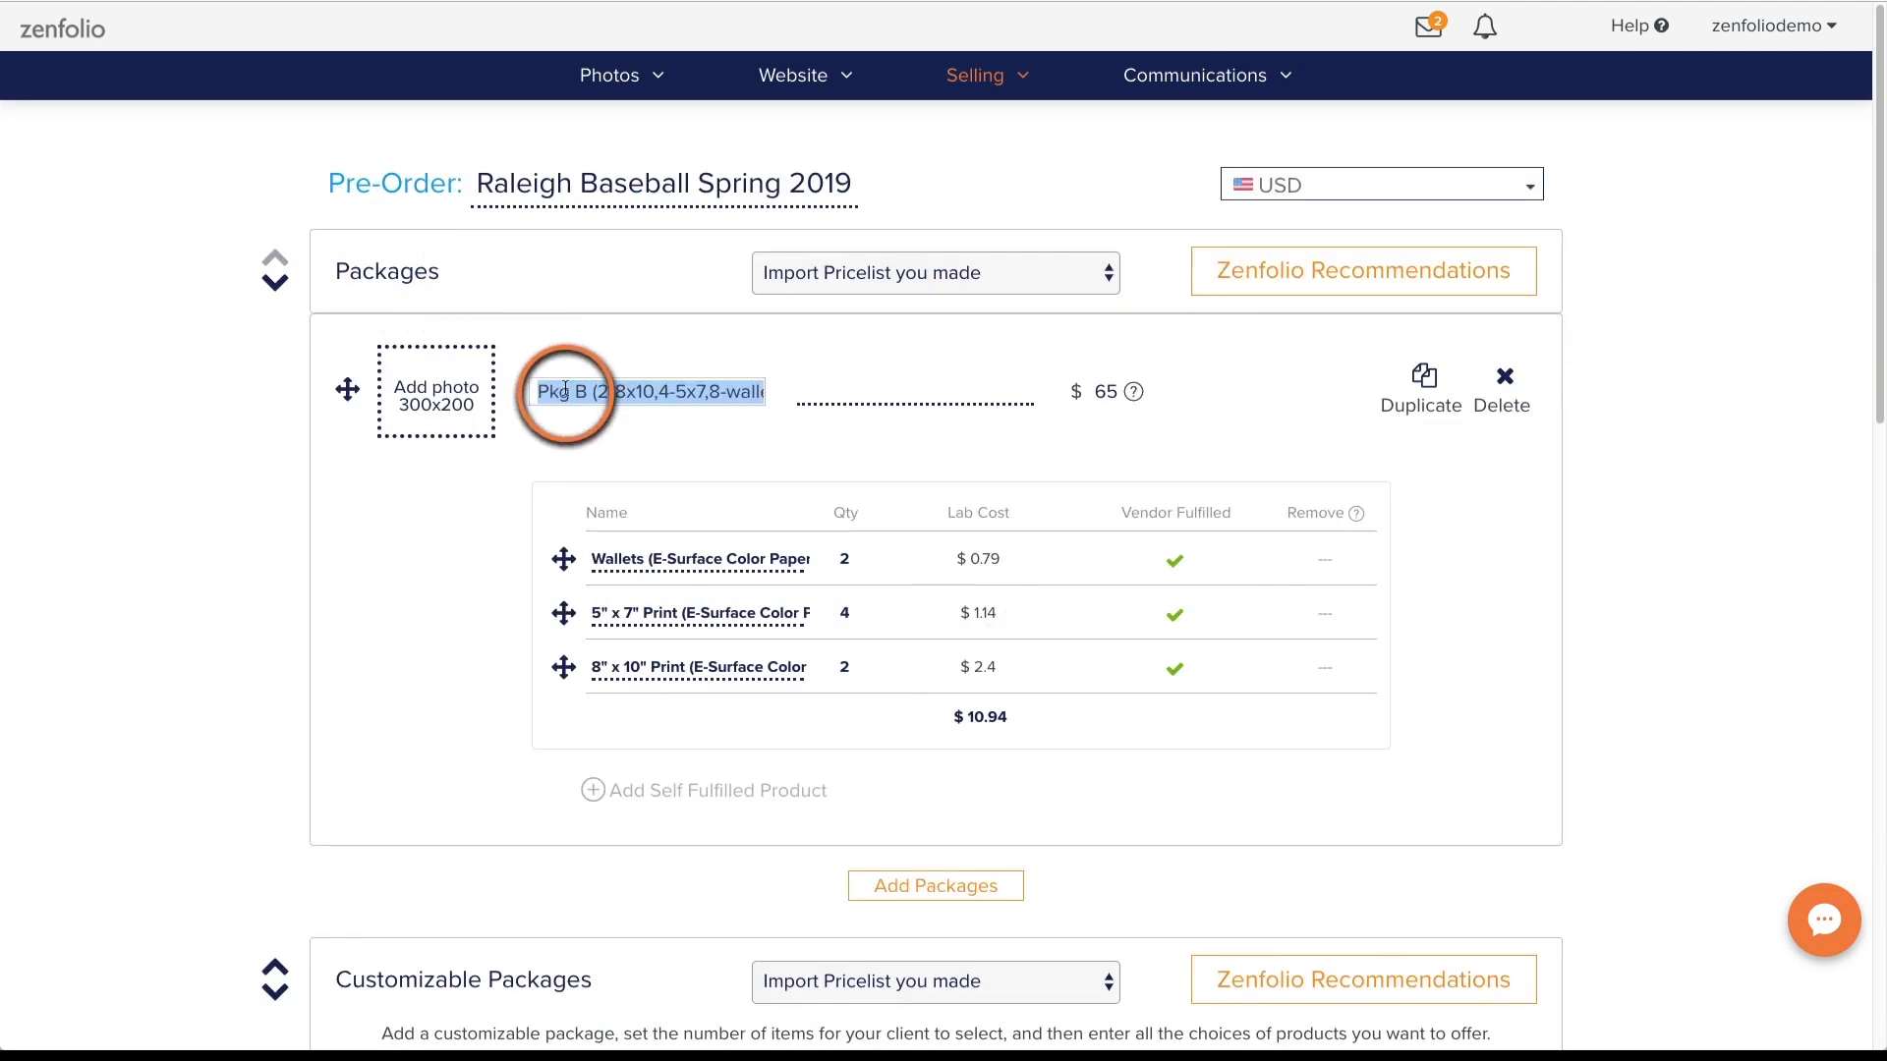
Rename the package 'Baseball Package A' and its item 'Wallets', then continue to Customer Info
{"action": "type", "text": "Baseball Package"}
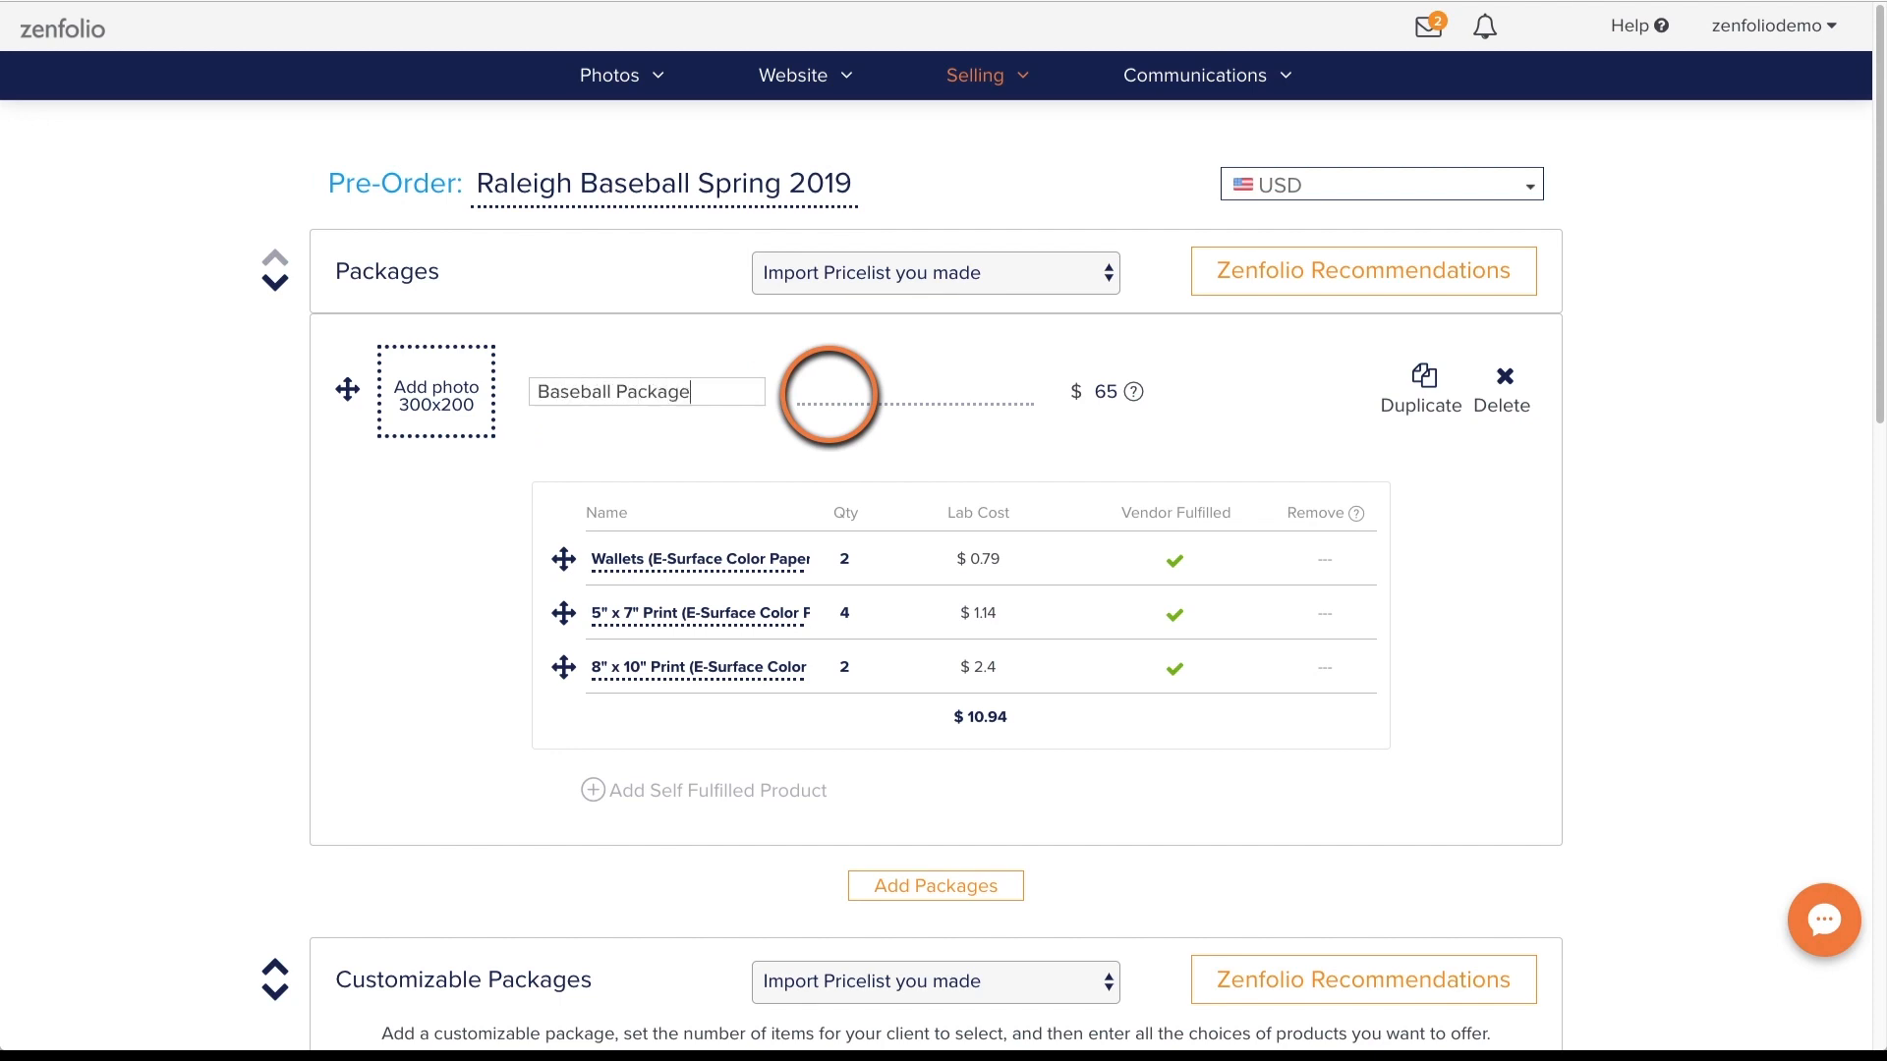
{"action": "type", "text": "A"}
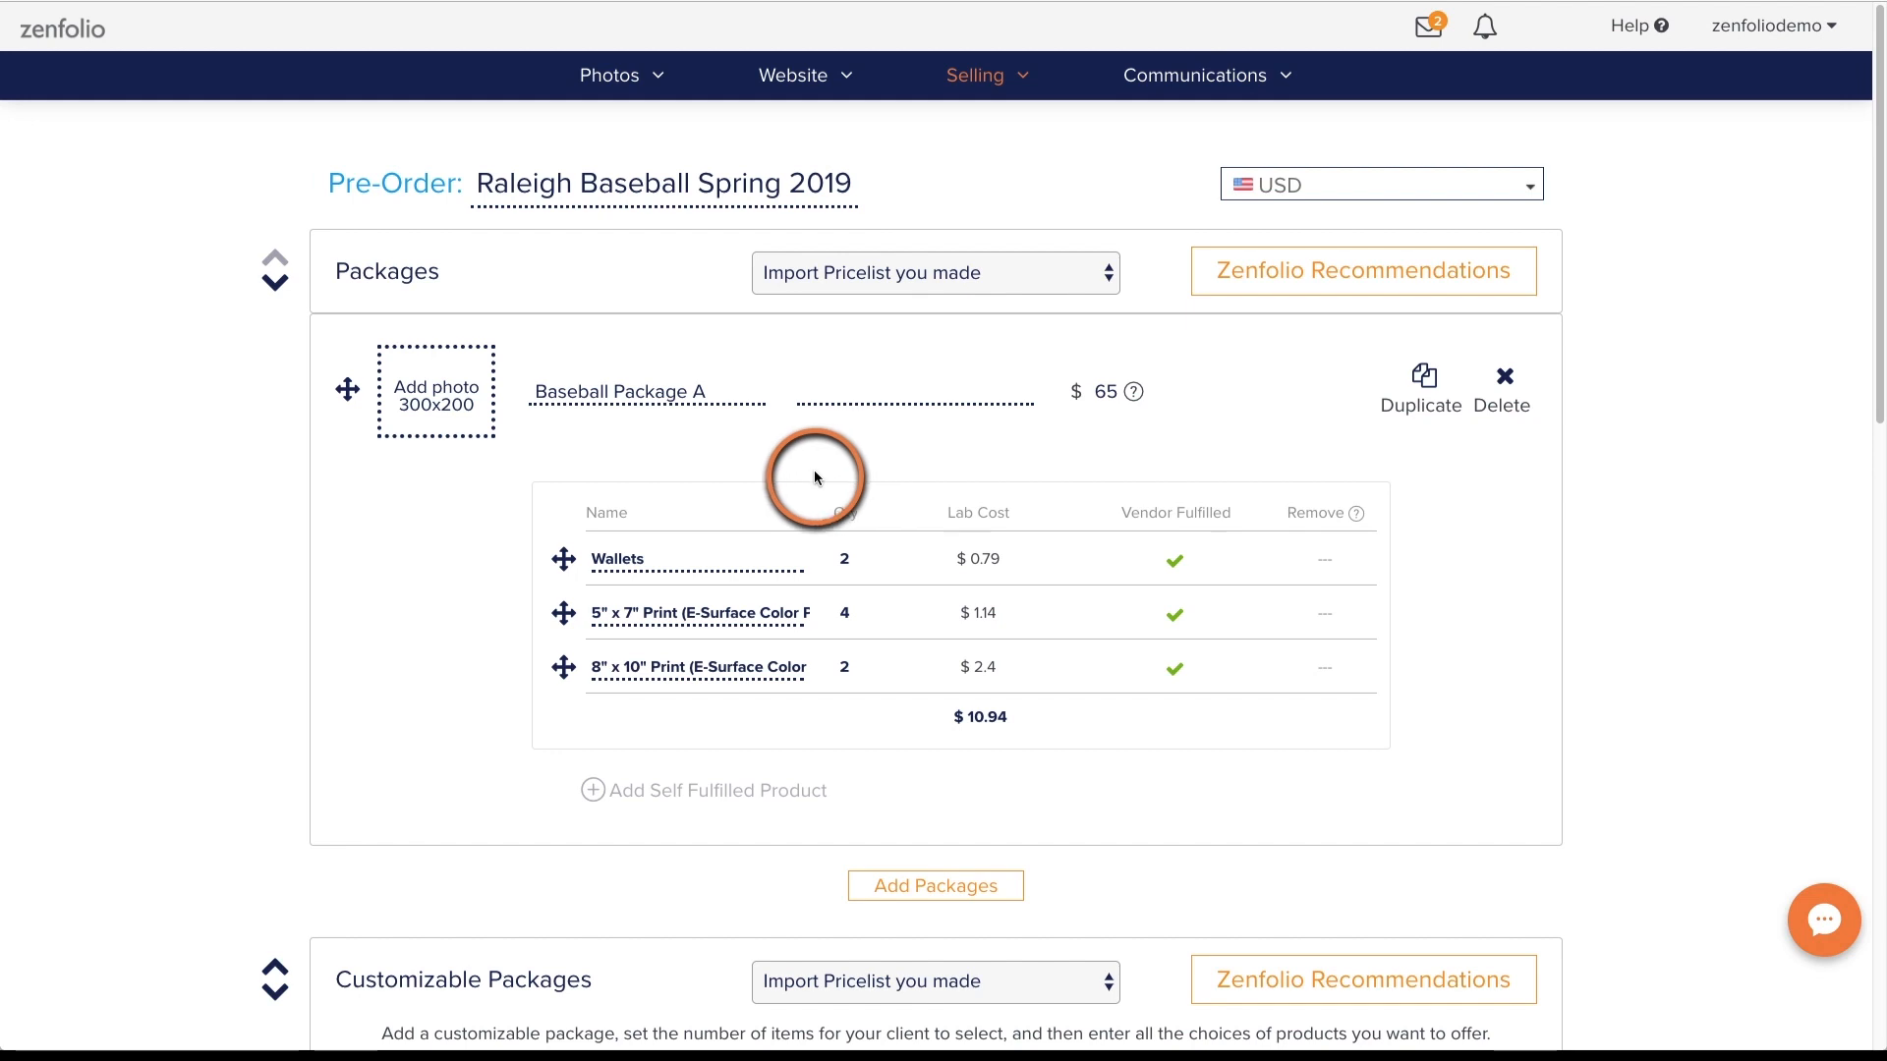
{"action": "scroll", "scroll_direction": "down", "scroll_amount": 3}
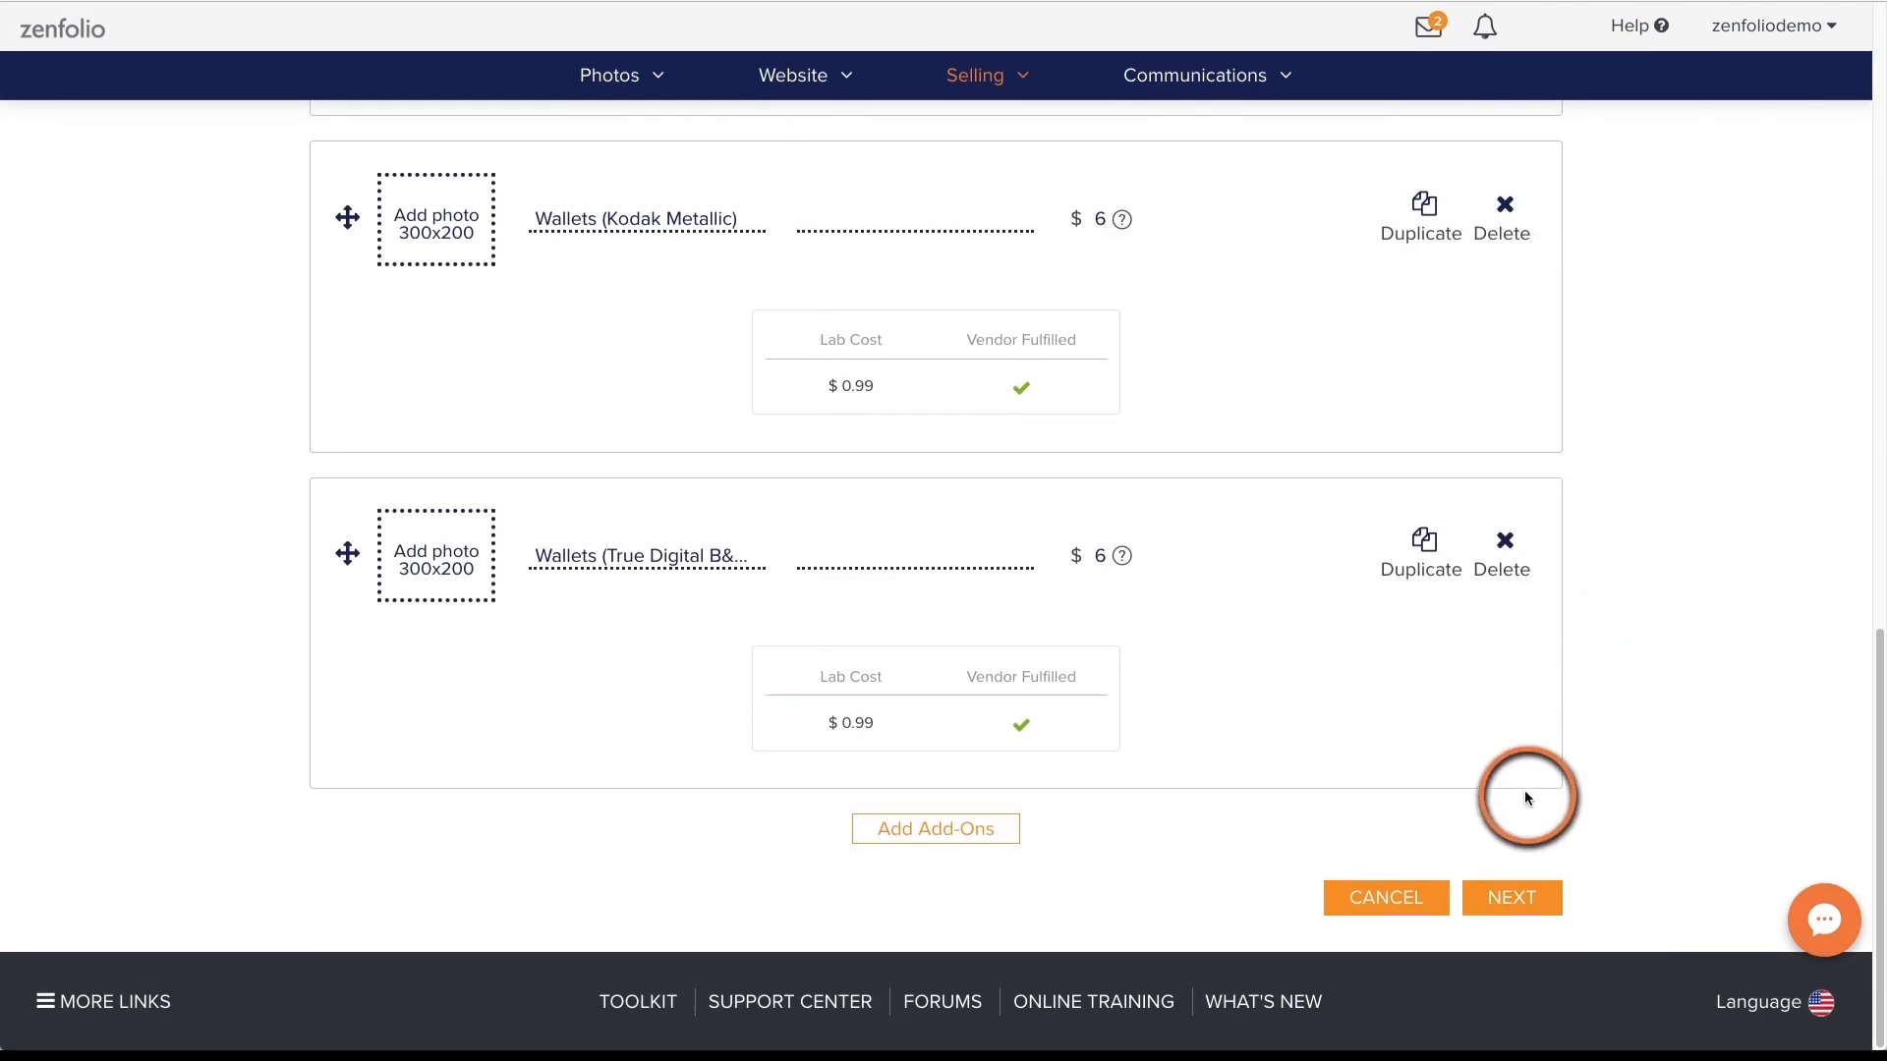
{"action": "left_click", "coordinate": [1512, 897]}
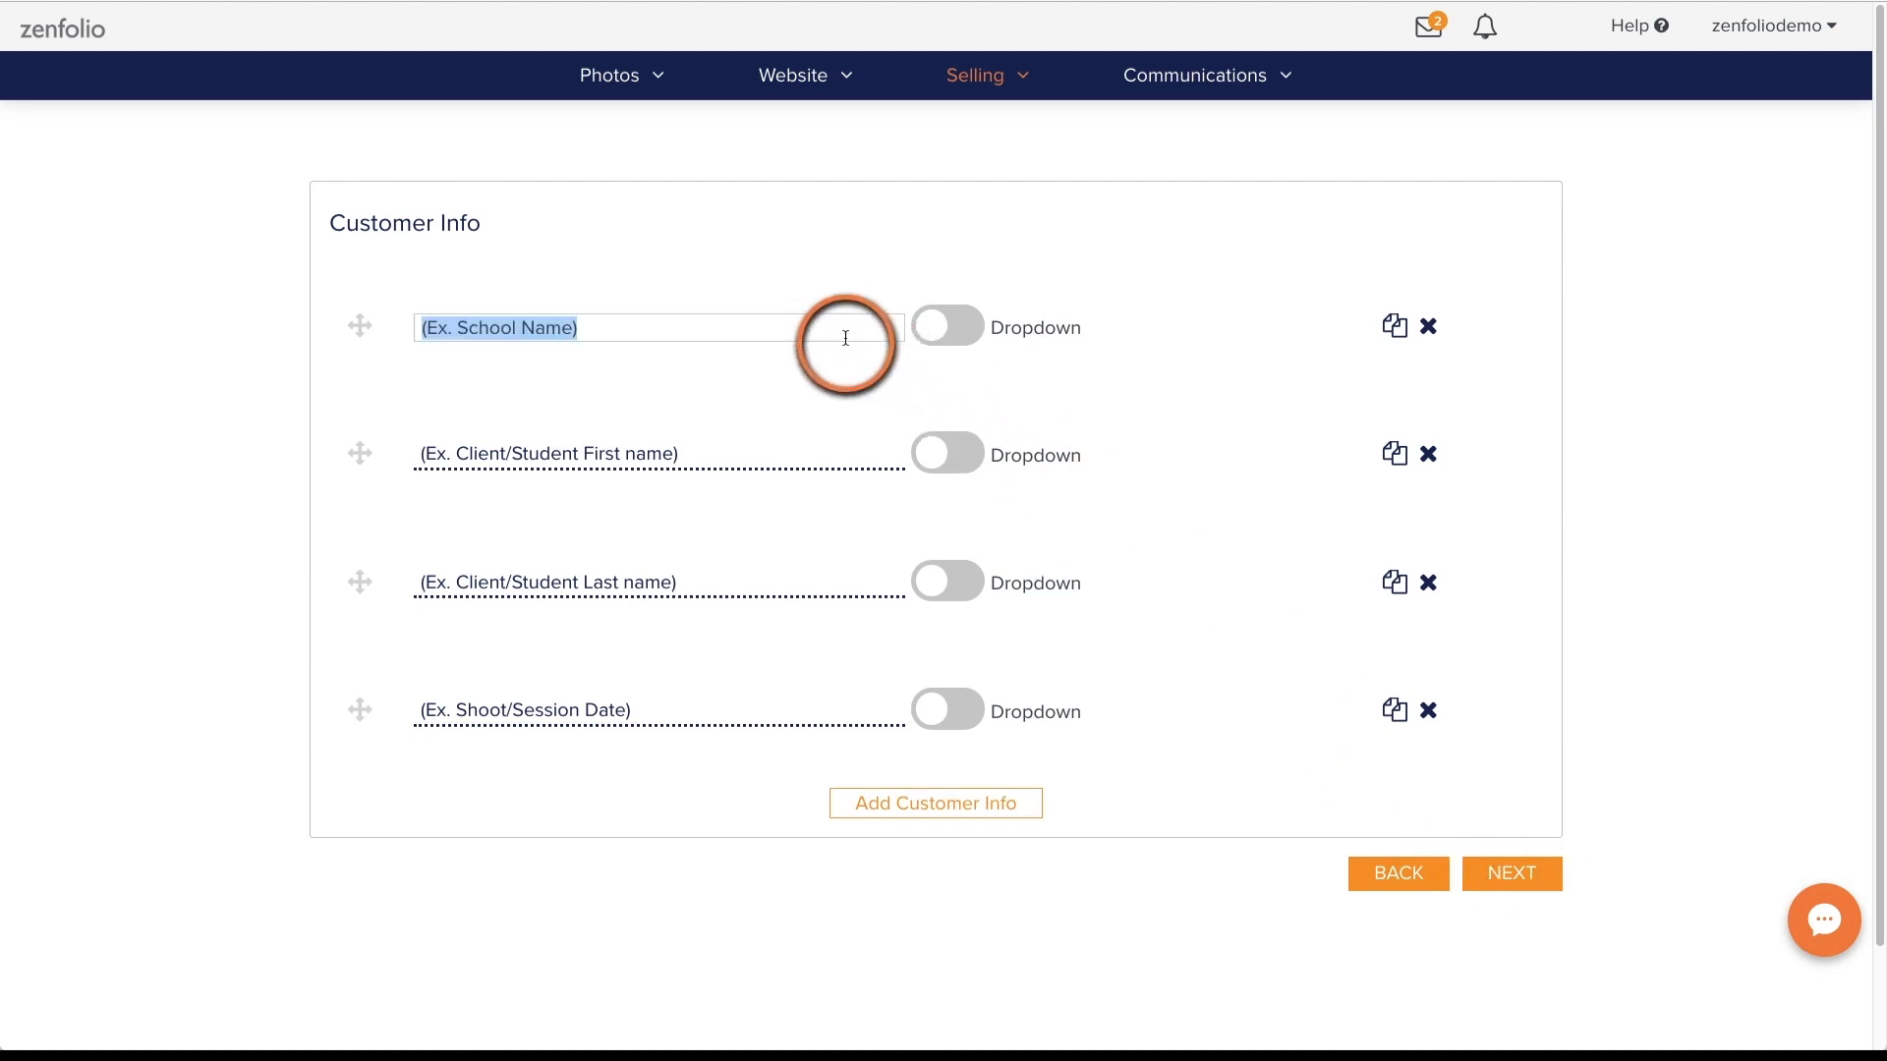
Make the first field a 'Select School' dropdown with options PHS, SHS, VHS
{"action": "type", "text": "Select School"}
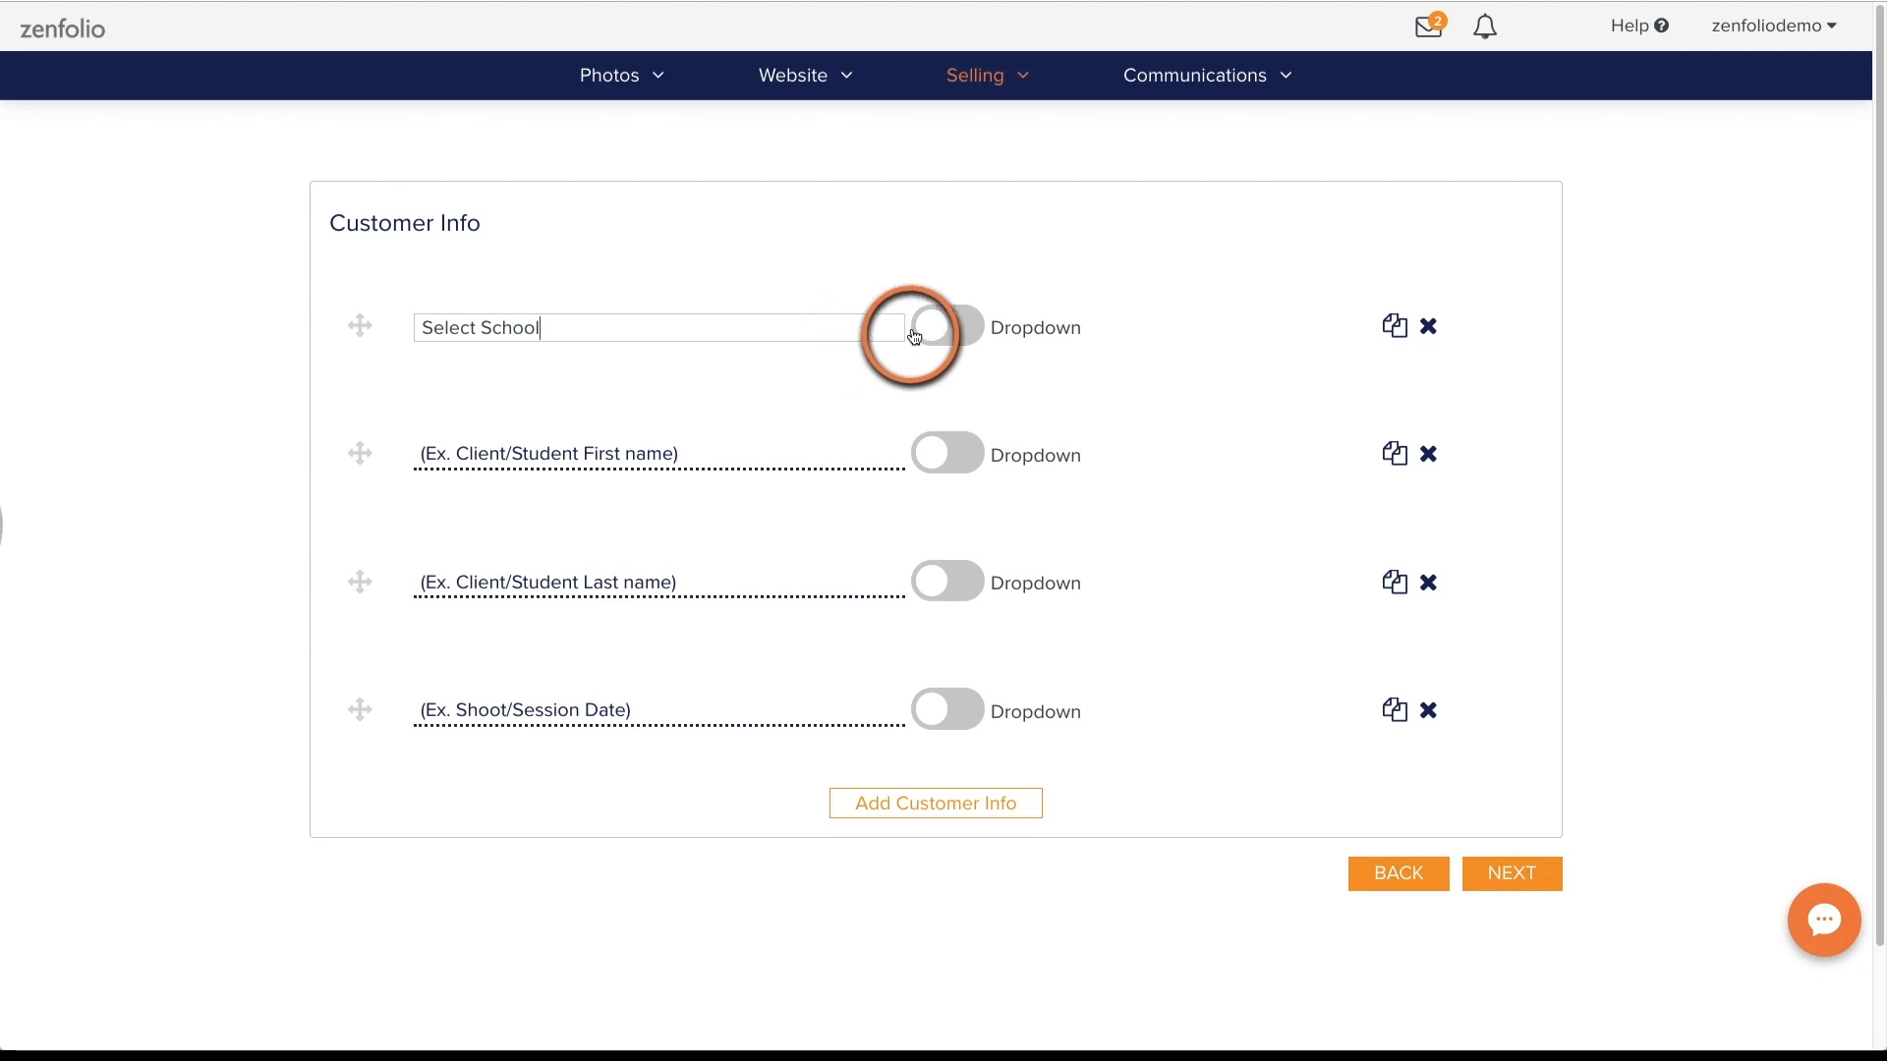
{"action": "left_click", "coordinate": [948, 327]}
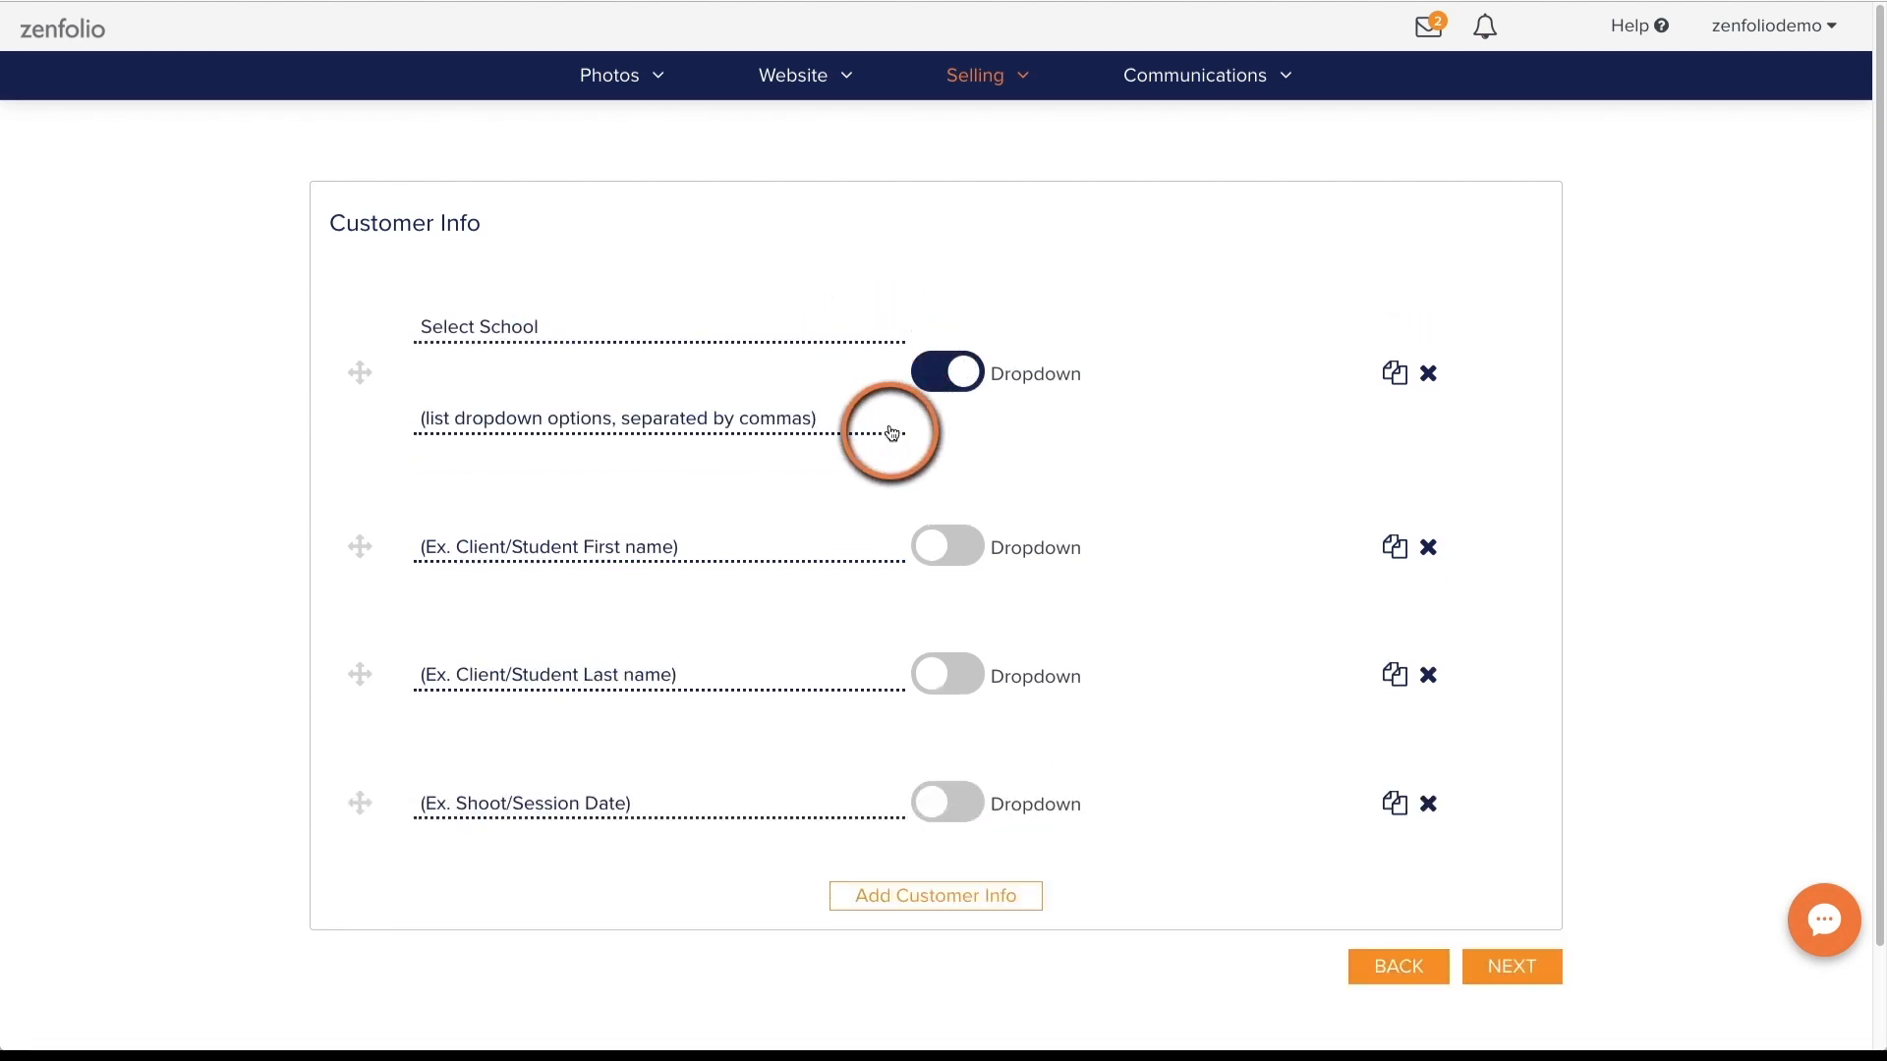
{"action": "type", "text": "PHS"}
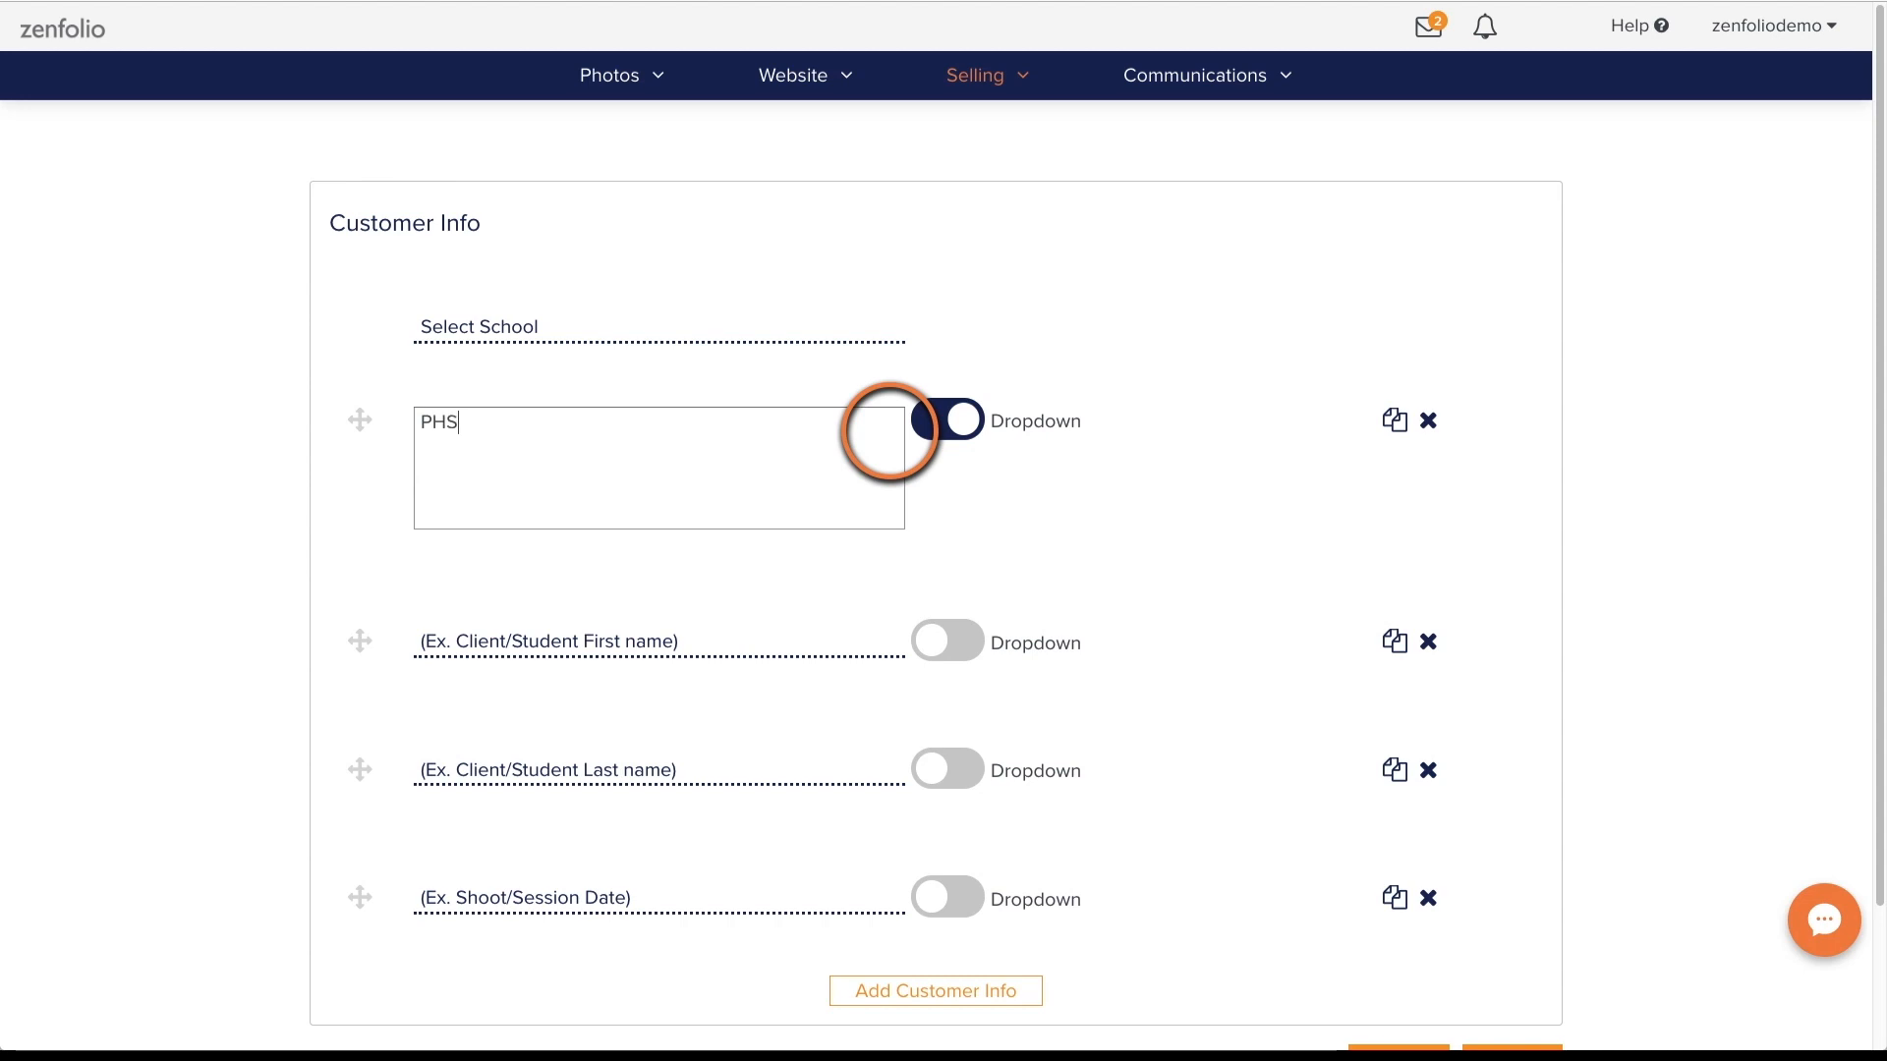
{"action": "type", "text": ",SHS,VH"}
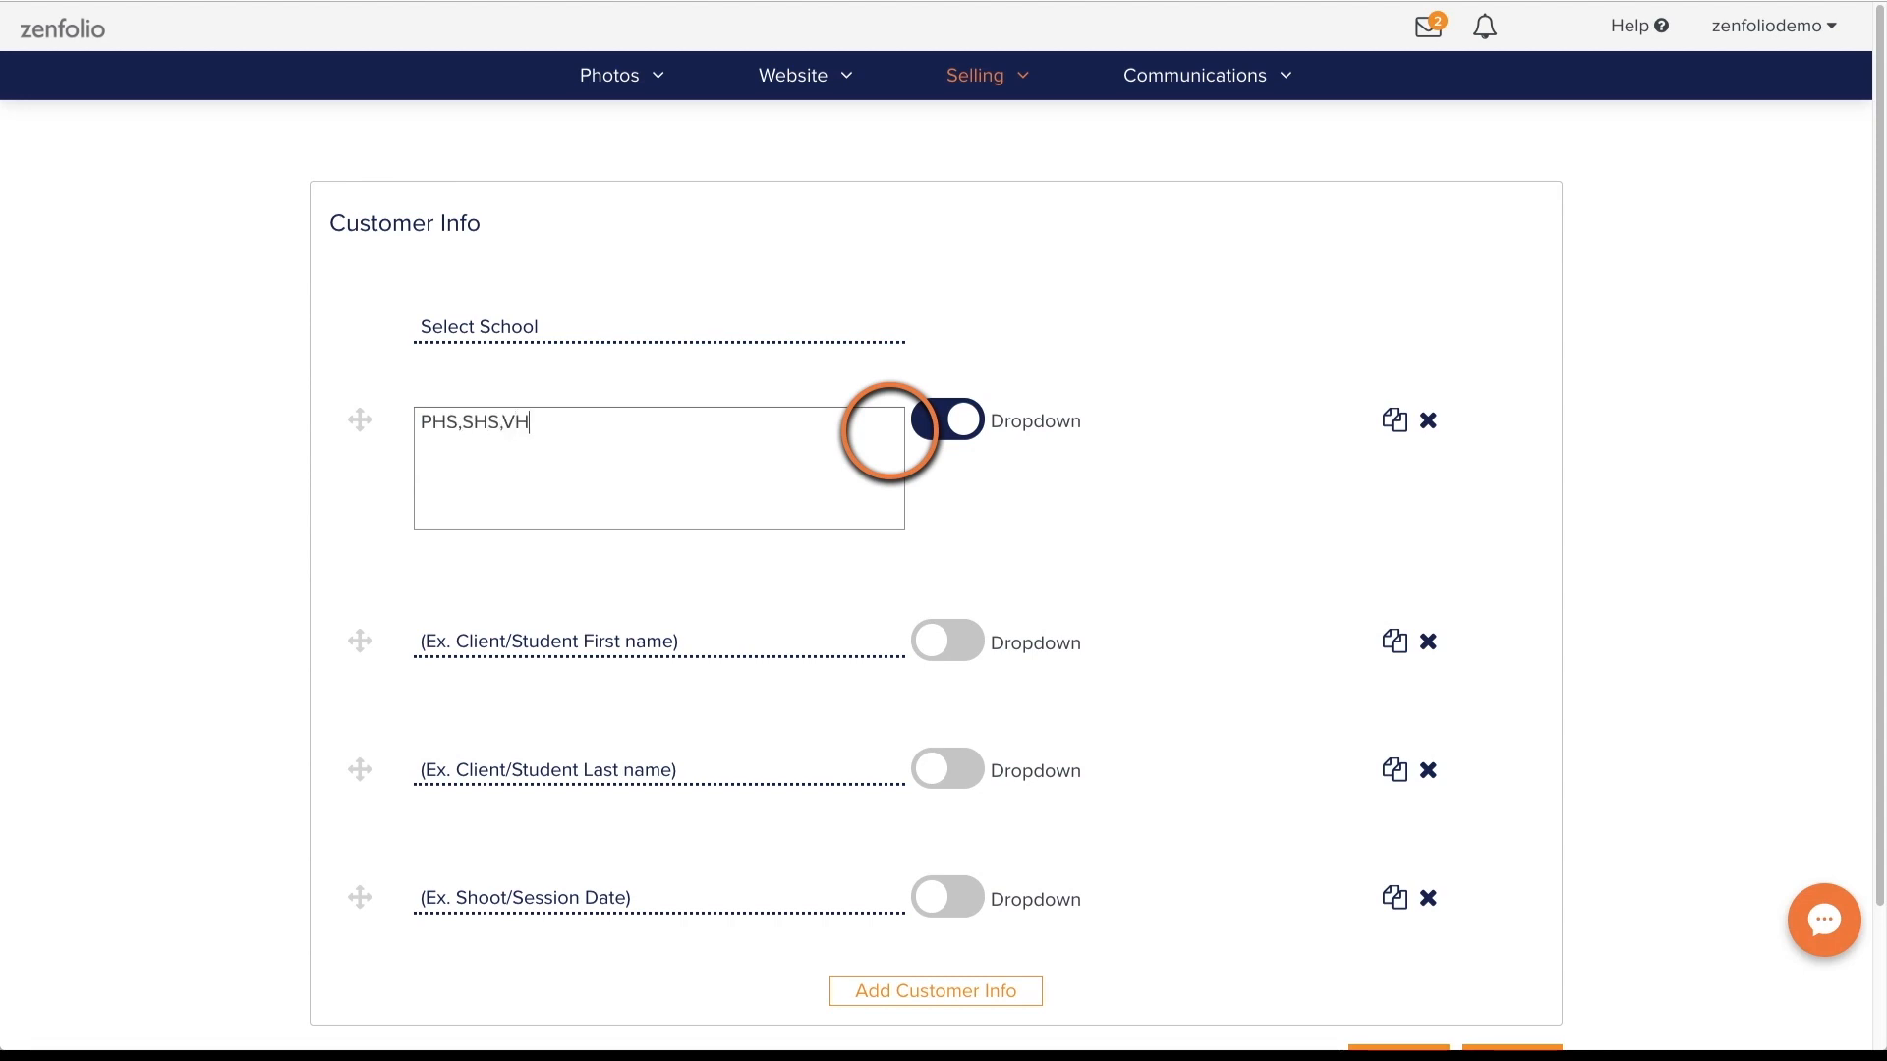
{"action": "left_click", "coordinate": [950, 422]}
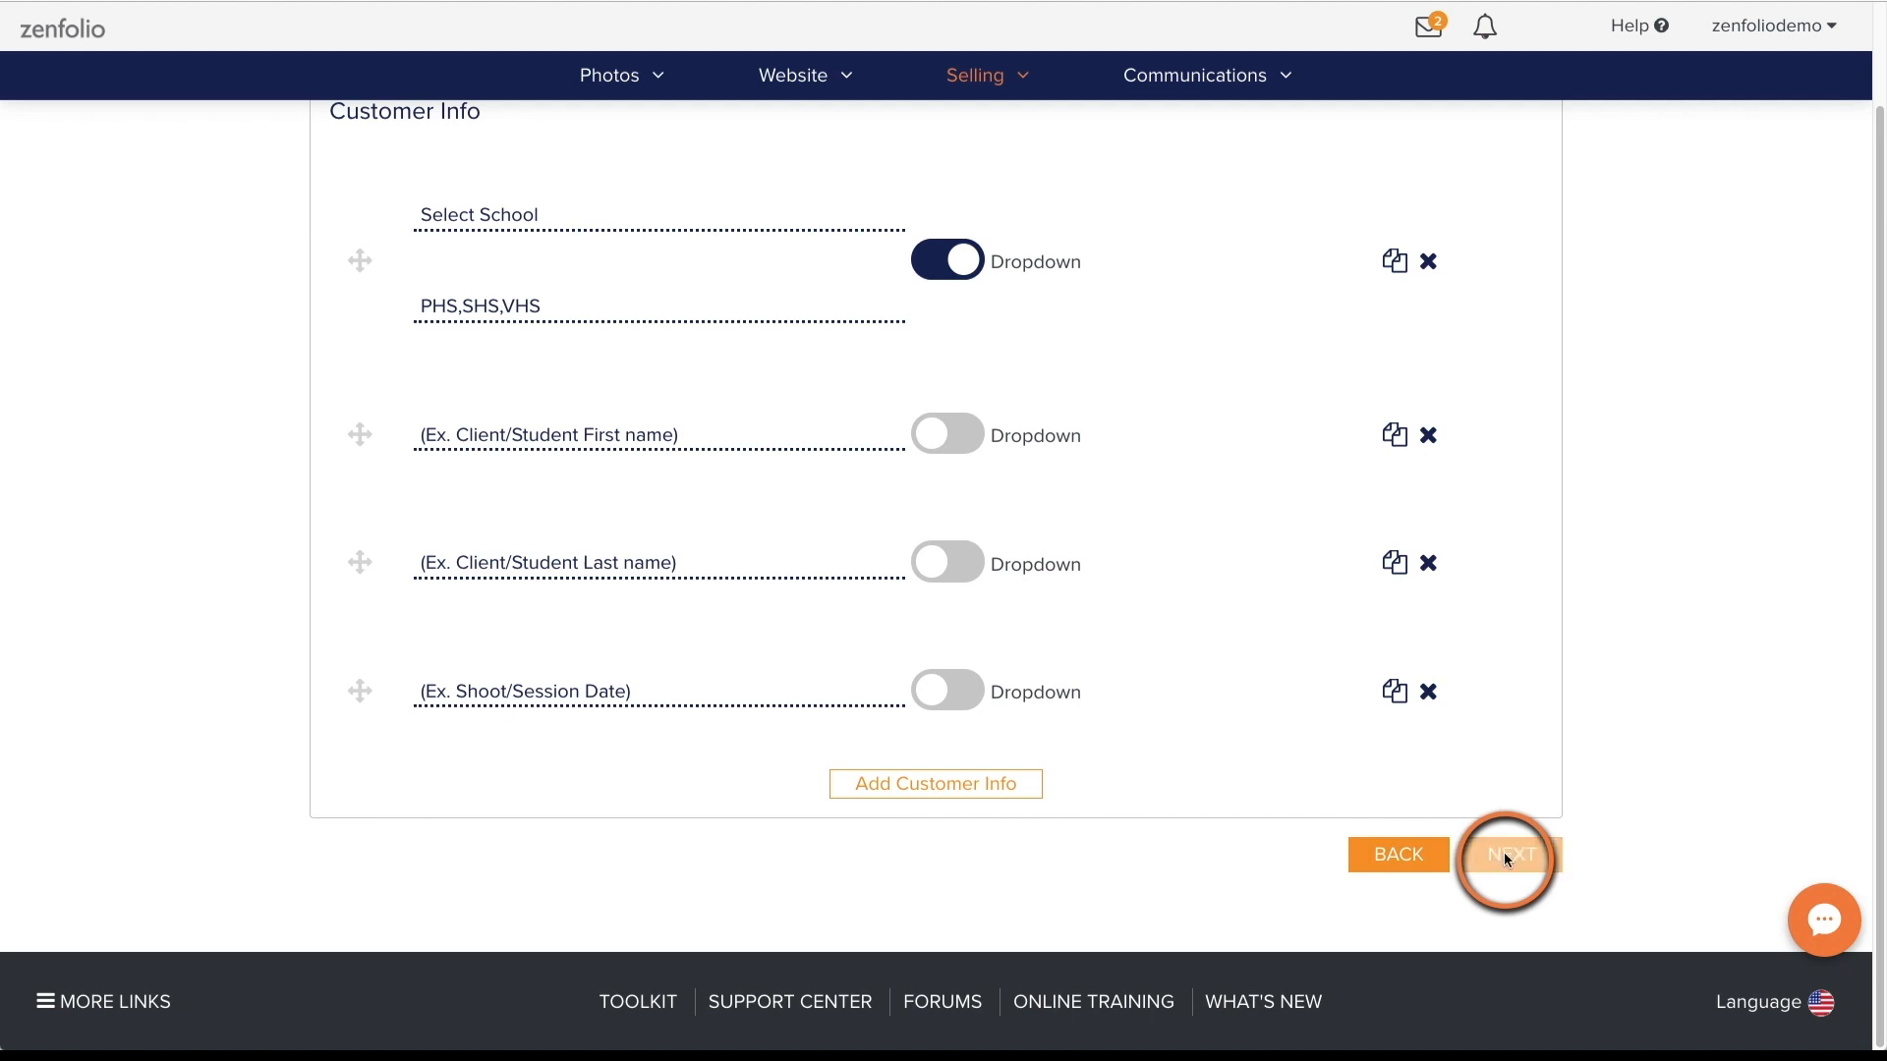
Finish Customer Info and review the ready page with its prepay link
{"action": "left_click", "coordinate": [1512, 854]}
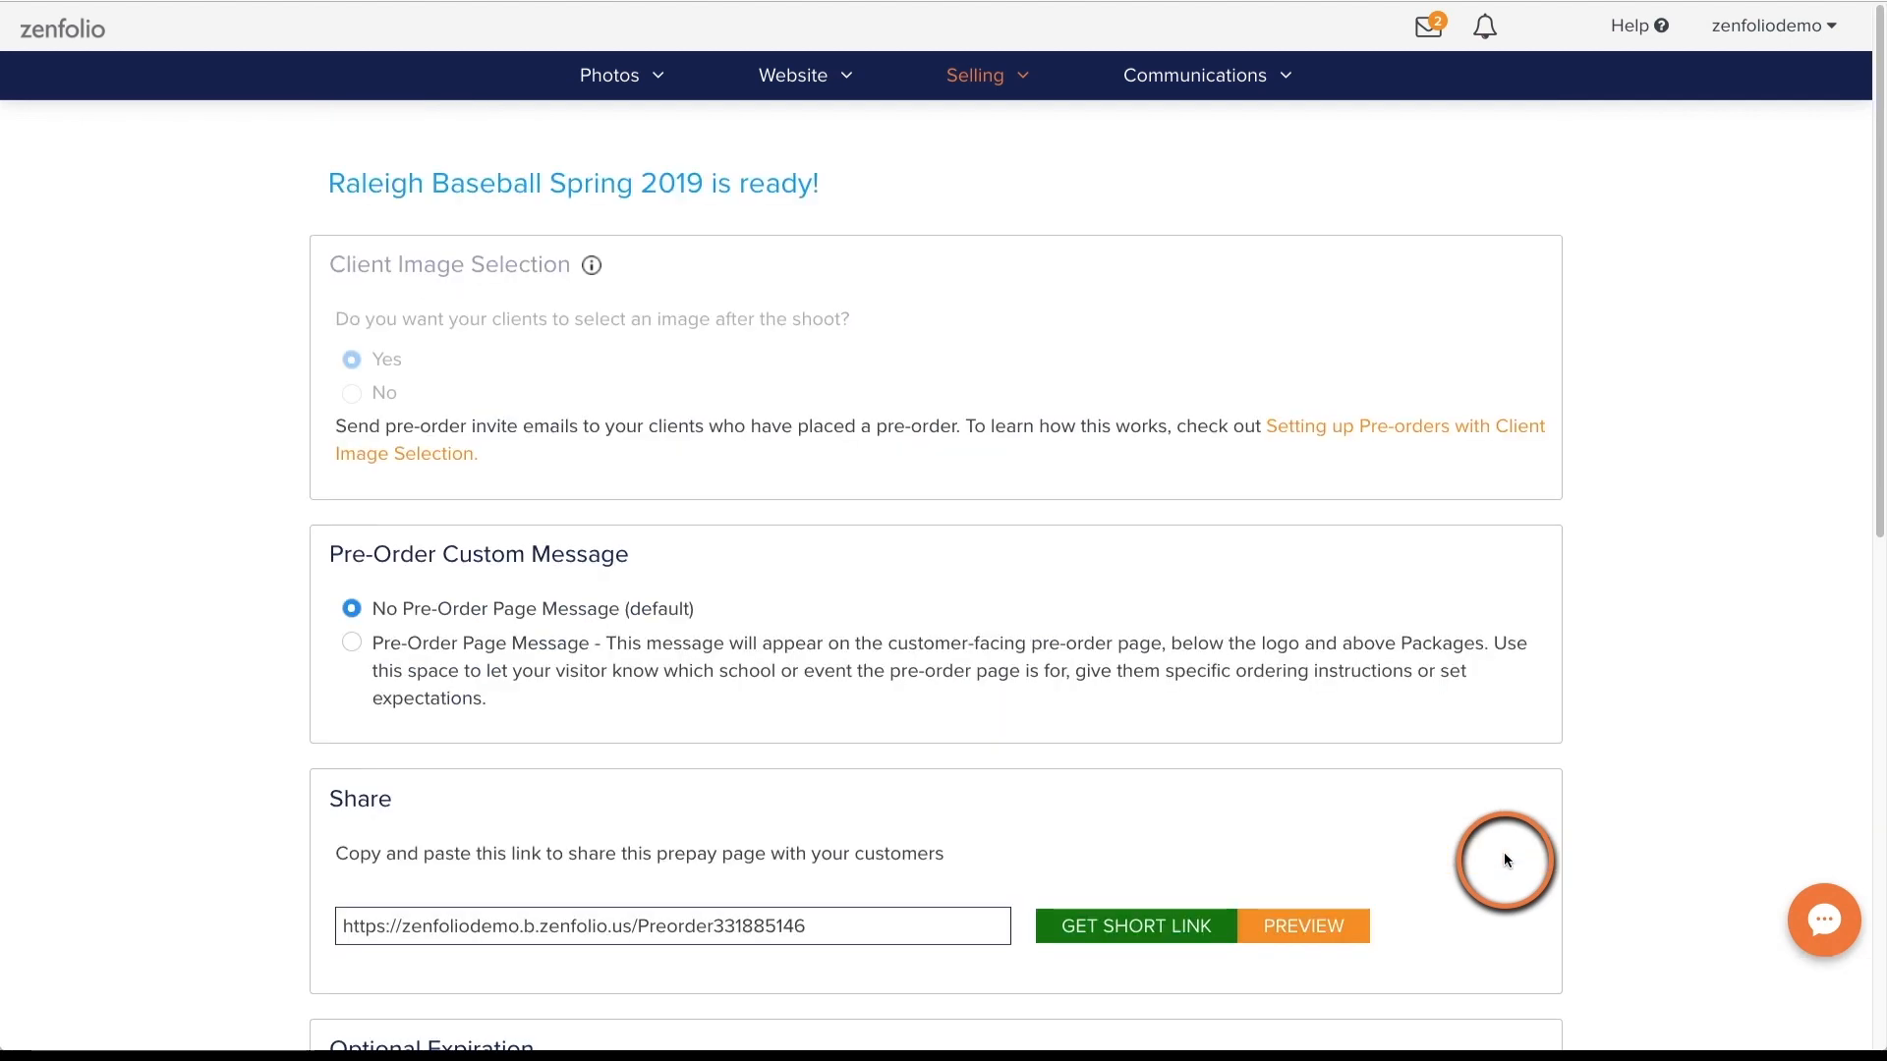
{"action": "mouse_move", "coordinate": [364, 258]}
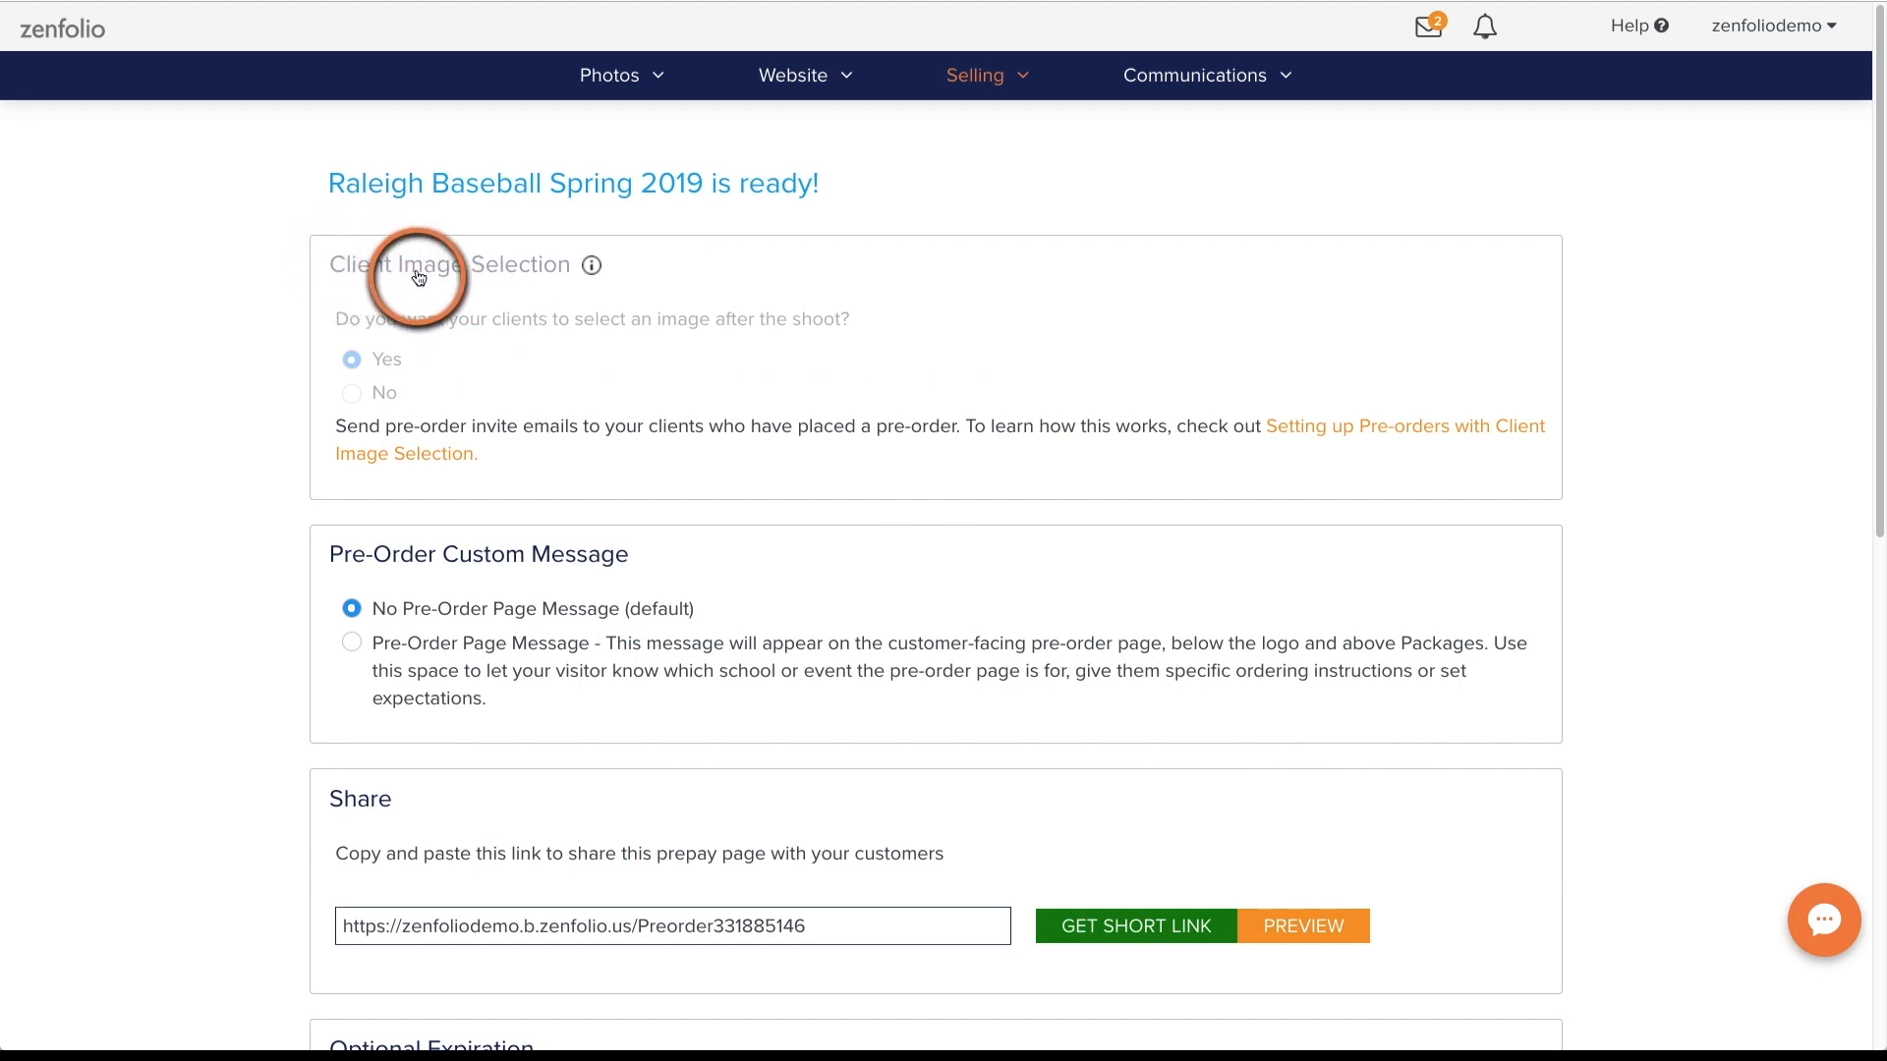
{"action": "mouse_move", "coordinate": [557, 282]}
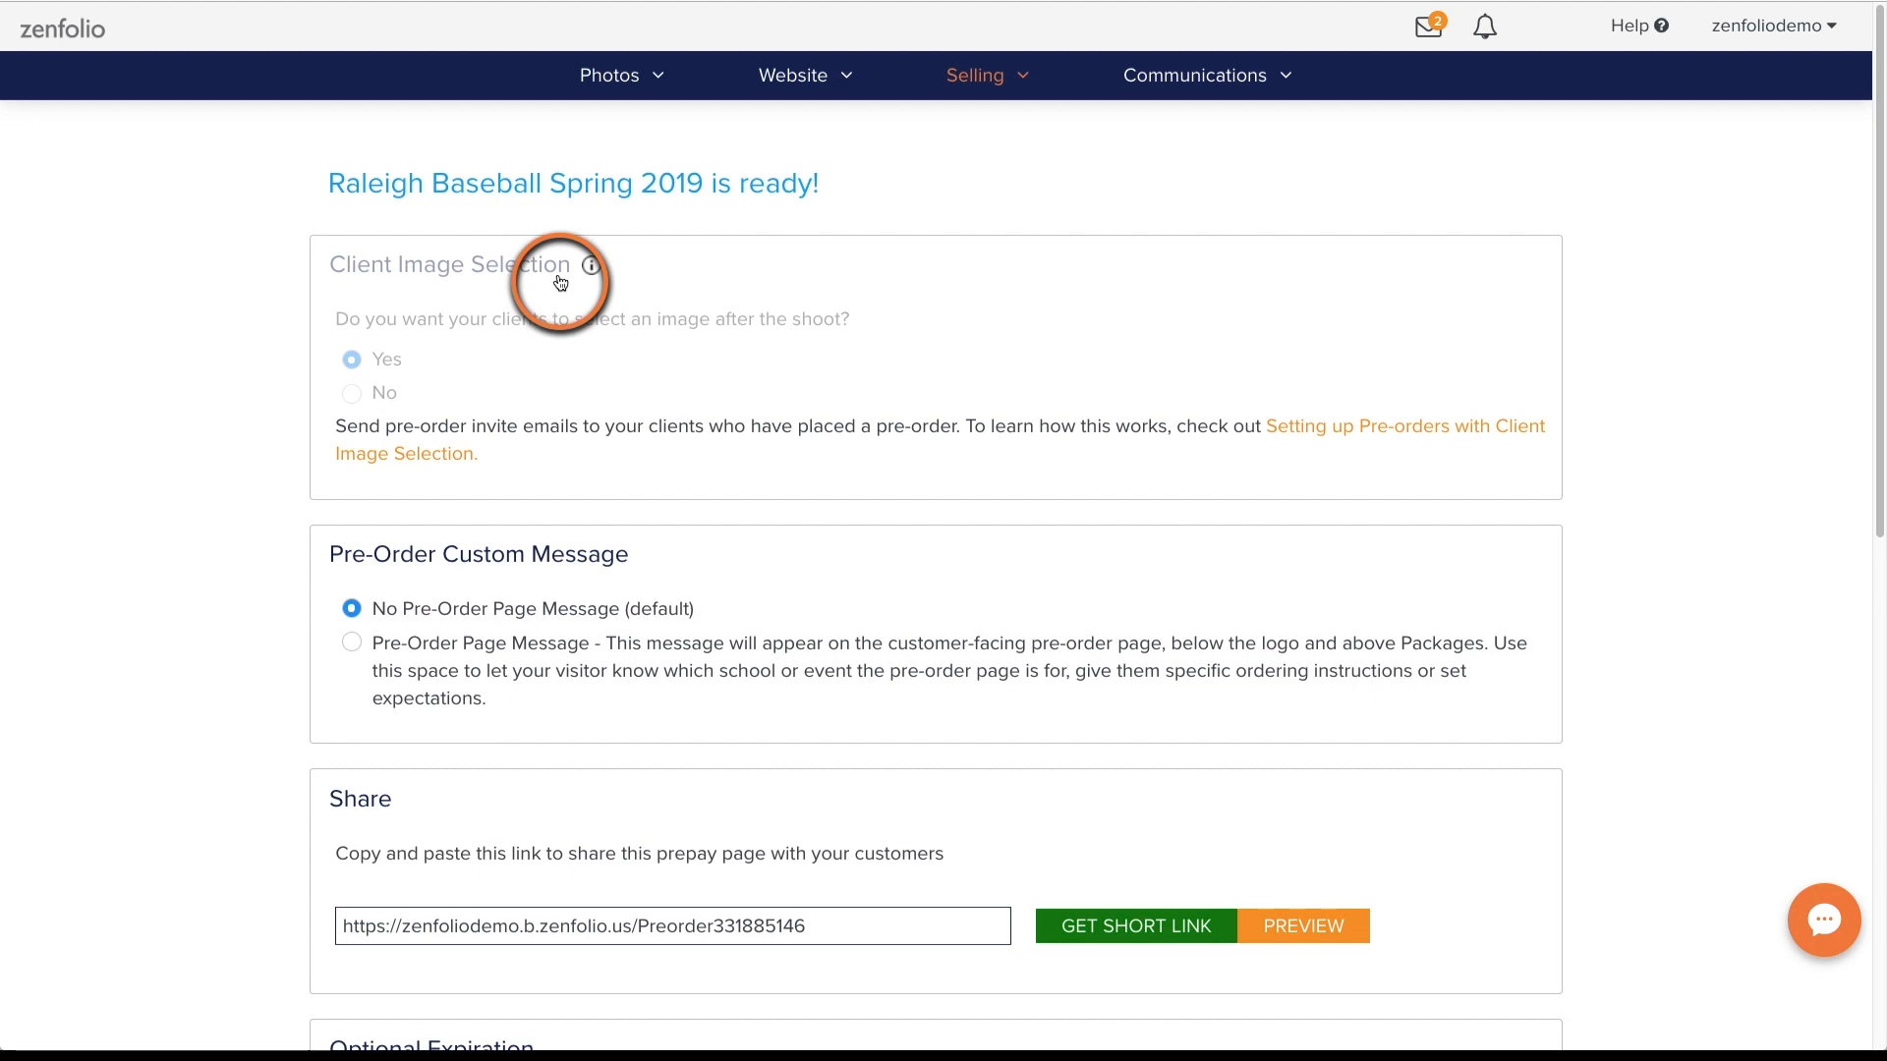
{"action": "mouse_move", "coordinate": [1152, 415]}
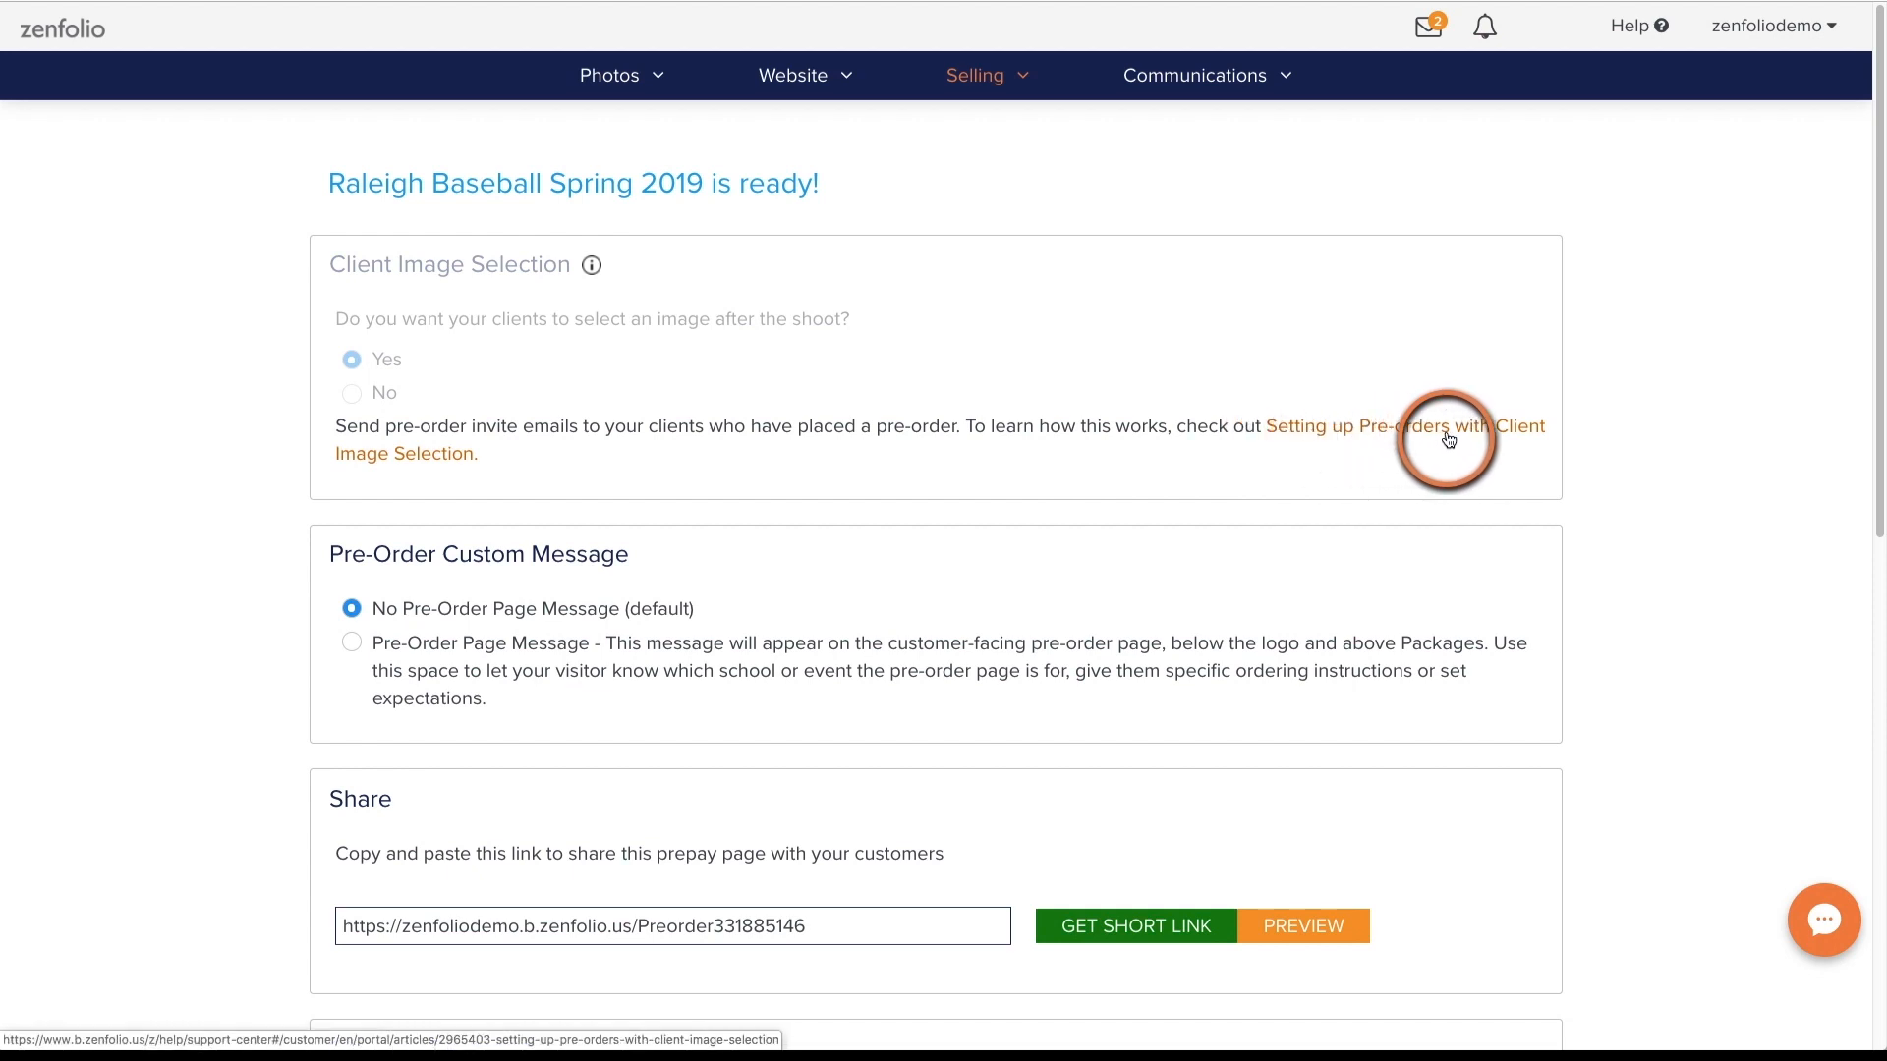
{"action": "mouse_move", "coordinate": [1462, 441]}
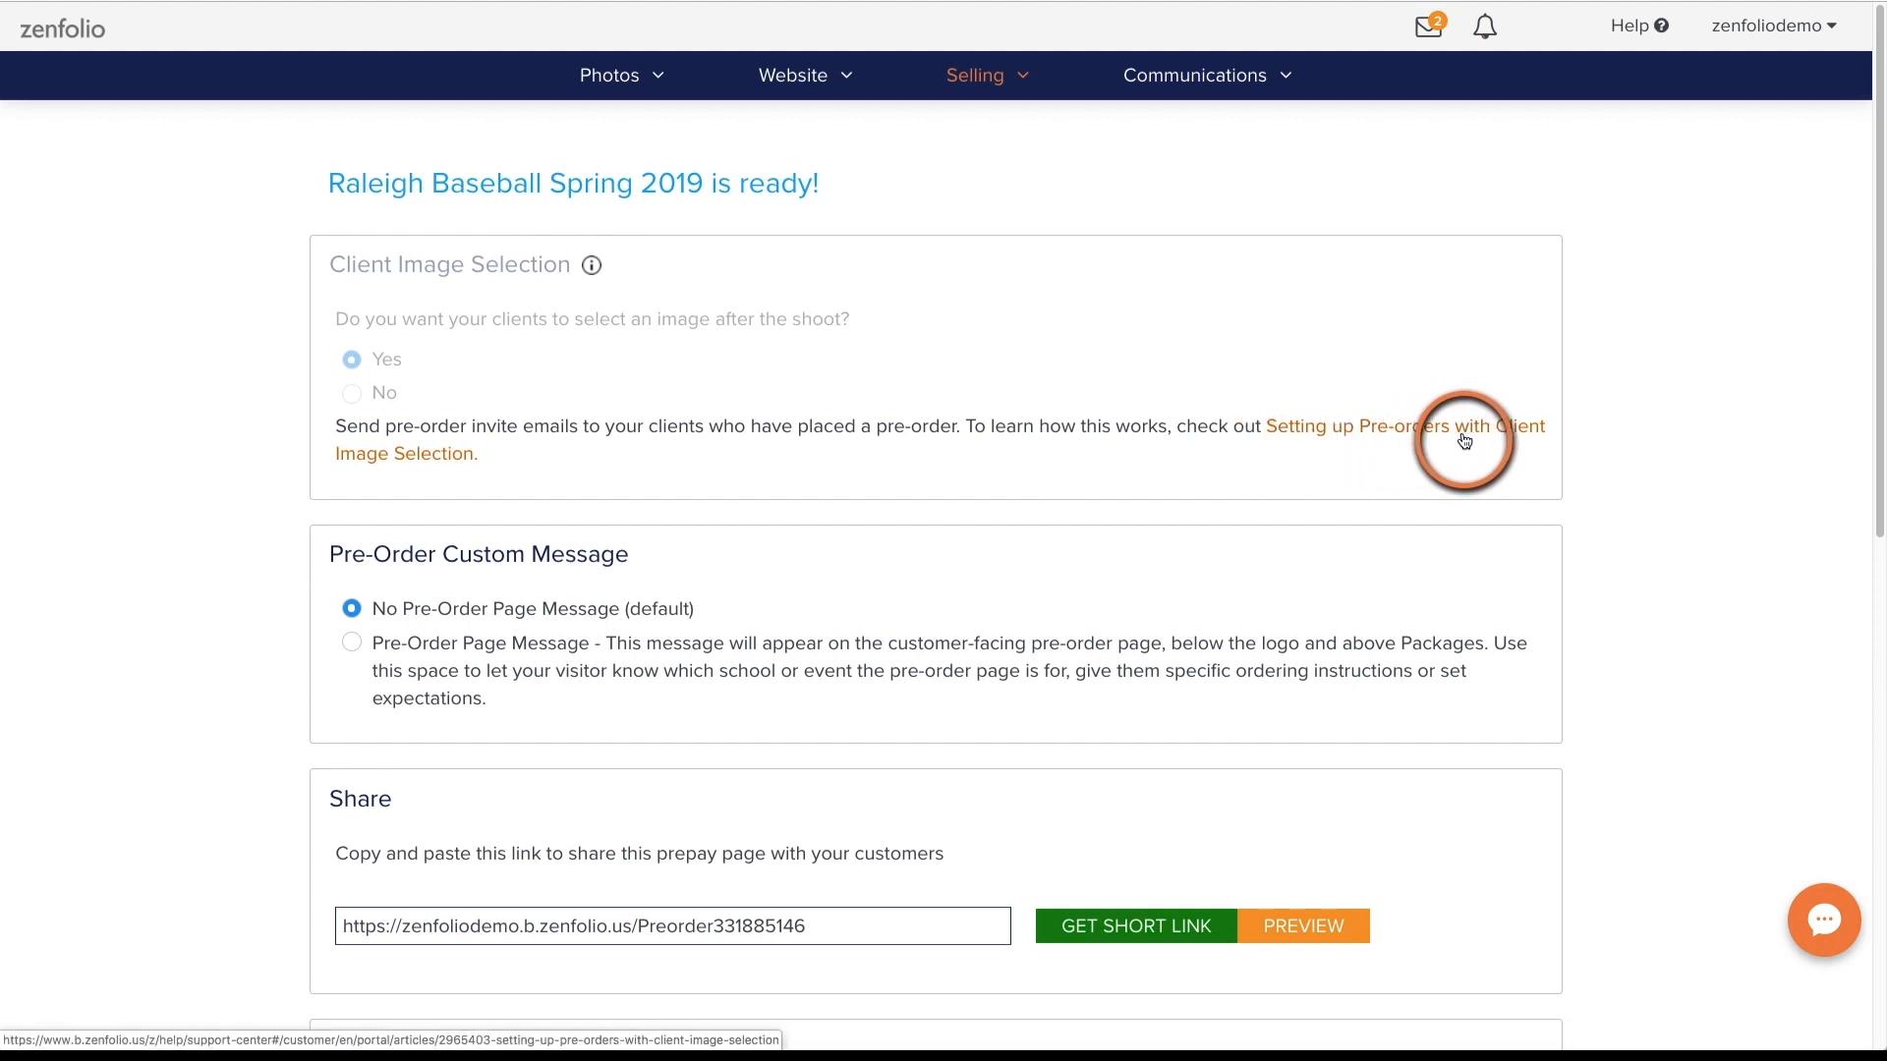
{"action": "scroll", "scroll_direction": "down", "scroll_amount": 3}
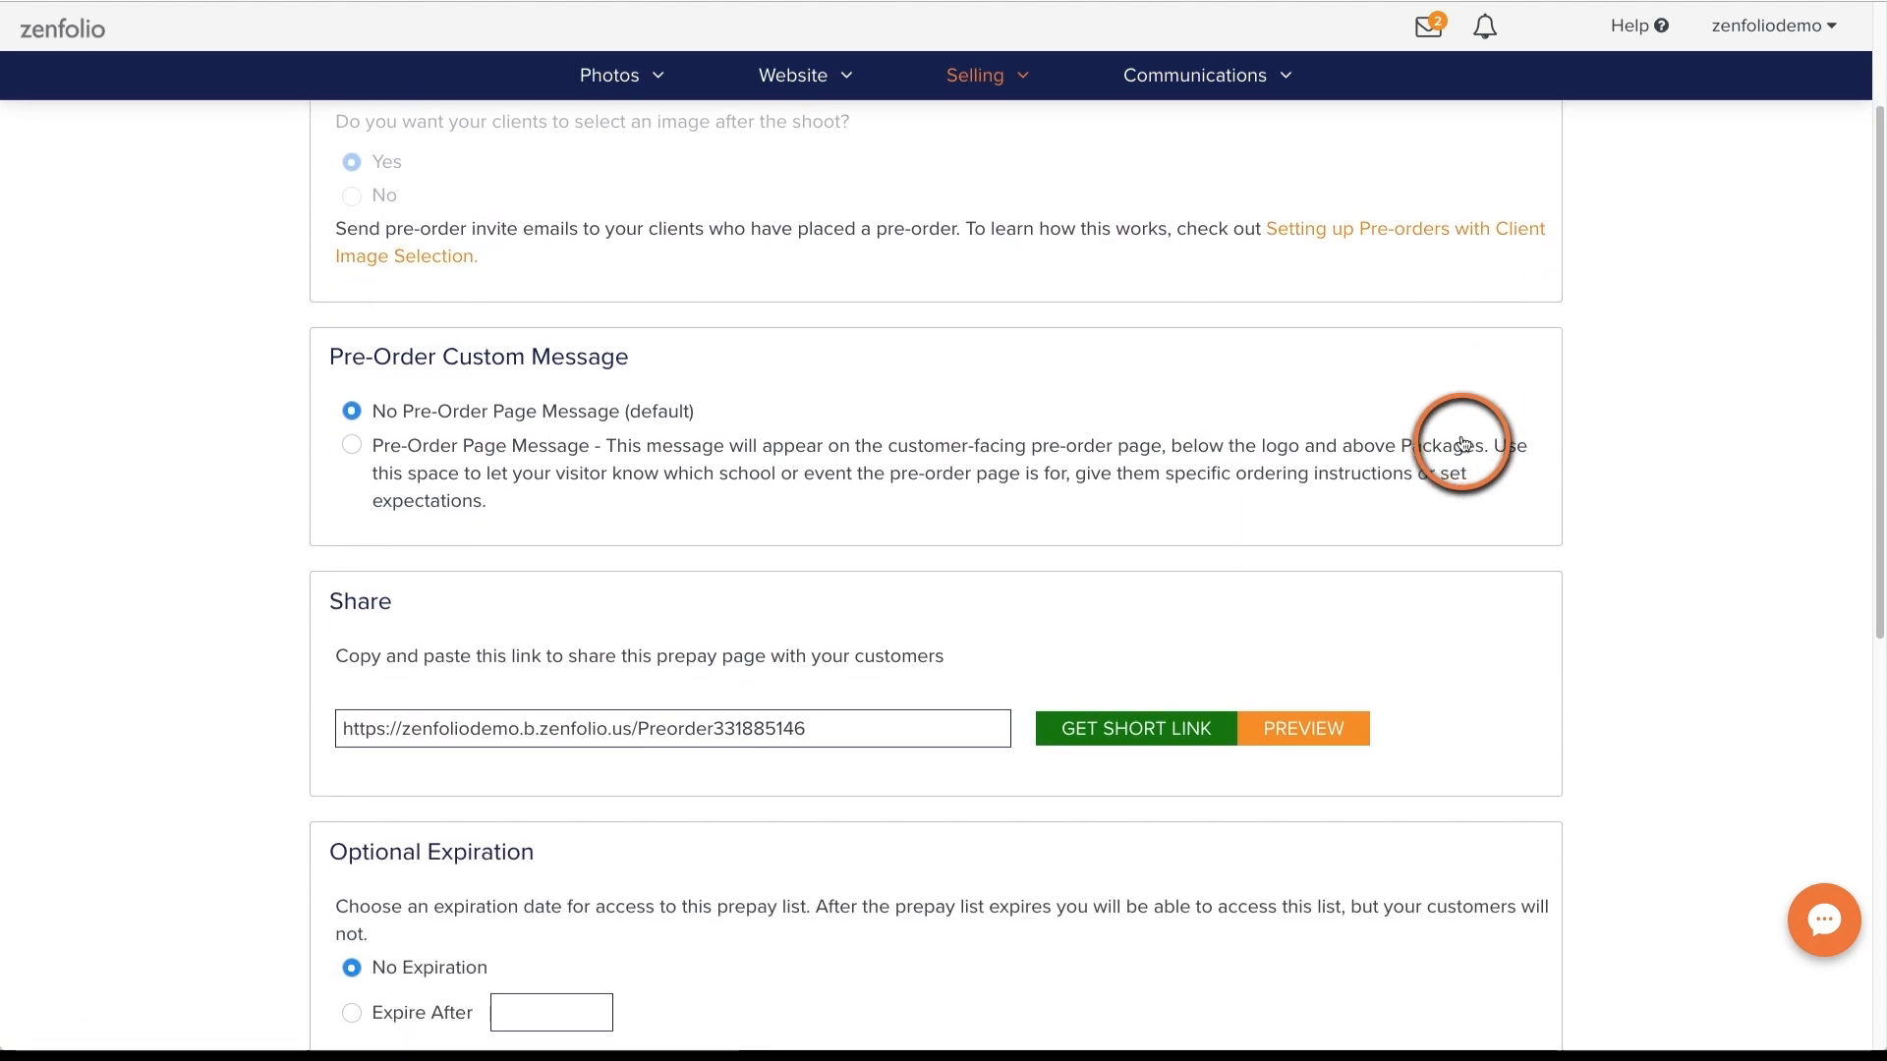
Set the custom page message 'Orders will be delivered to the School for Pick-Up'
{"action": "left_click", "coordinate": [352, 444]}
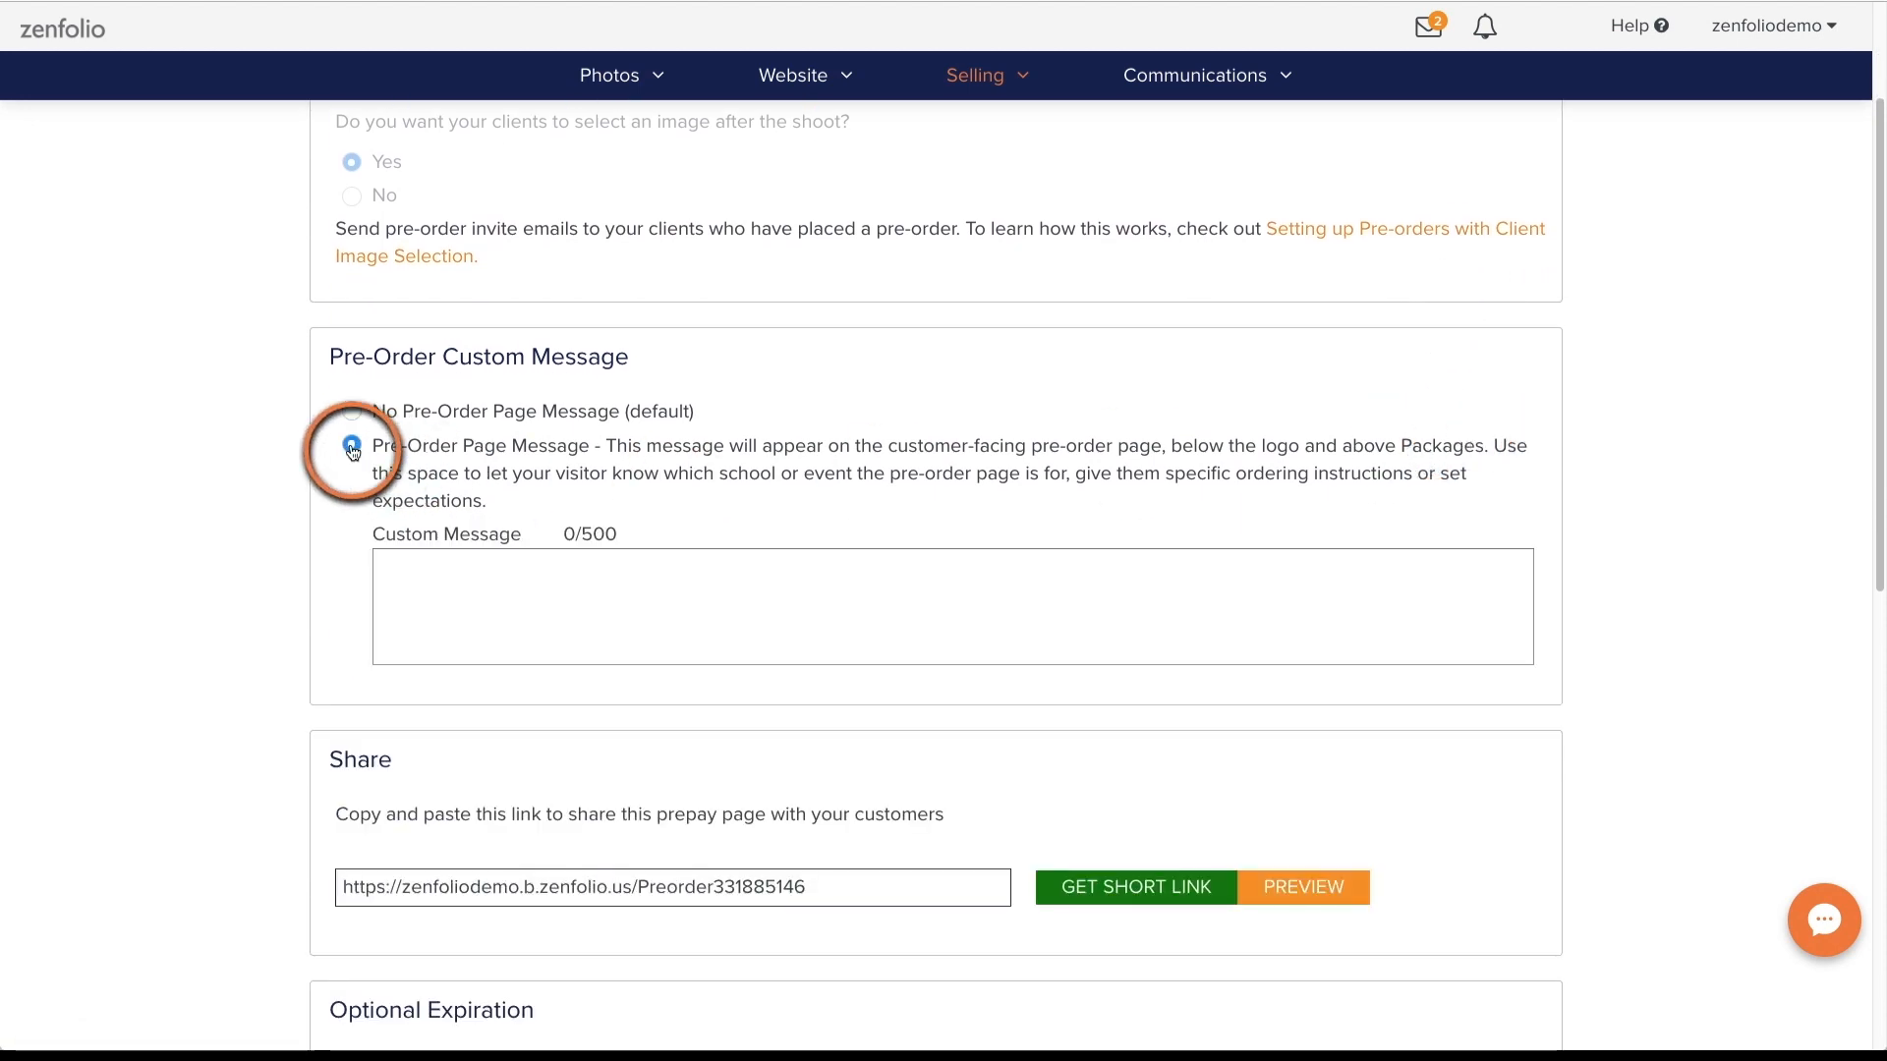
{"action": "left_click", "coordinate": [350, 445]}
{"action": "type", "text": "Orders will be delivered to the School for Pick-Up"}
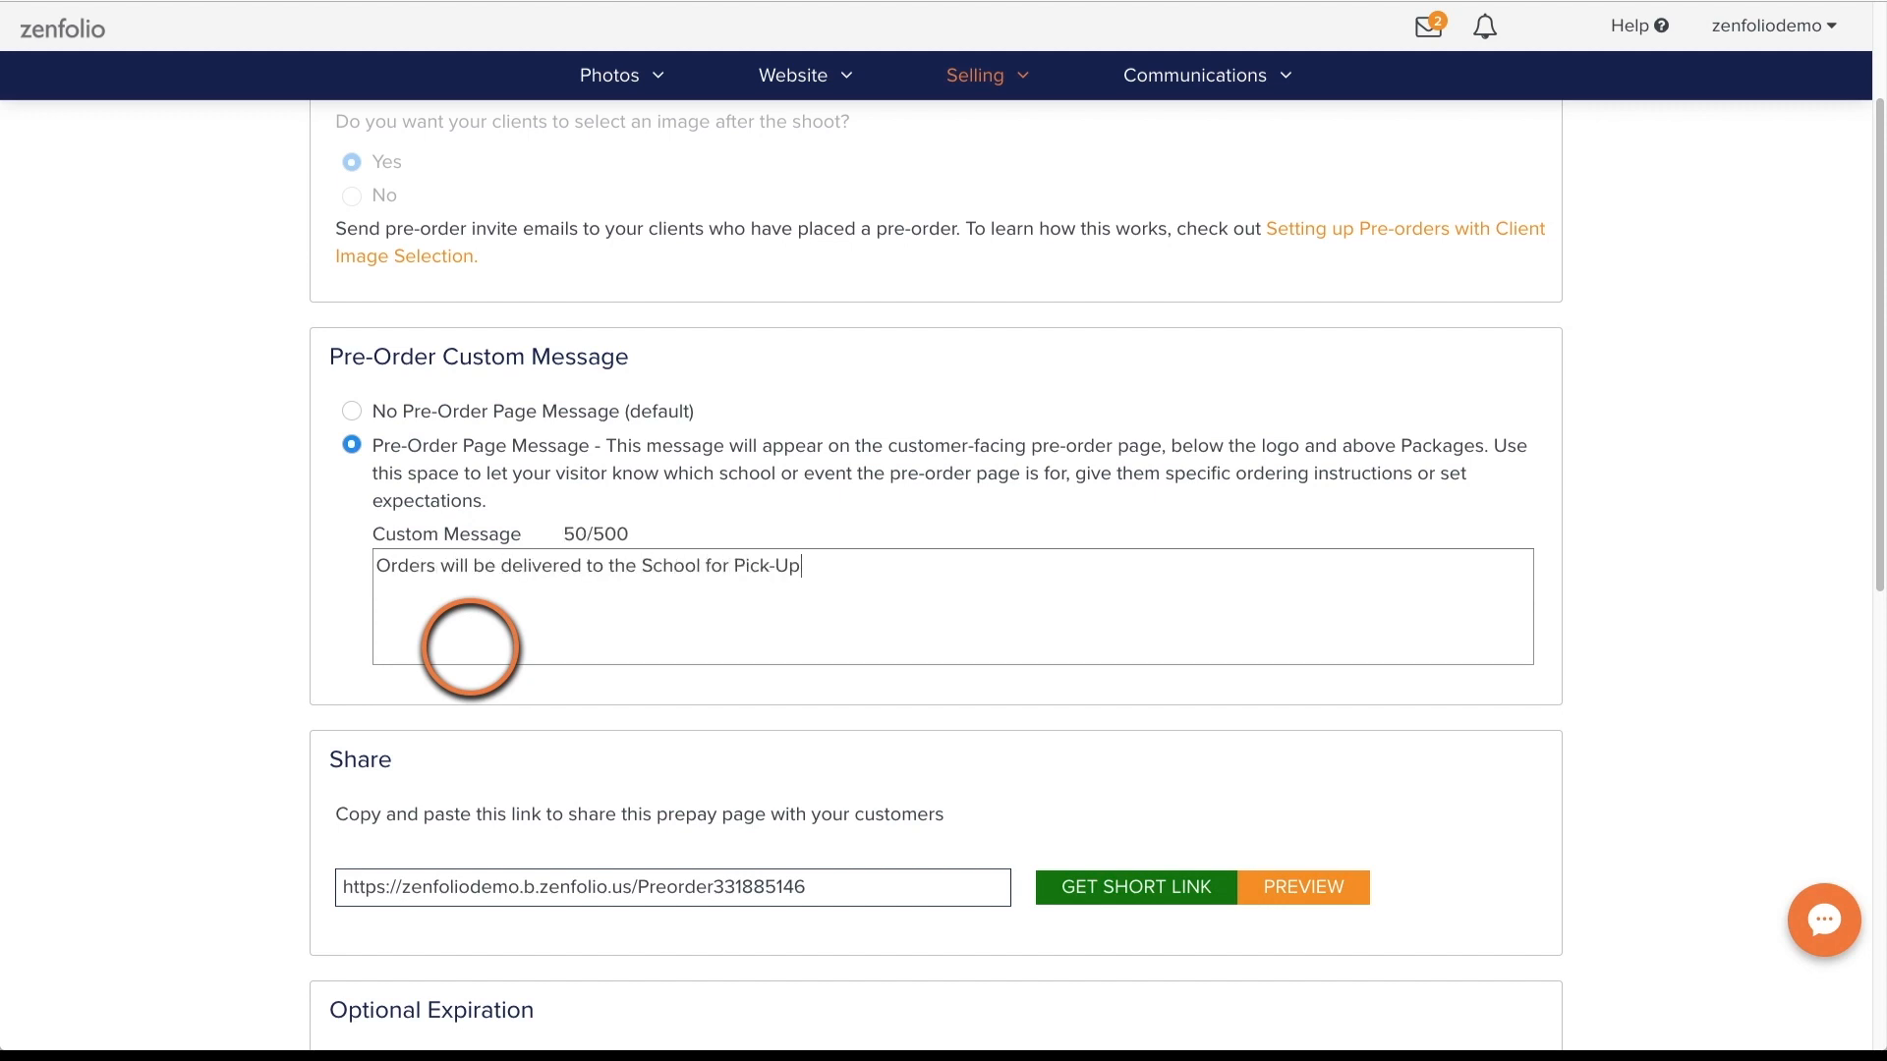
{"action": "scroll", "scroll_direction": "down", "scroll_amount": 3}
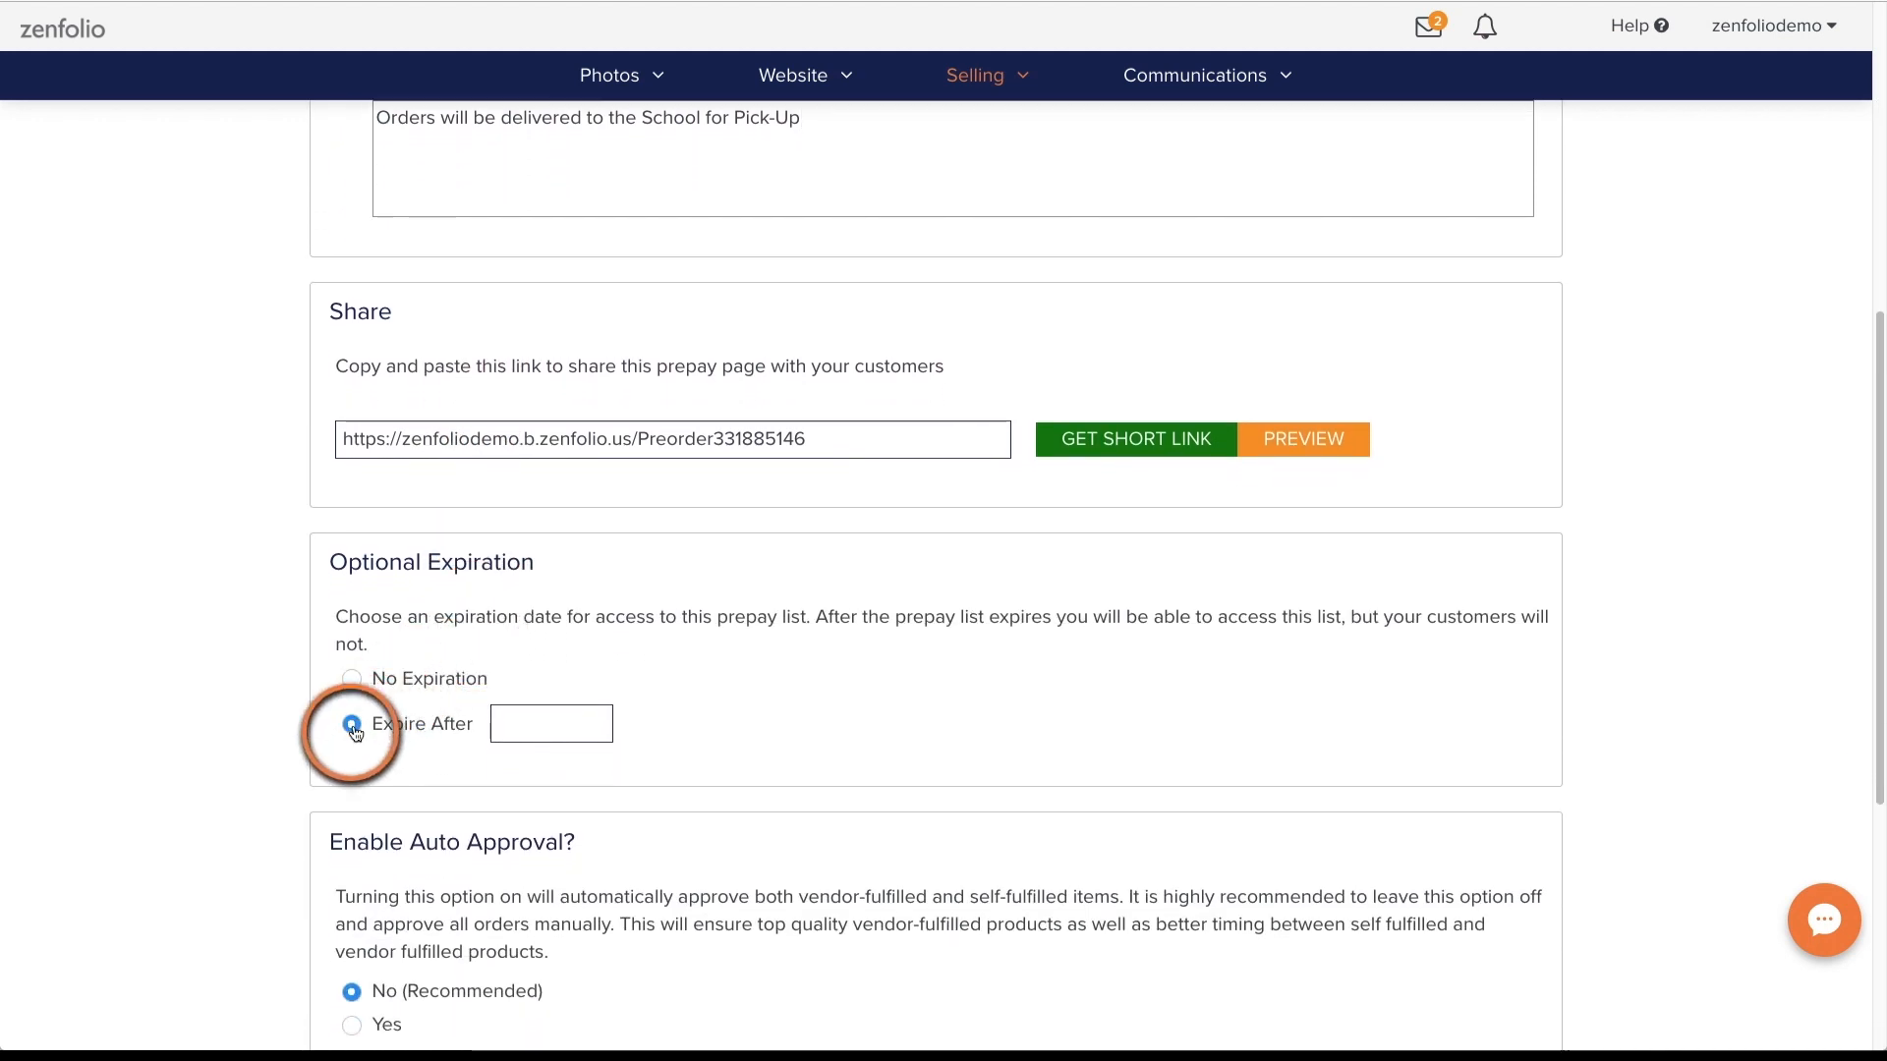
{"action": "left_click", "coordinate": [550, 723]}
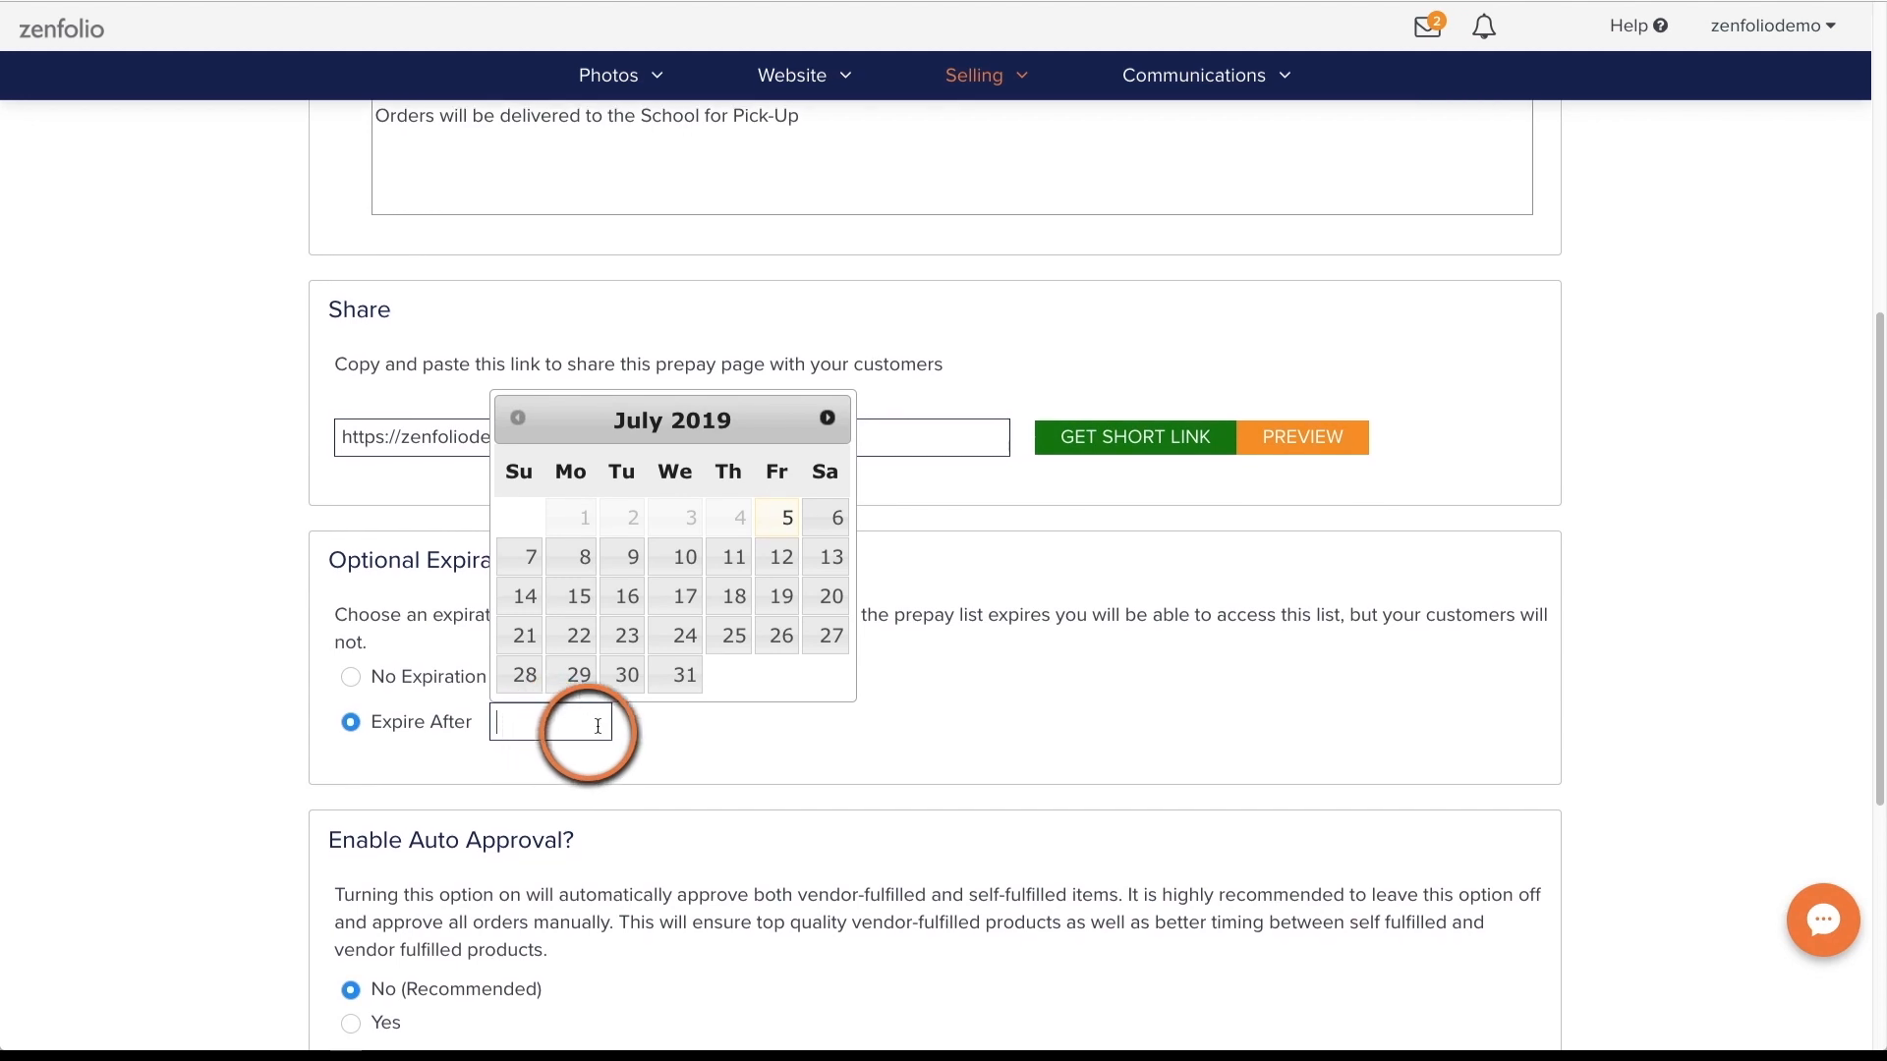
{"action": "left_click", "coordinate": [675, 674]}
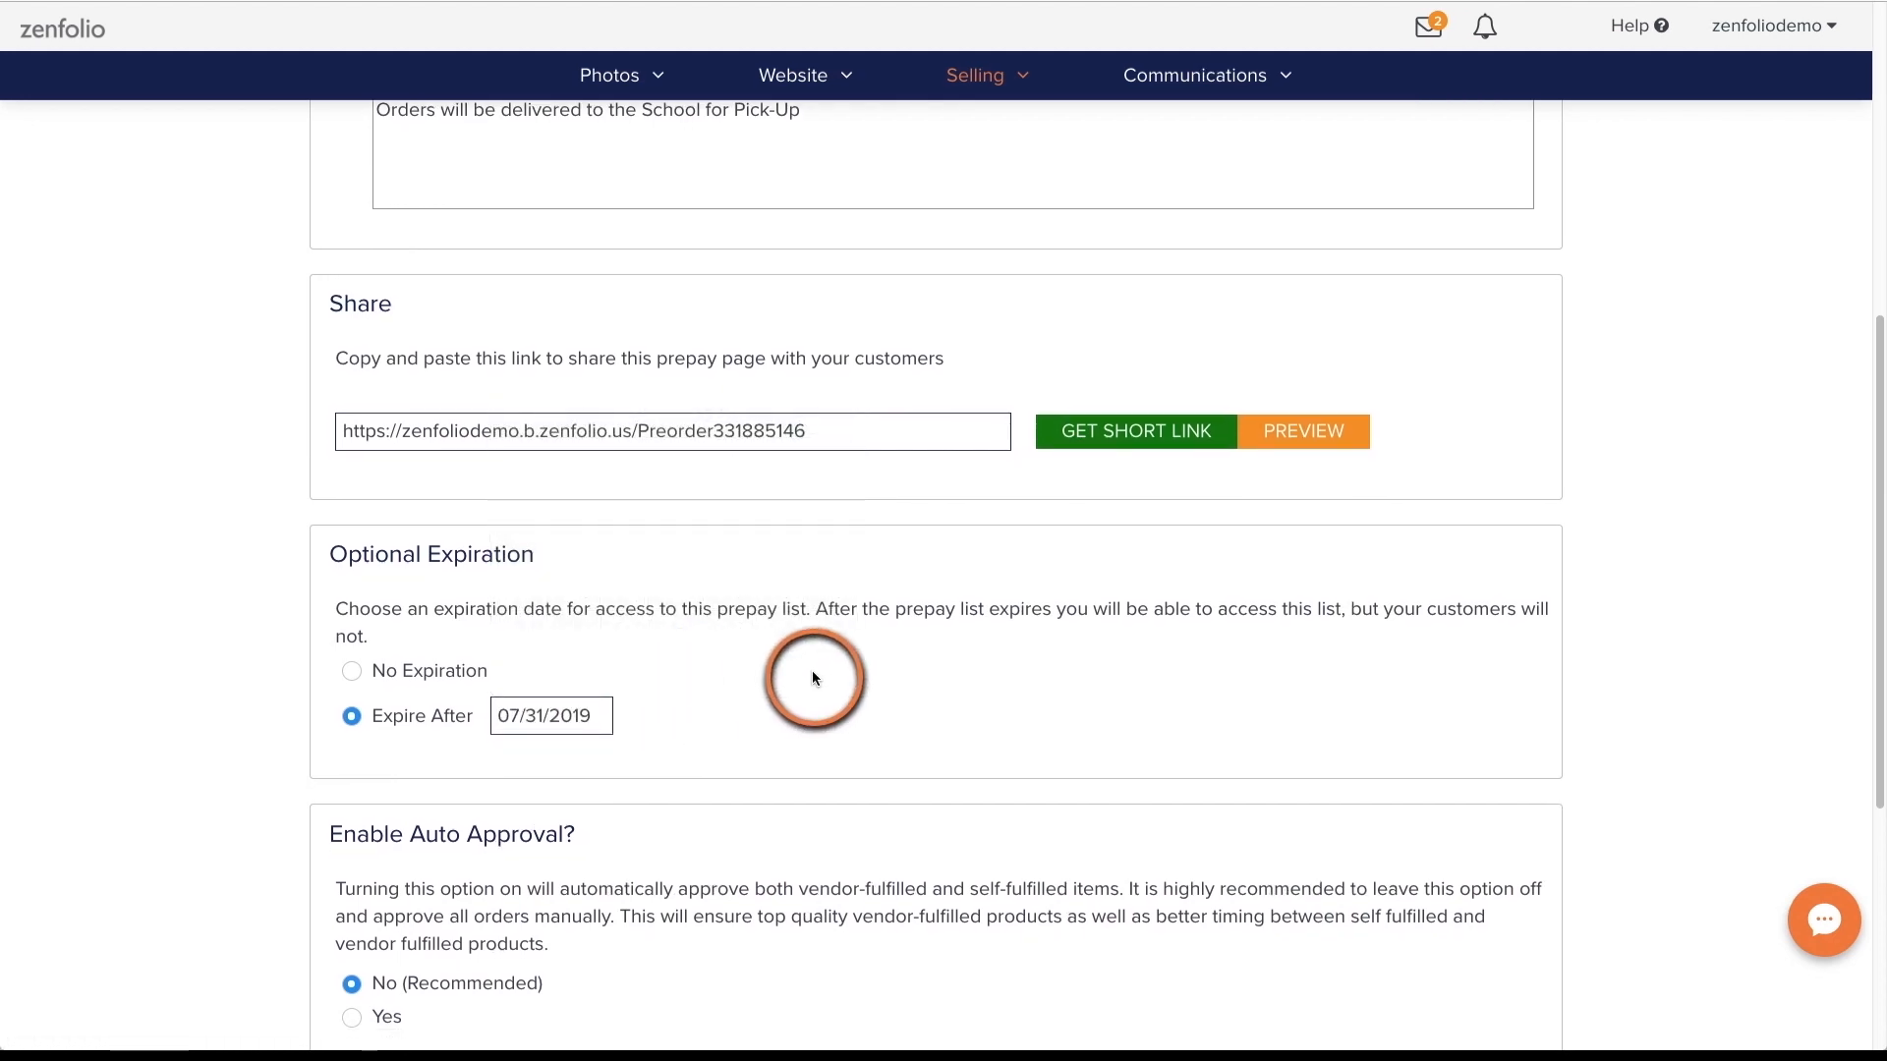
{"action": "scroll", "scroll_direction": "down", "scroll_amount": 3}
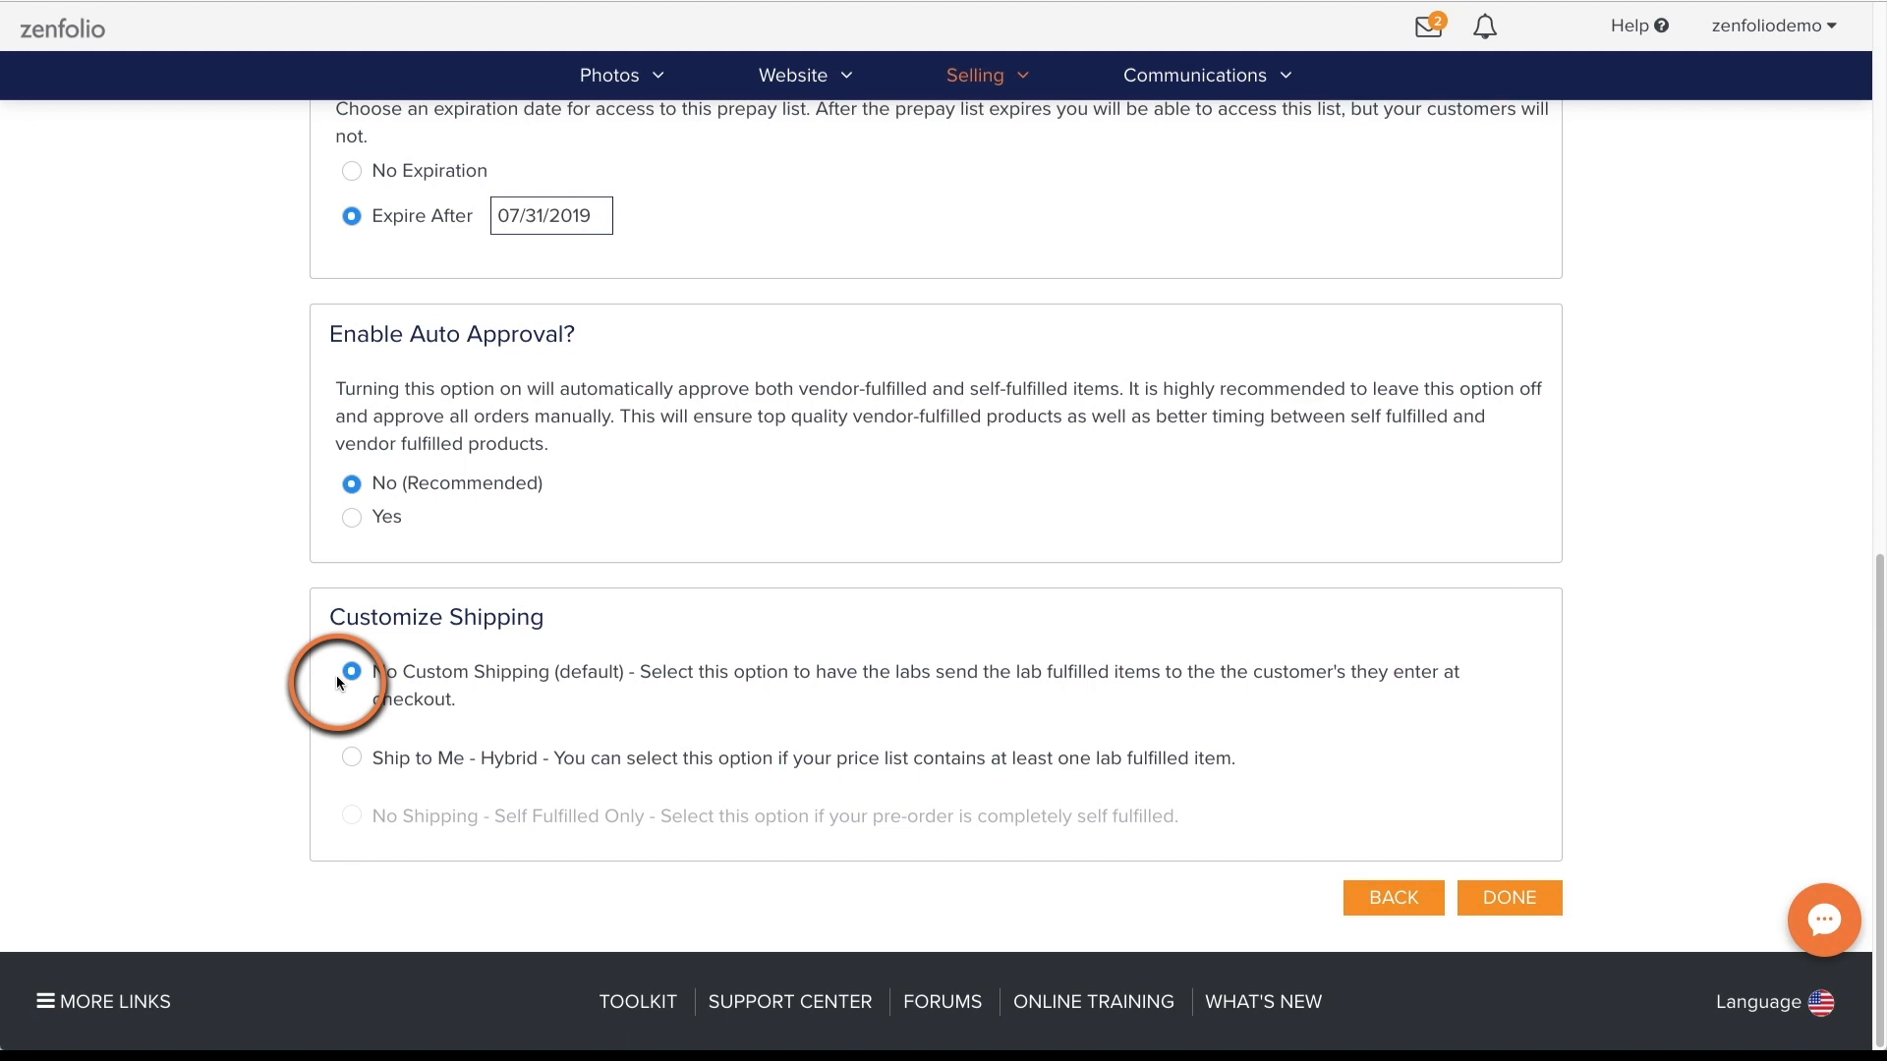
Choose Ship to Me - Hybrid shipping and enter a school pick-up message
{"action": "left_click", "coordinate": [352, 757]}
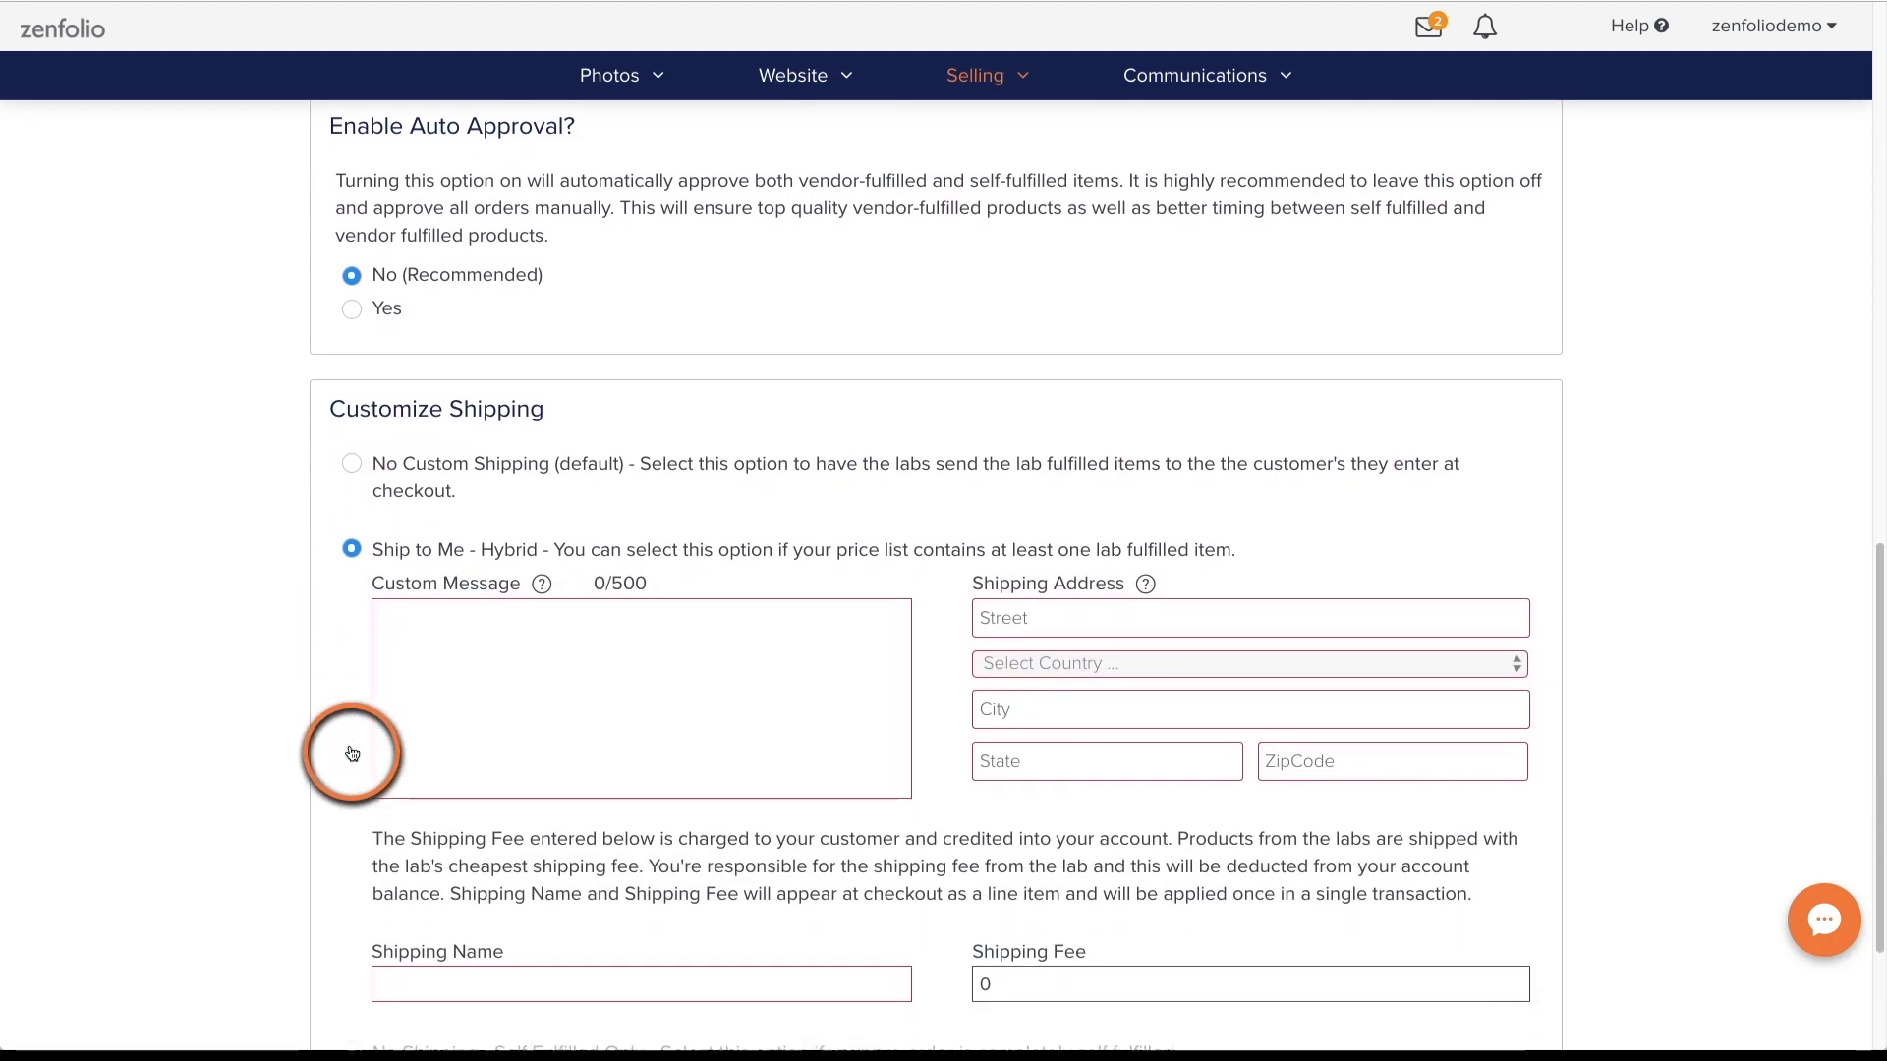
{"action": "scroll", "scroll_direction": "down", "scroll_amount": 3}
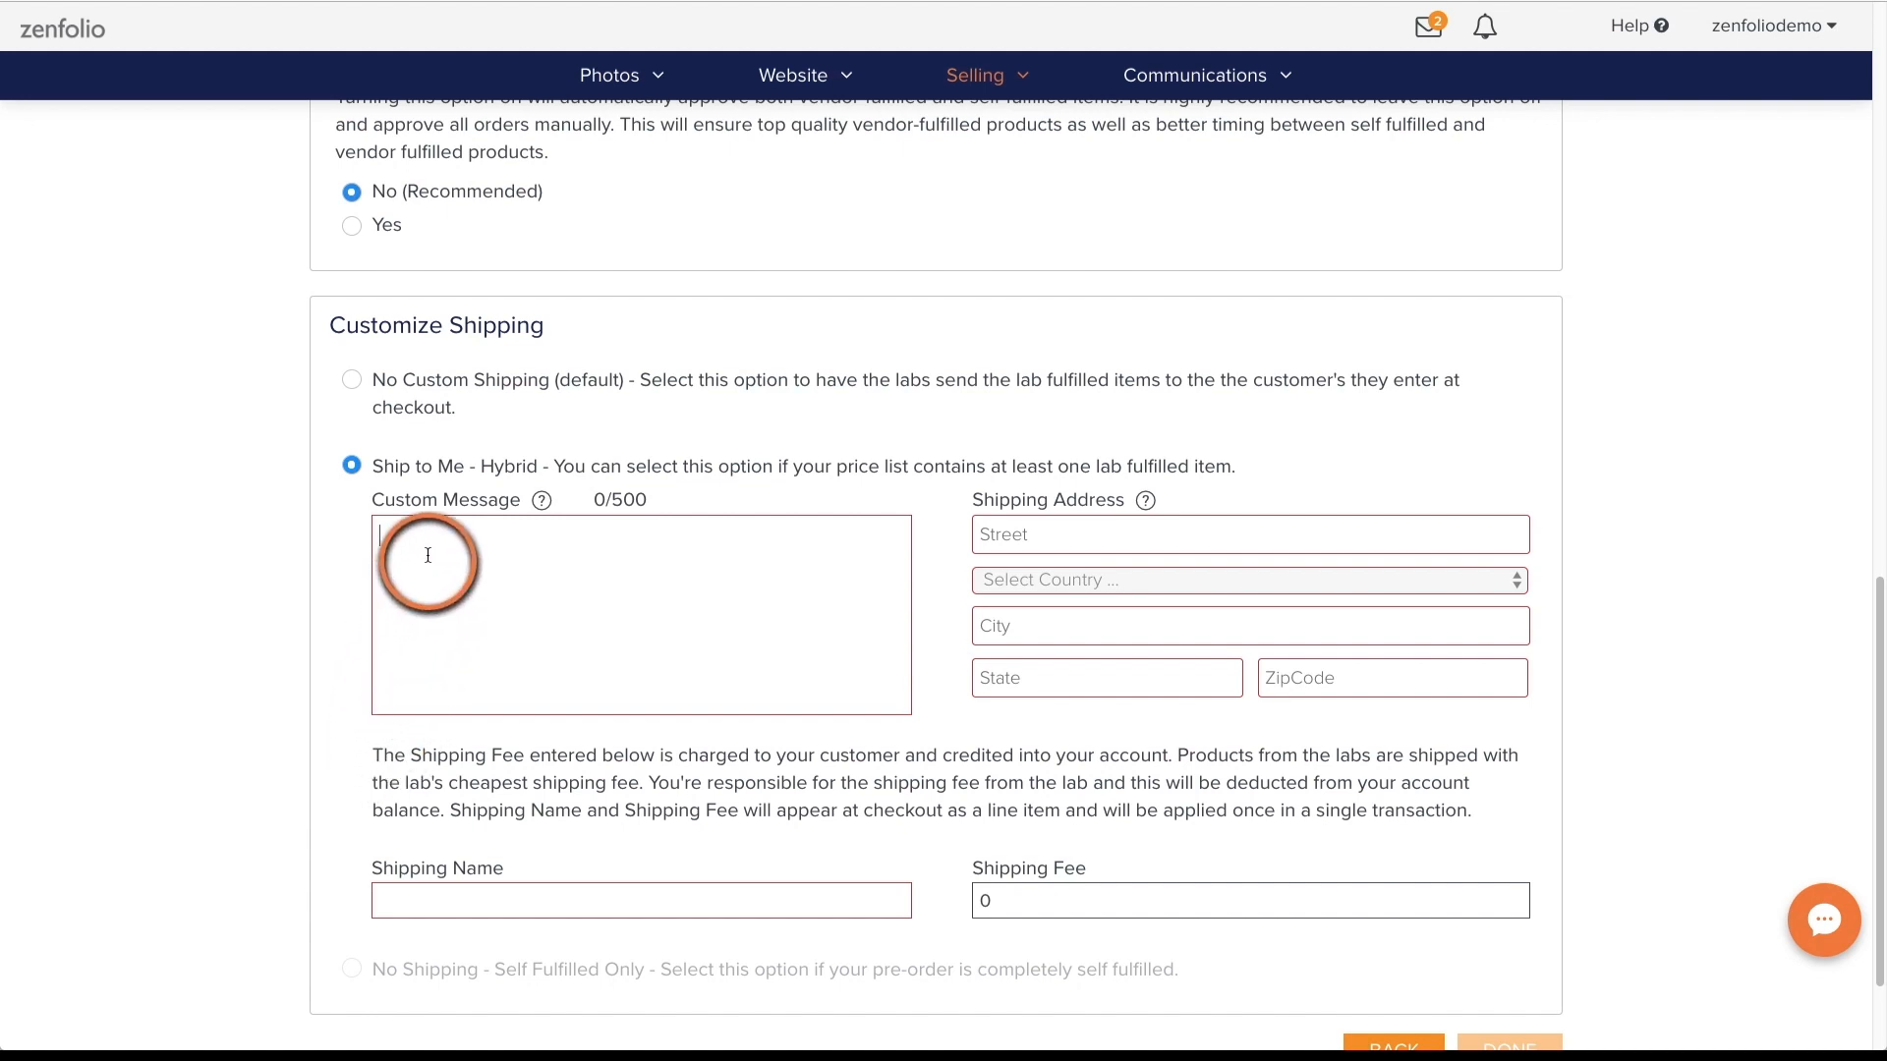
{"action": "type", "text": "Orders will be delivered to"}
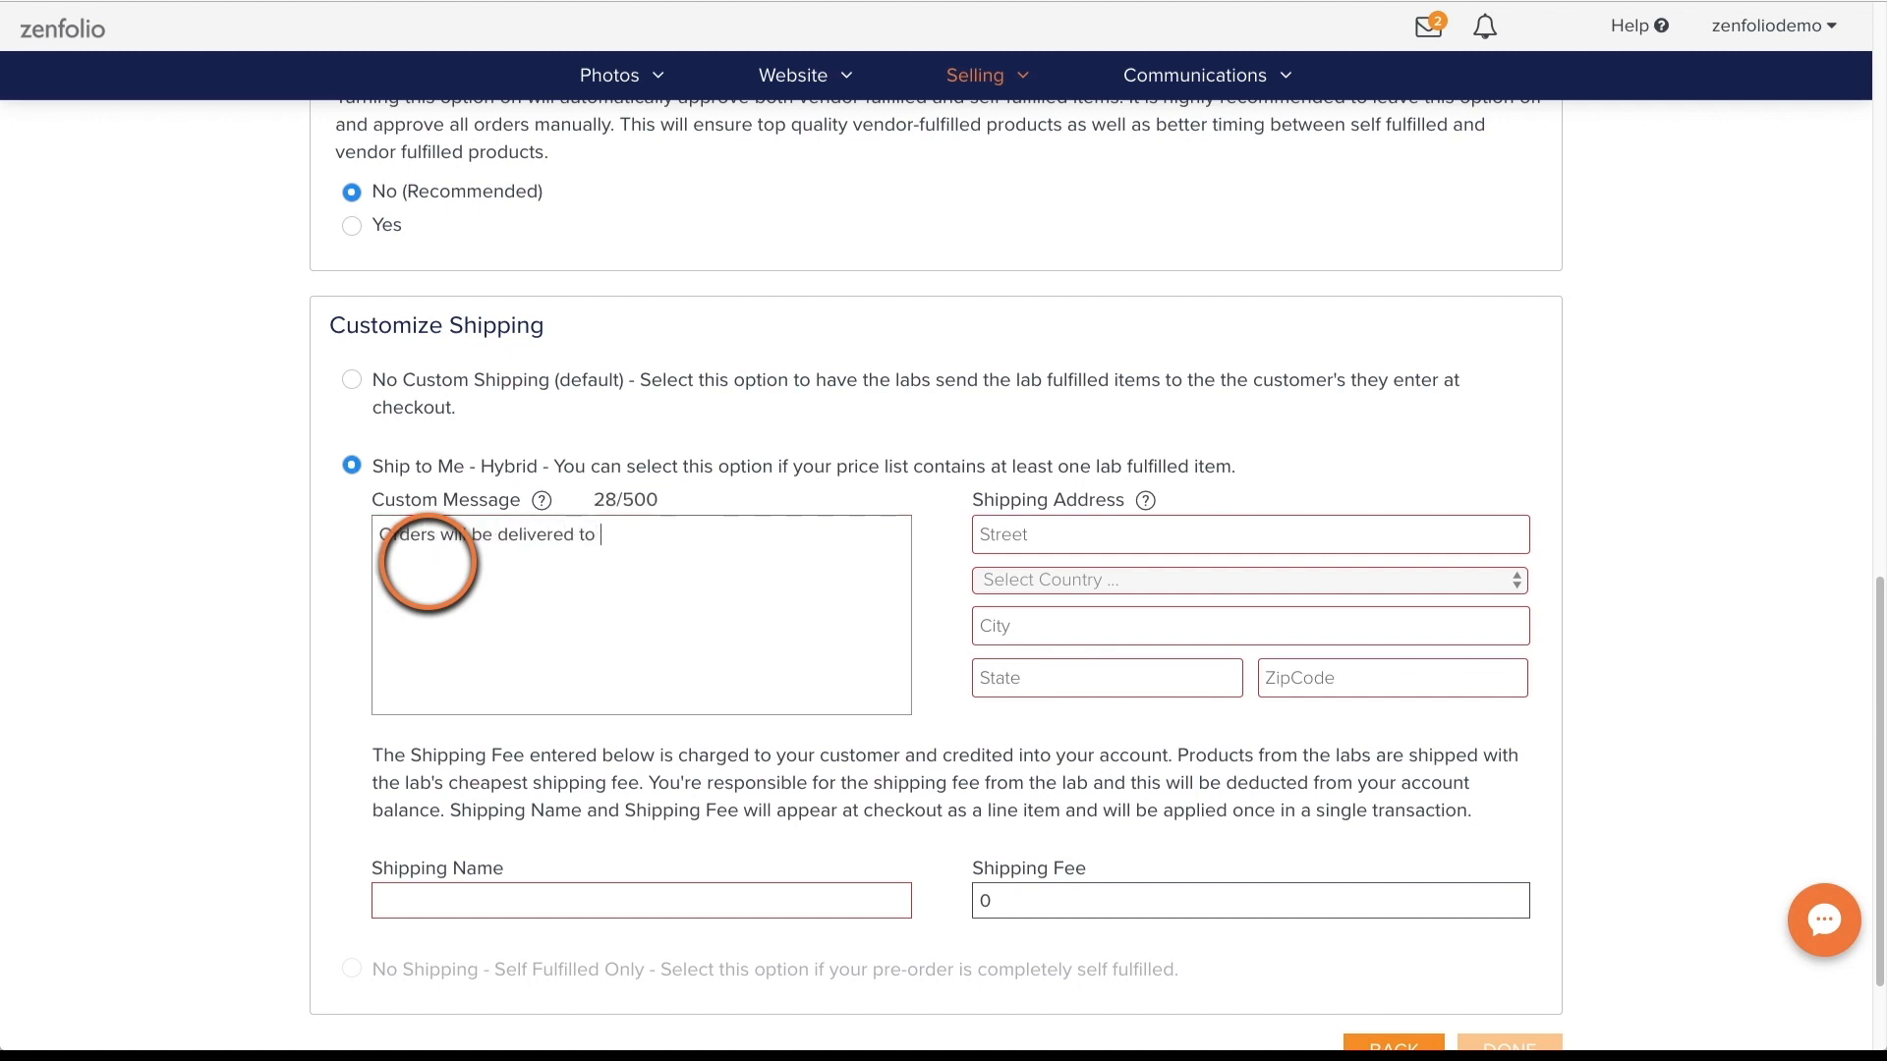
{"action": "type", "text": "the School for"}
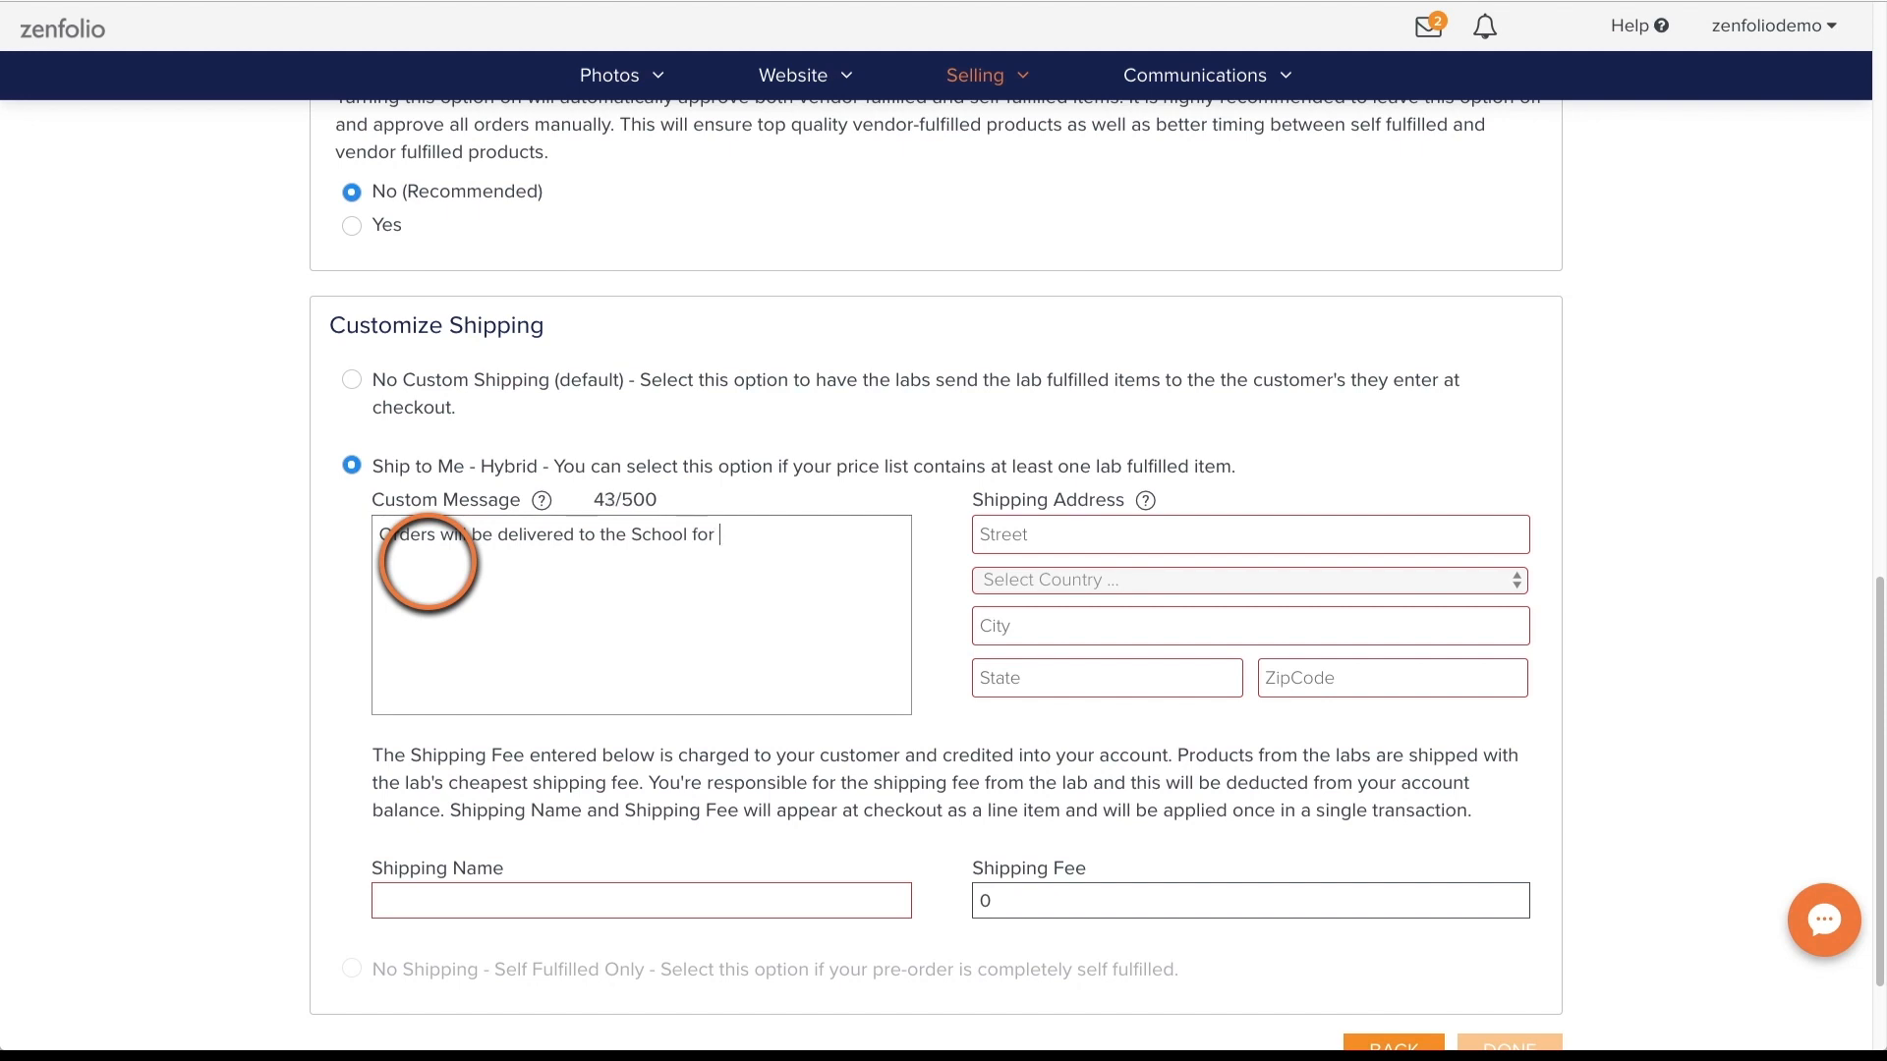
{"action": "type", "text": "Pick-Up"}
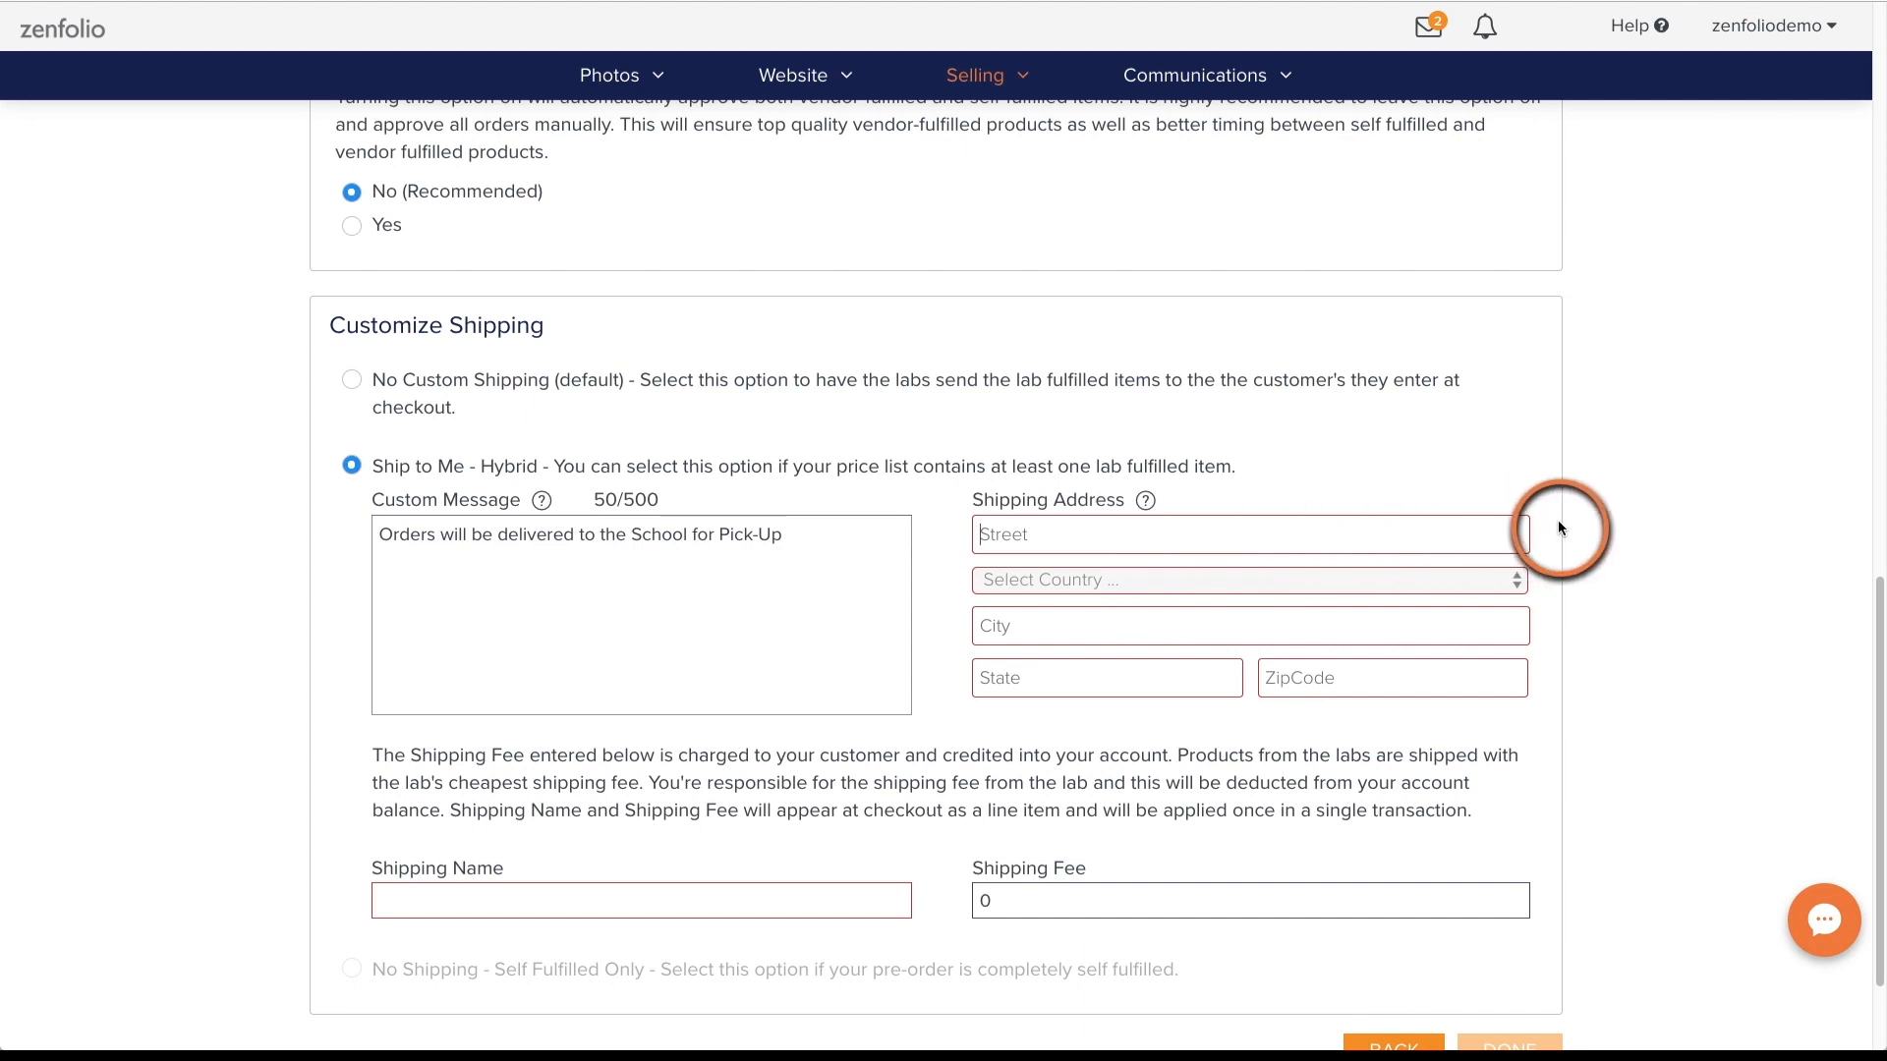
Enter the shipping address: 101 street, United States, North Carolina, ZIP 27577
{"action": "type", "text": "101 my h"}
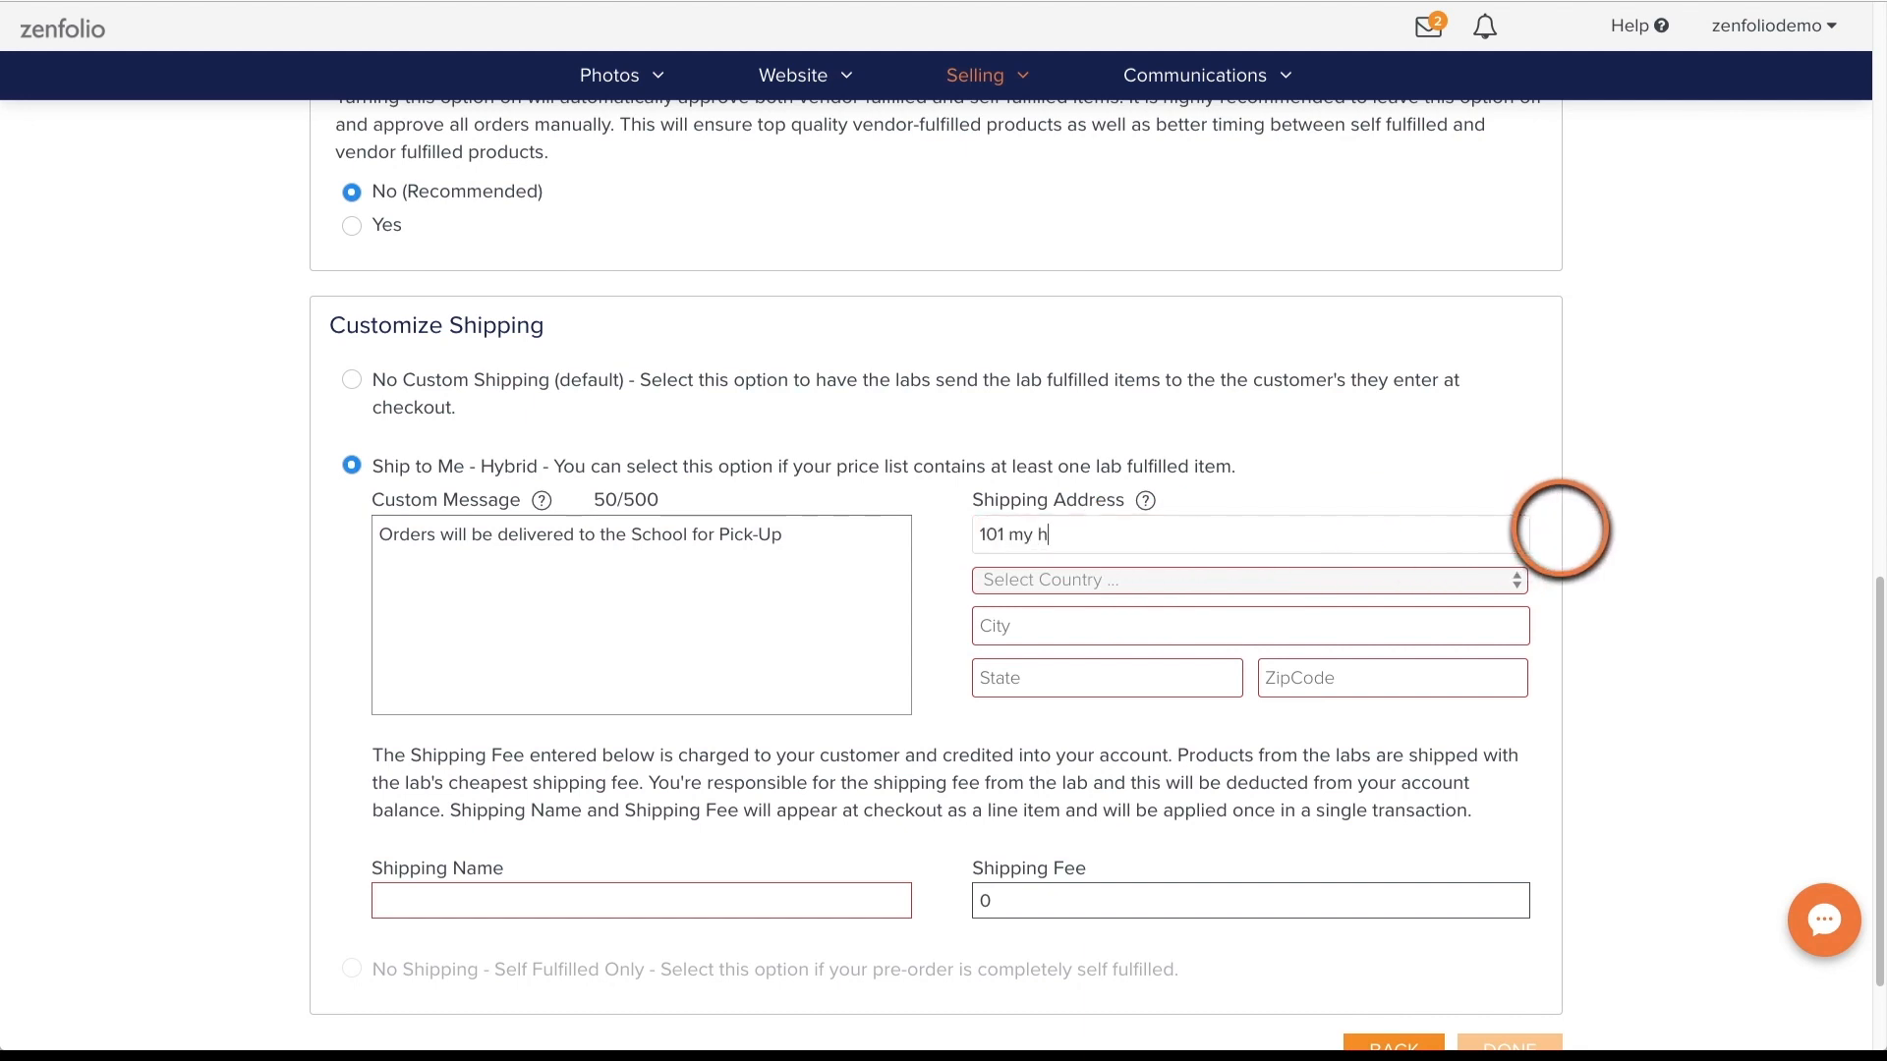
{"action": "left_click", "coordinate": [1247, 580]}
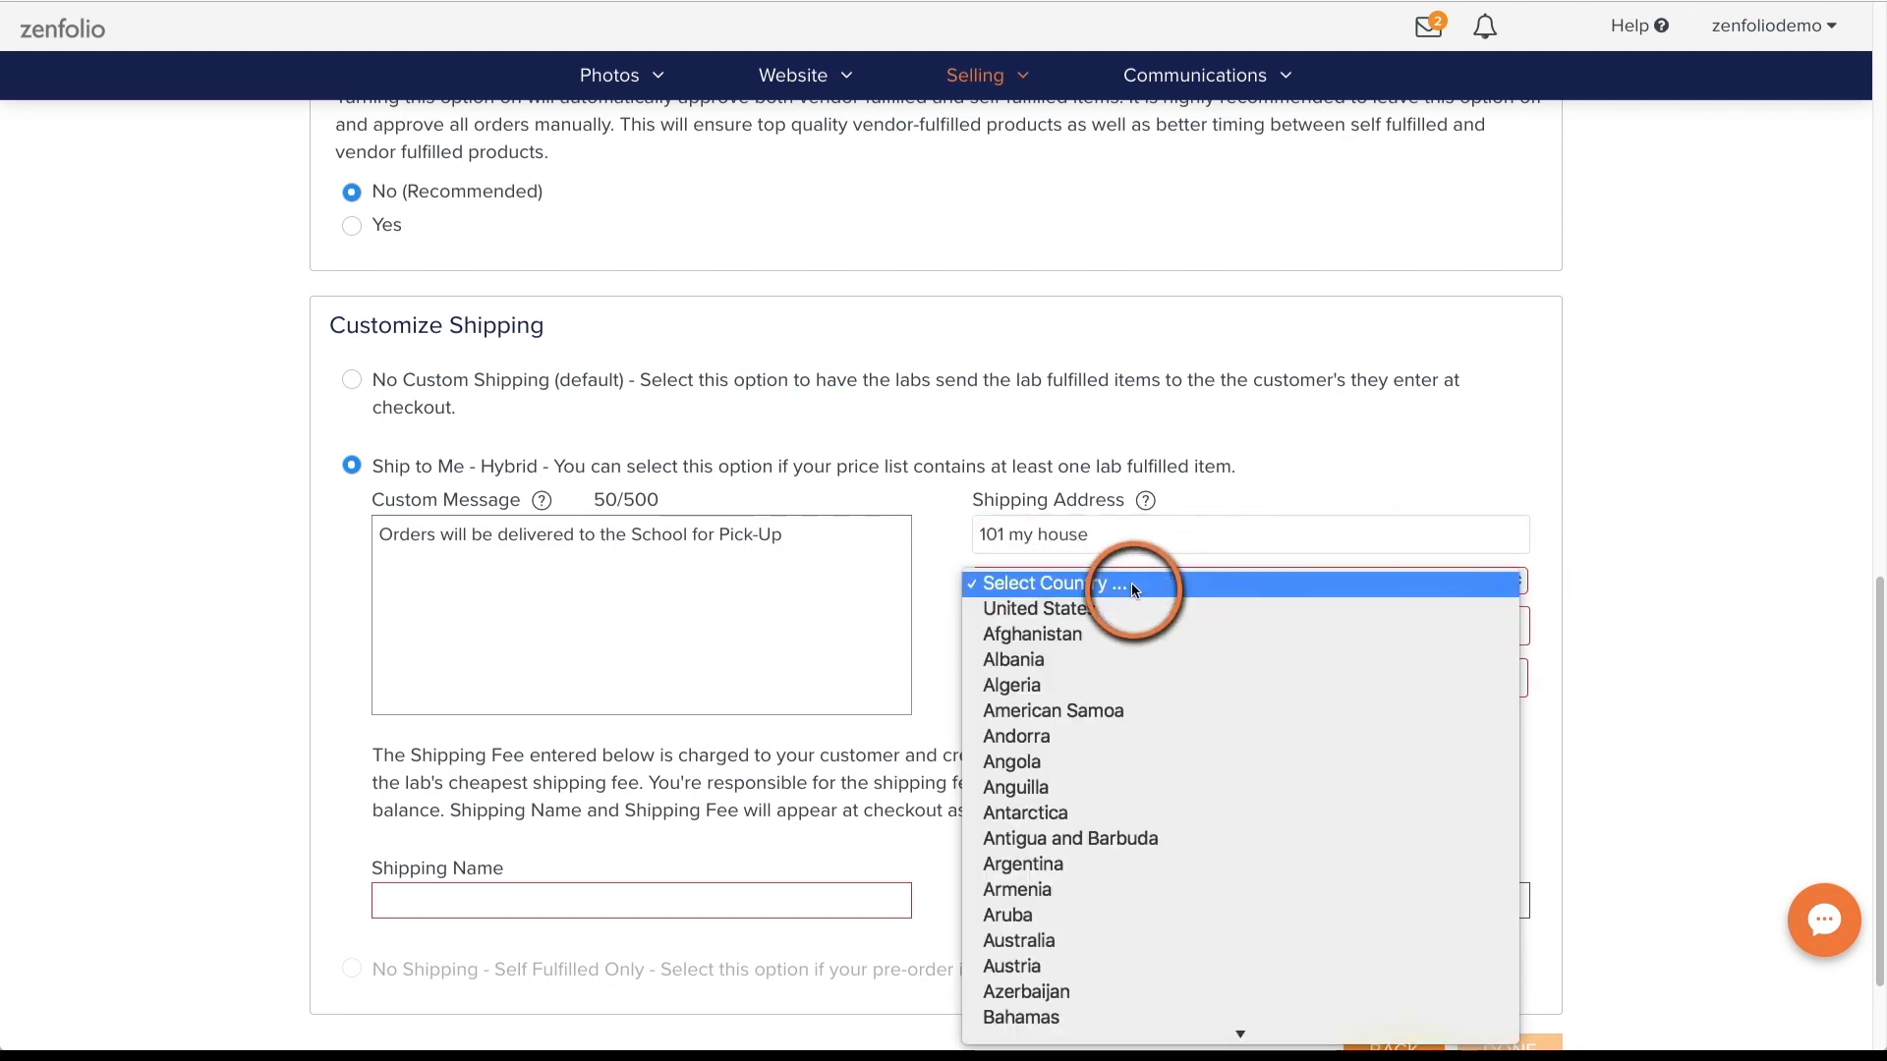
{"action": "left_click", "coordinate": [1035, 607]}
{"action": "type", "text": "My"}
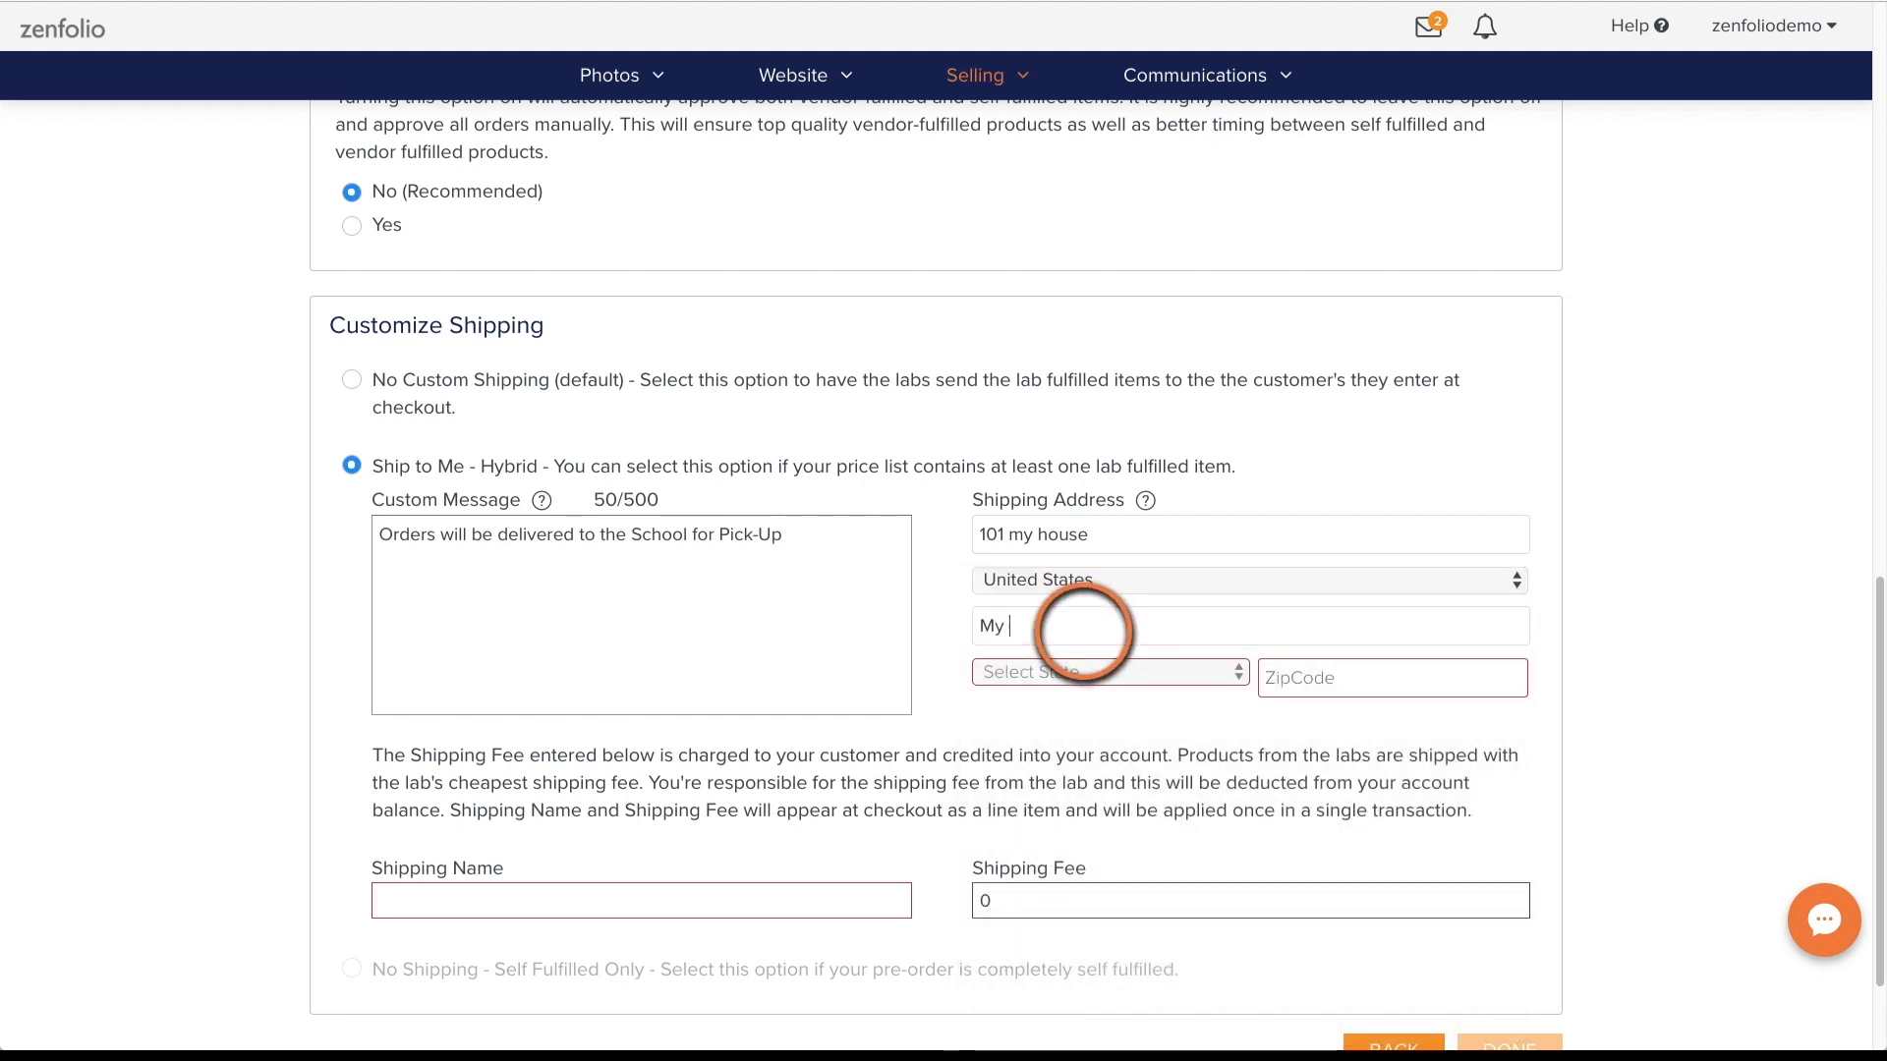
{"action": "left_click", "coordinate": [1095, 672]}
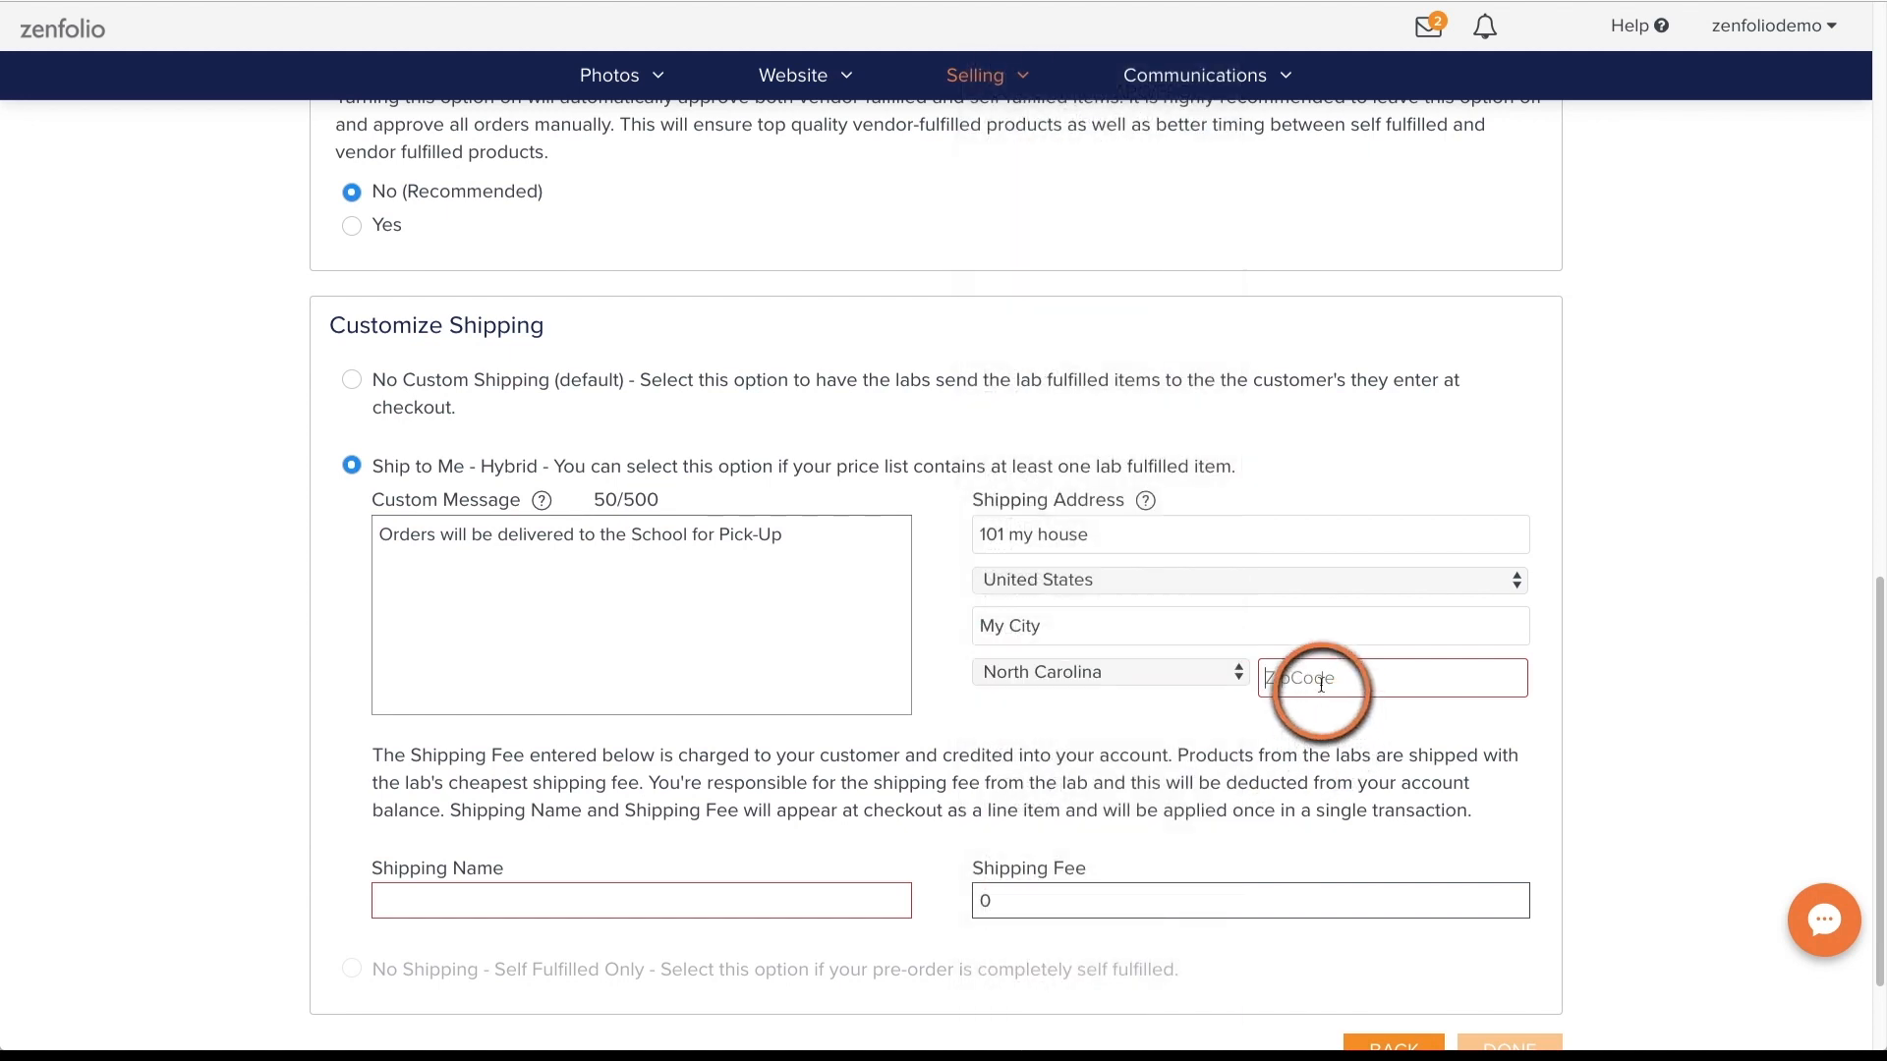
{"action": "type", "text": "27577"}
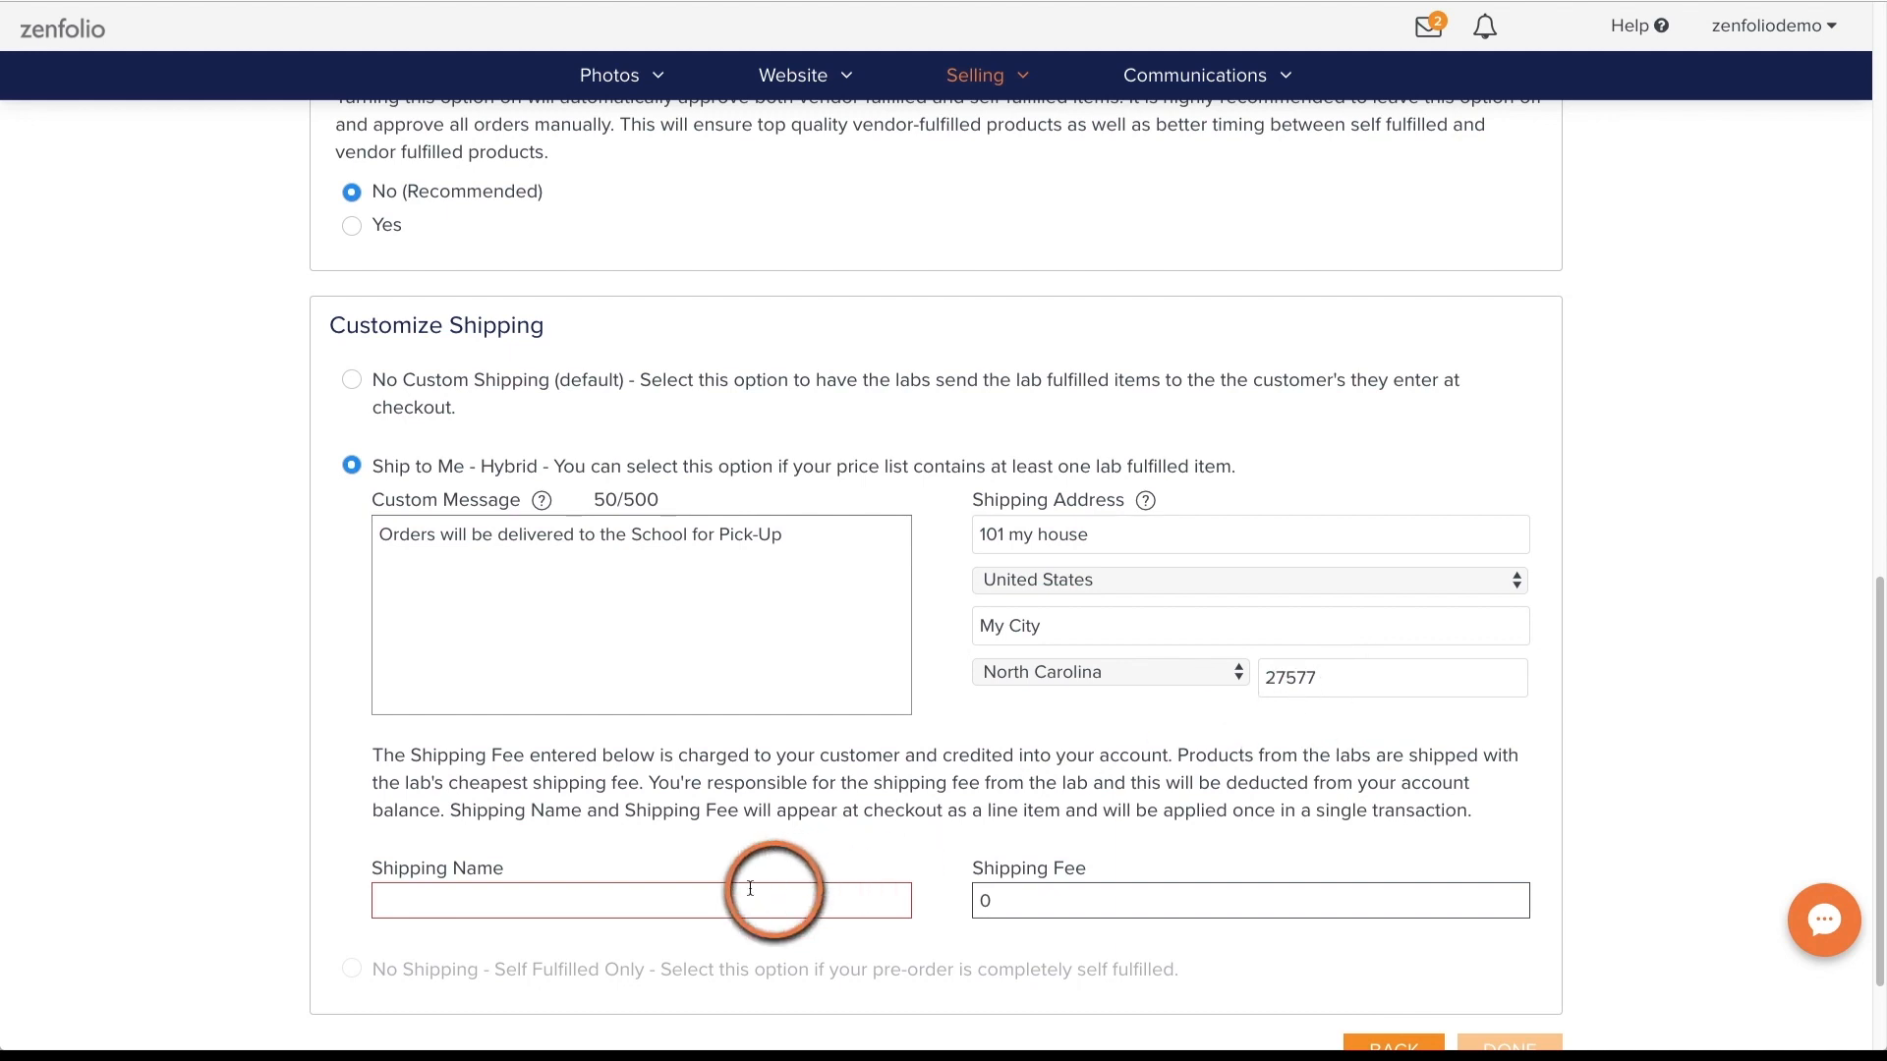
Name the hybrid shipping option 'Pick-Up at School', leaving the fee at 0
{"action": "left_click", "coordinate": [639, 900]}
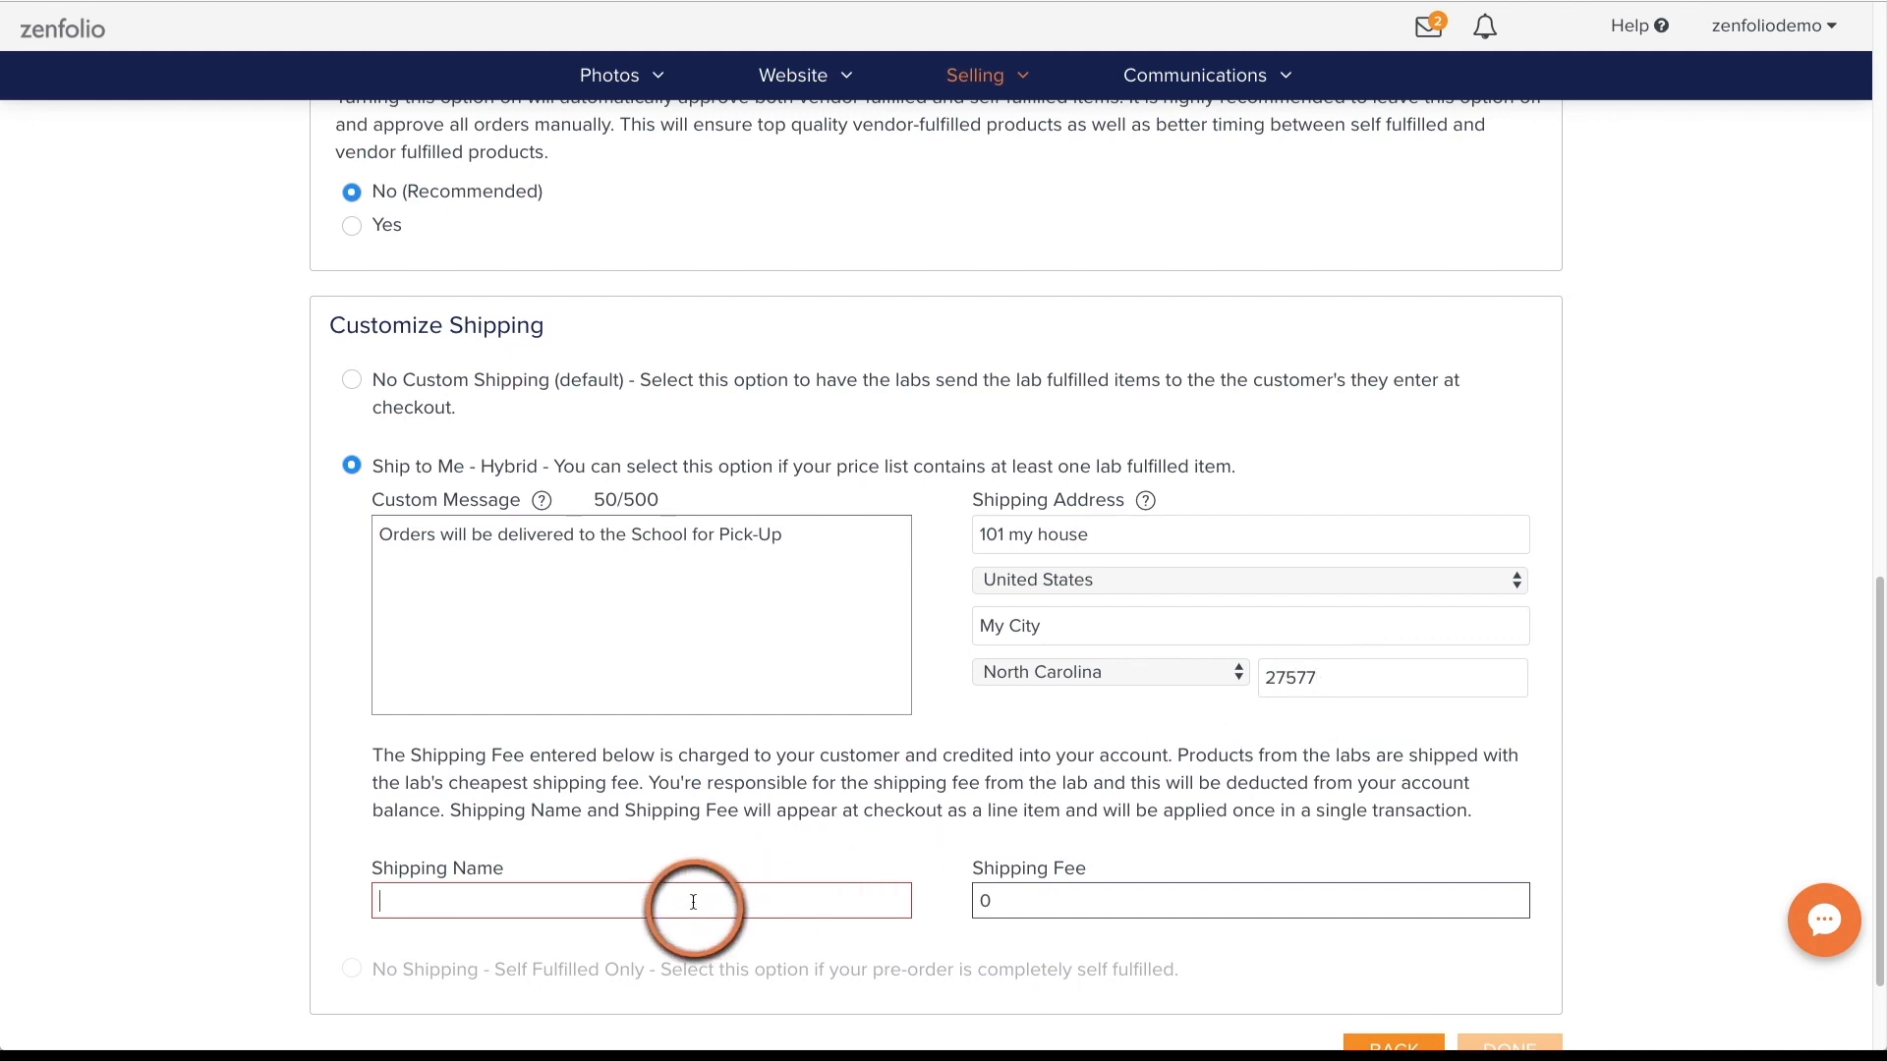
{"action": "mouse_move", "coordinate": [734, 901]}
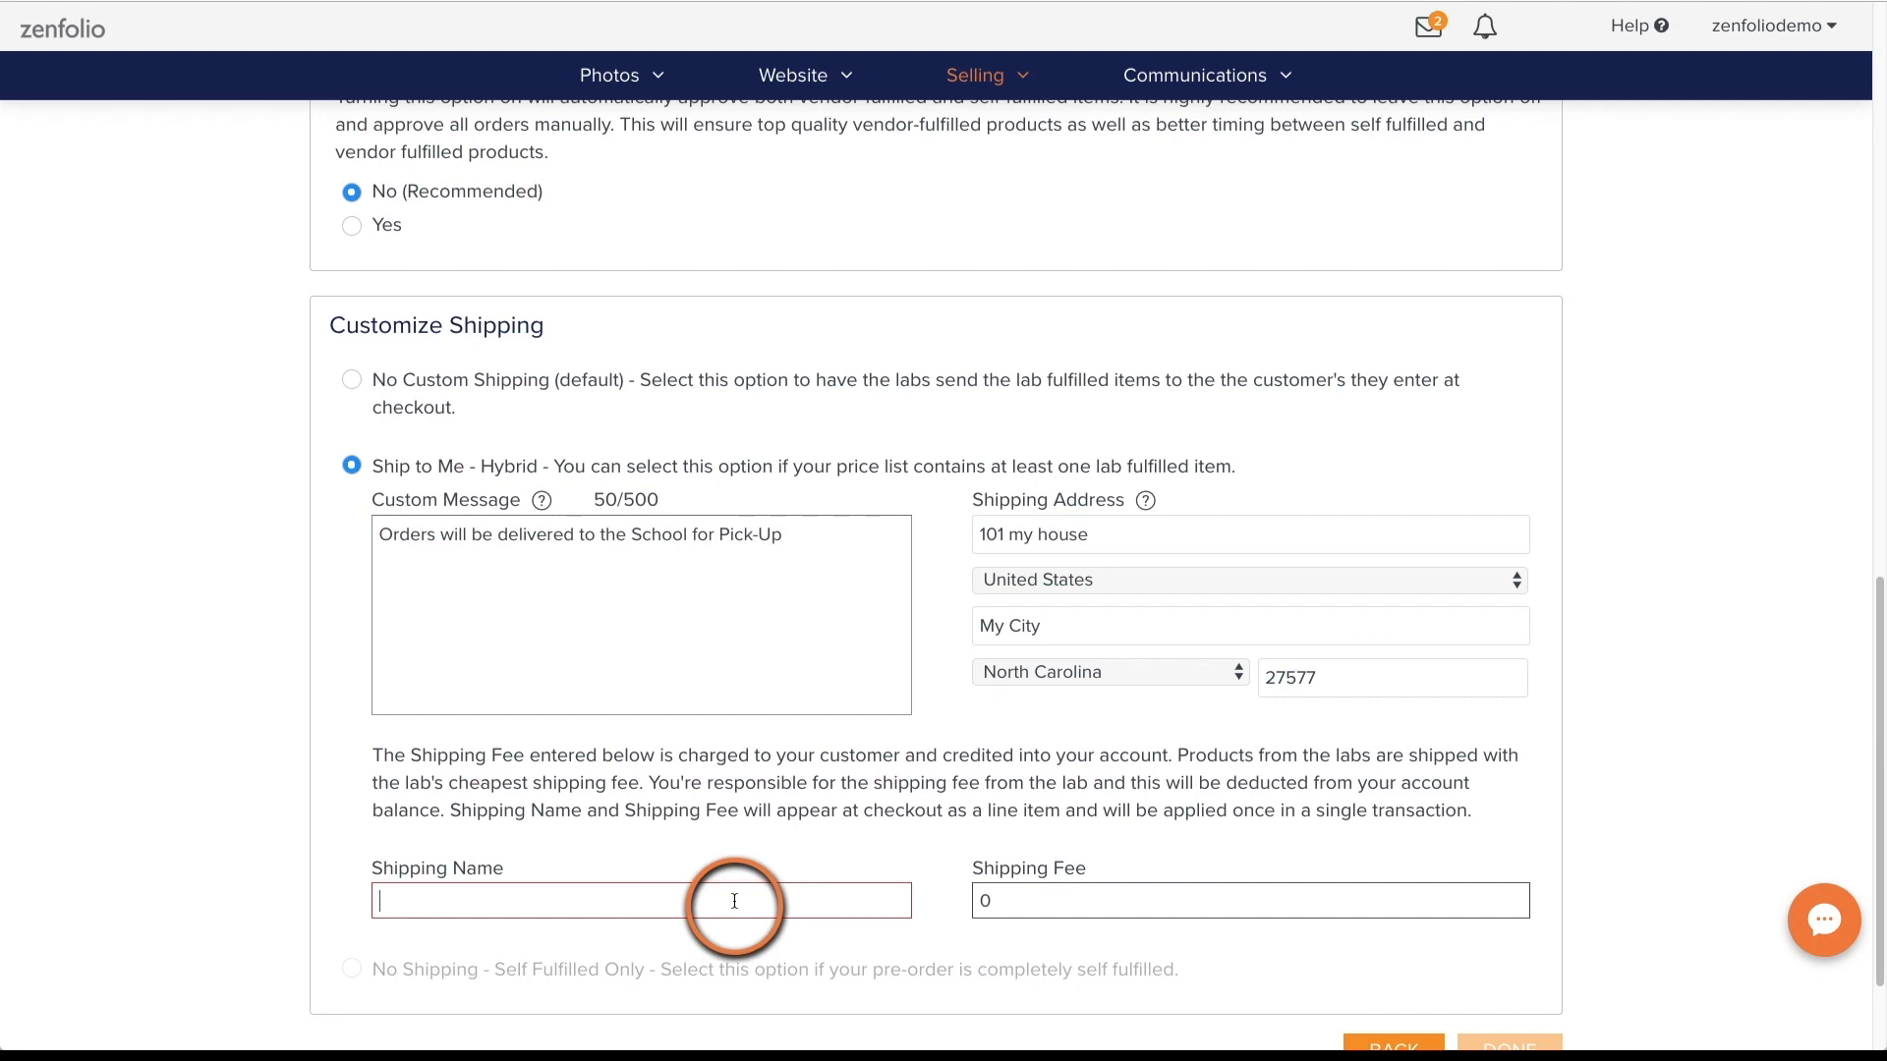
{"action": "type", "text": "Pick-Up at School"}
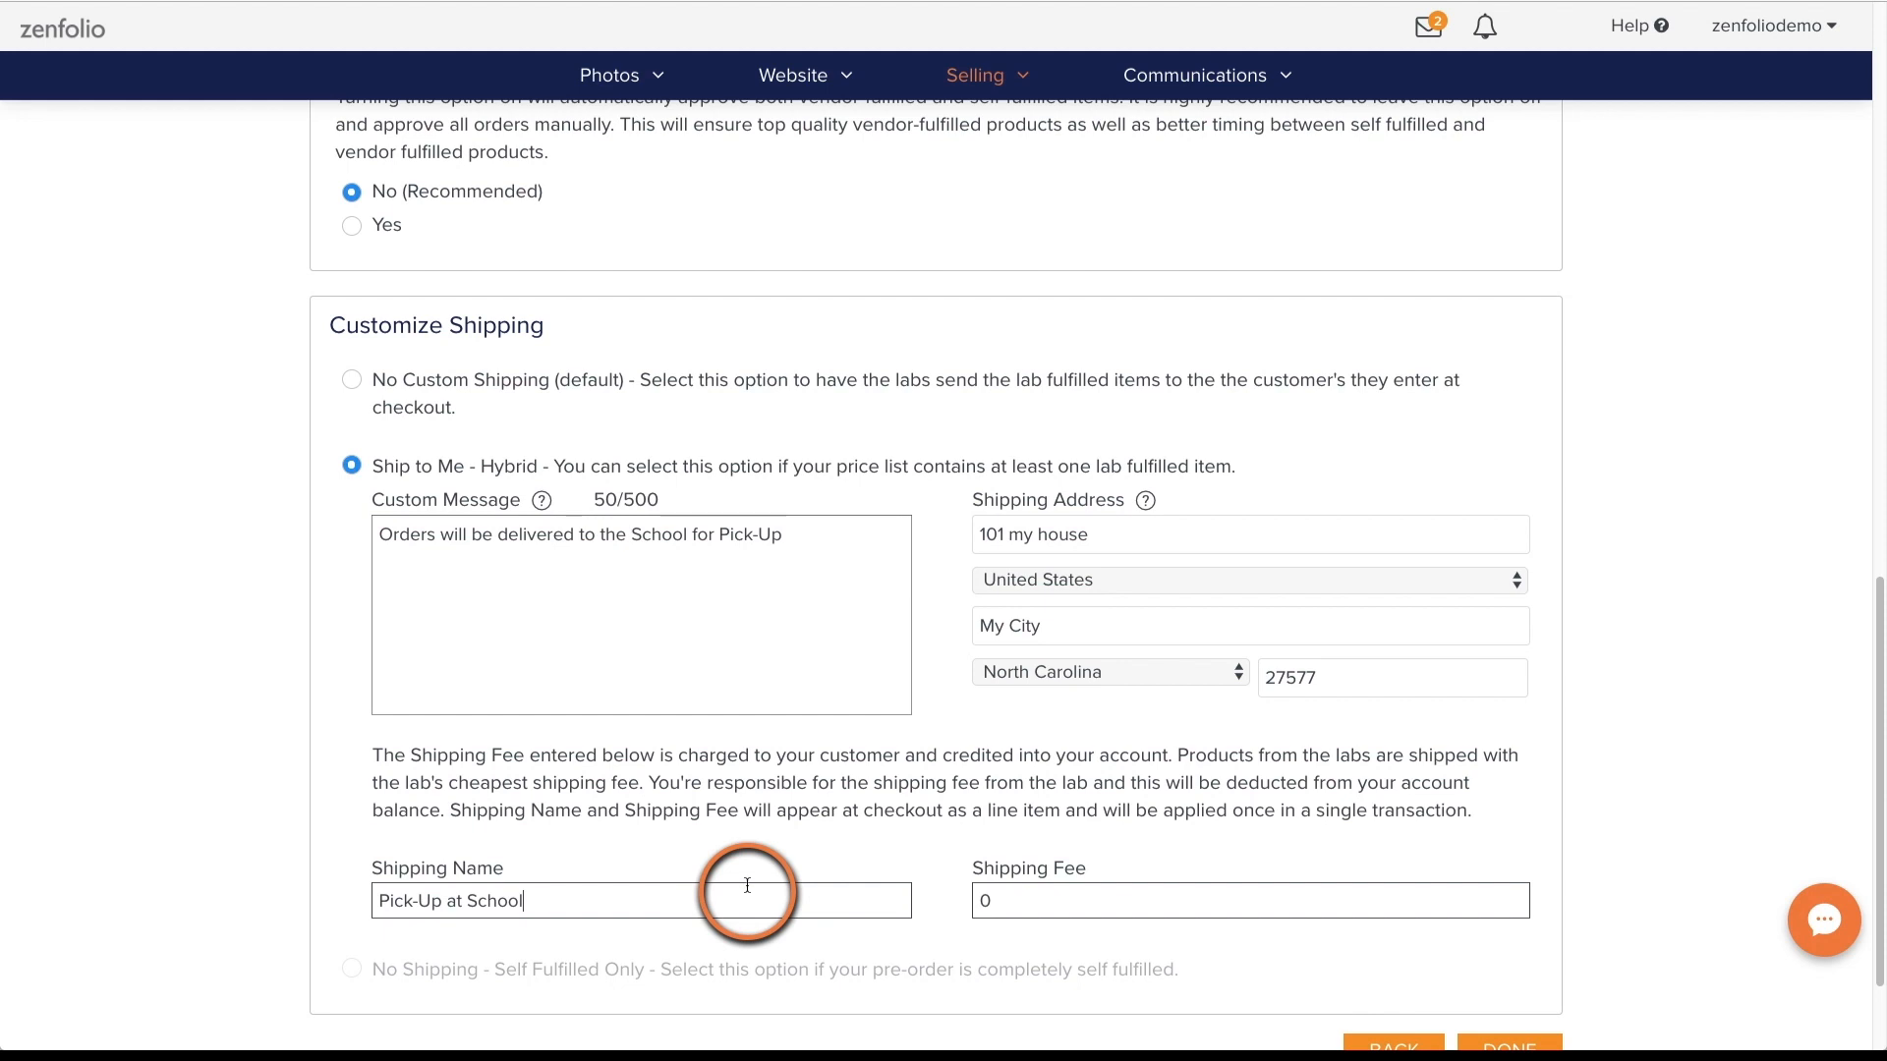
{"action": "scroll", "scroll_direction": "down", "scroll_amount": 3}
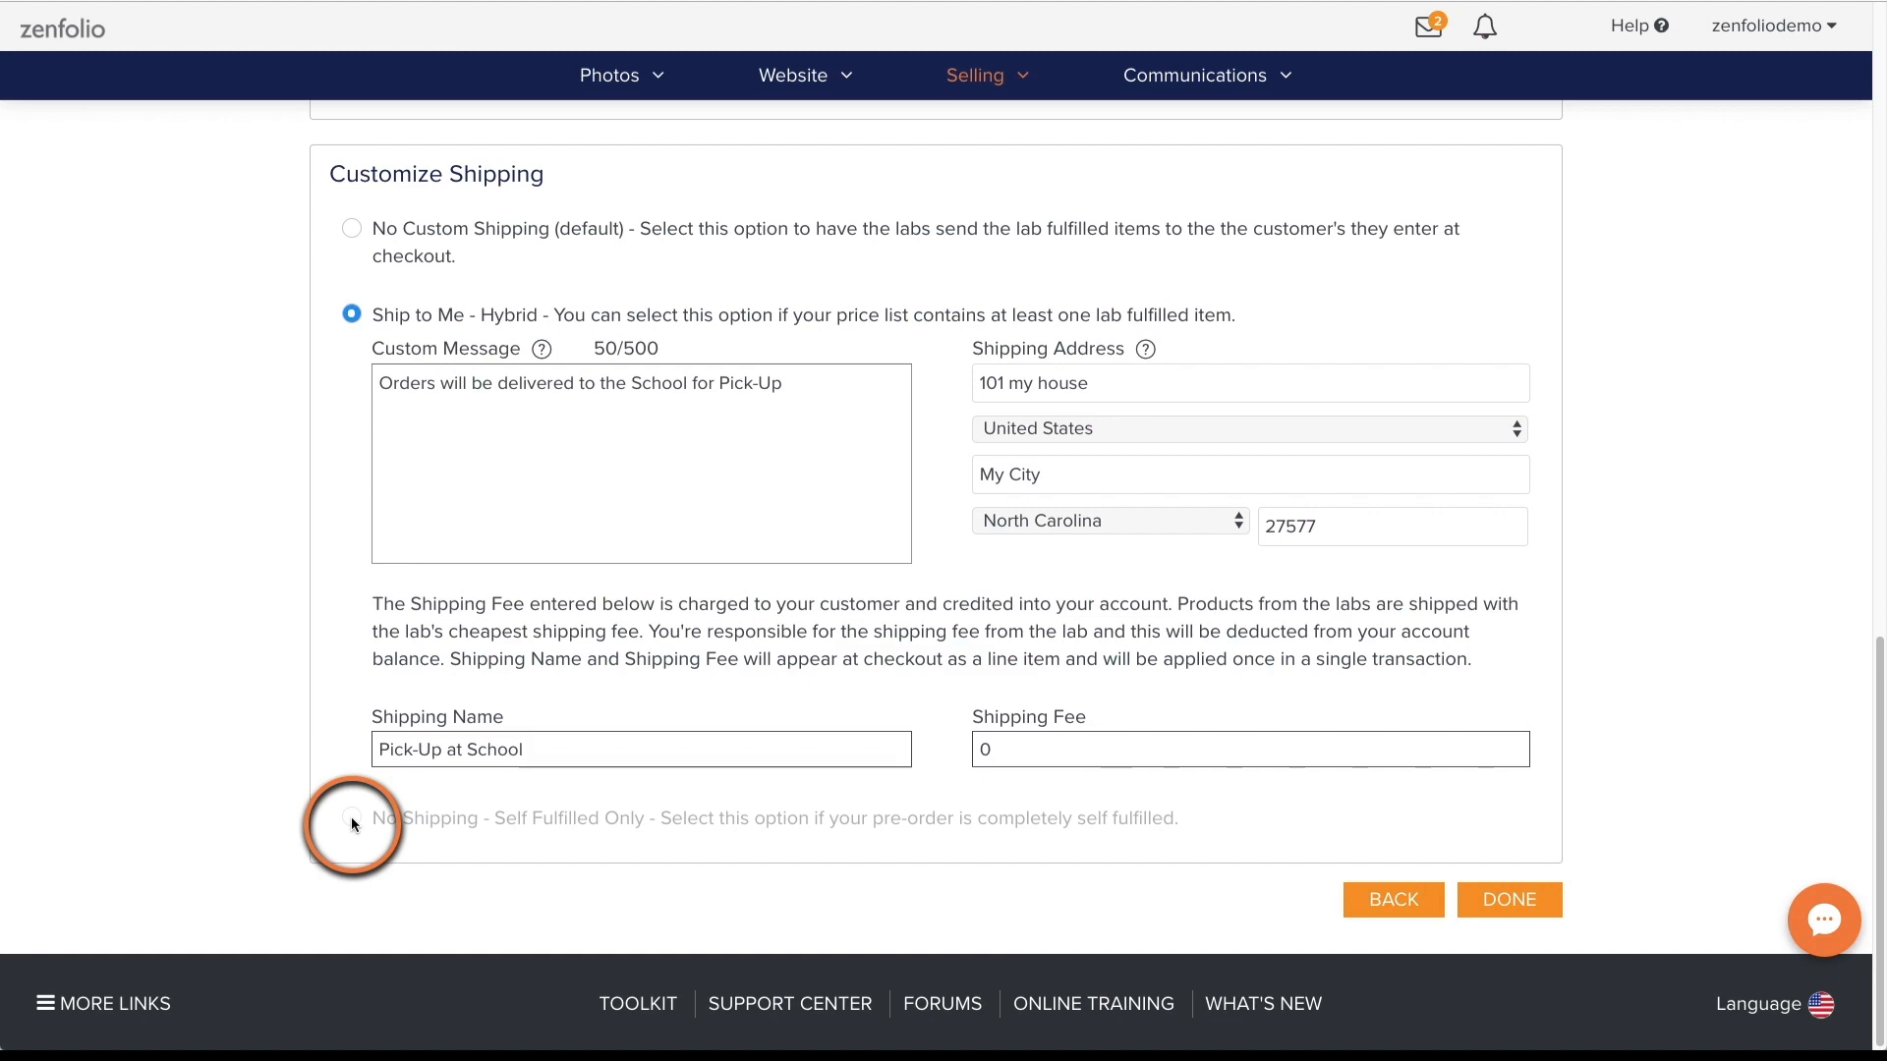
{"action": "mouse_move", "coordinate": [444, 831]}
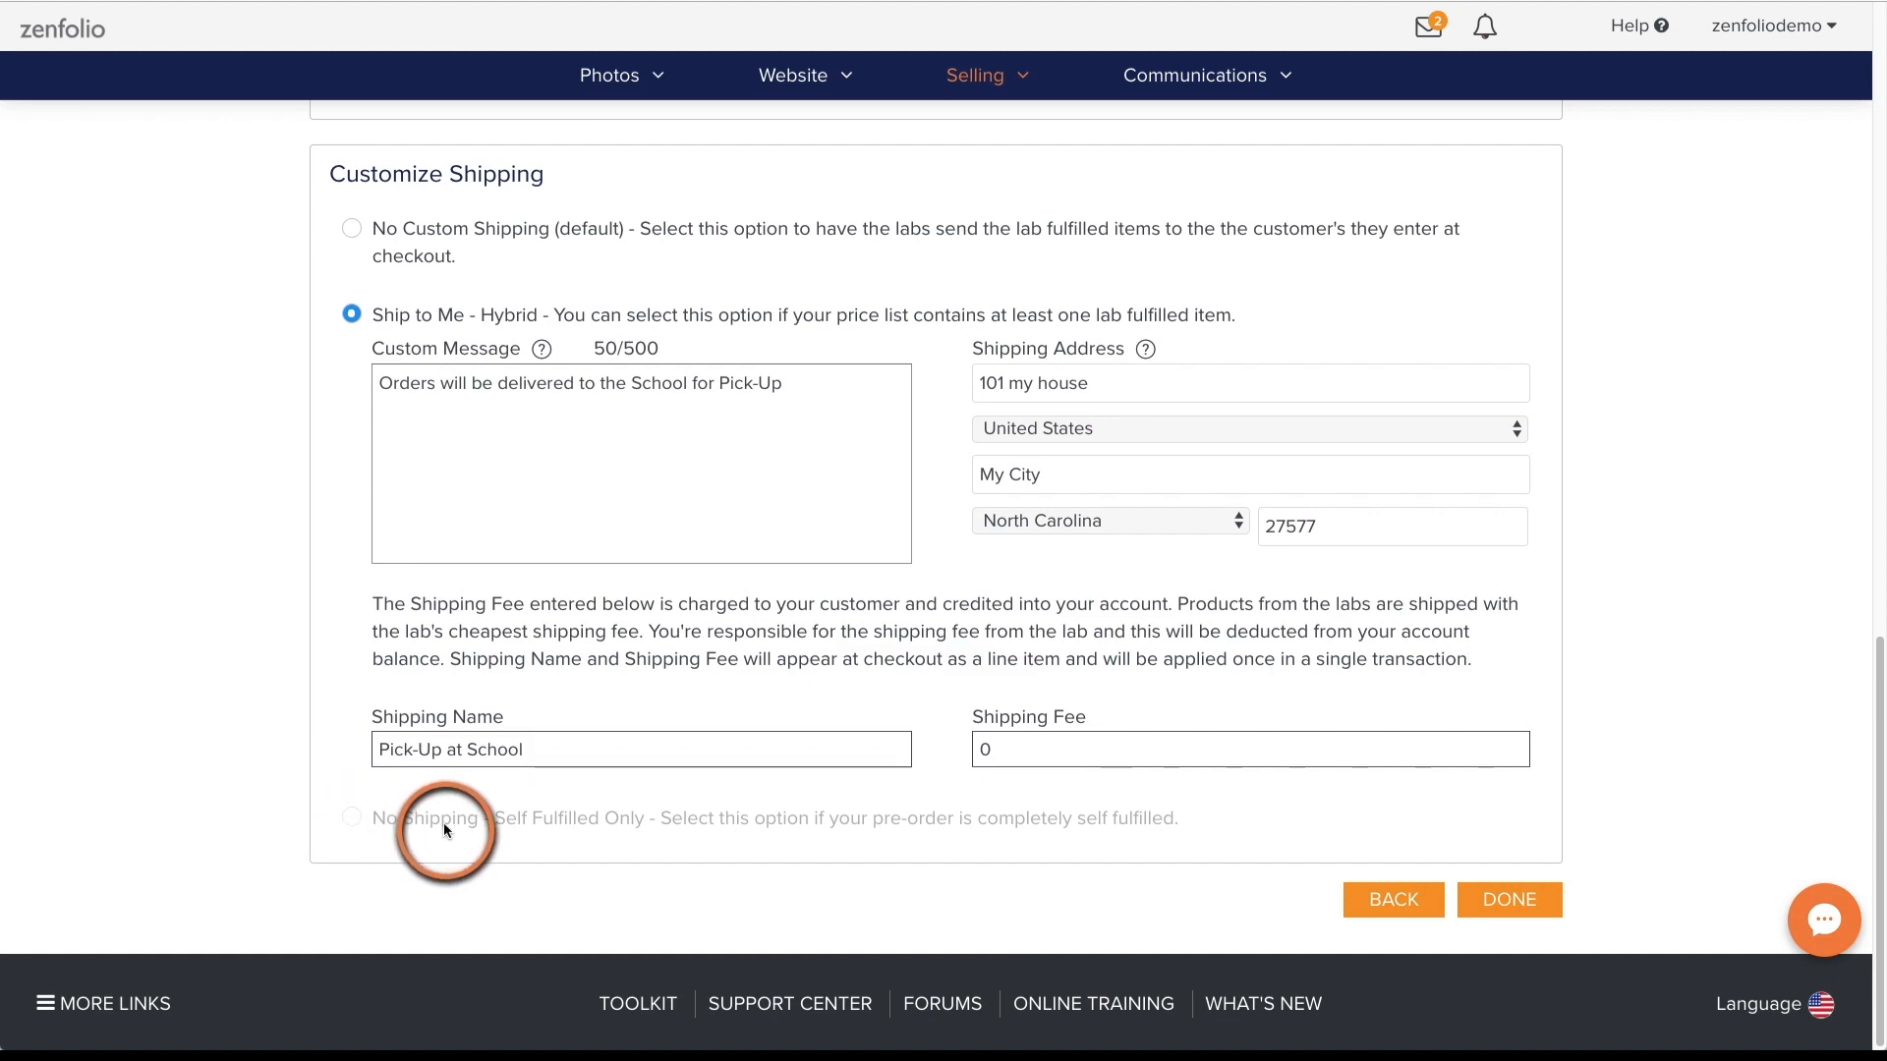
{"action": "scroll", "scroll_direction": "up", "scroll_amount": 3}
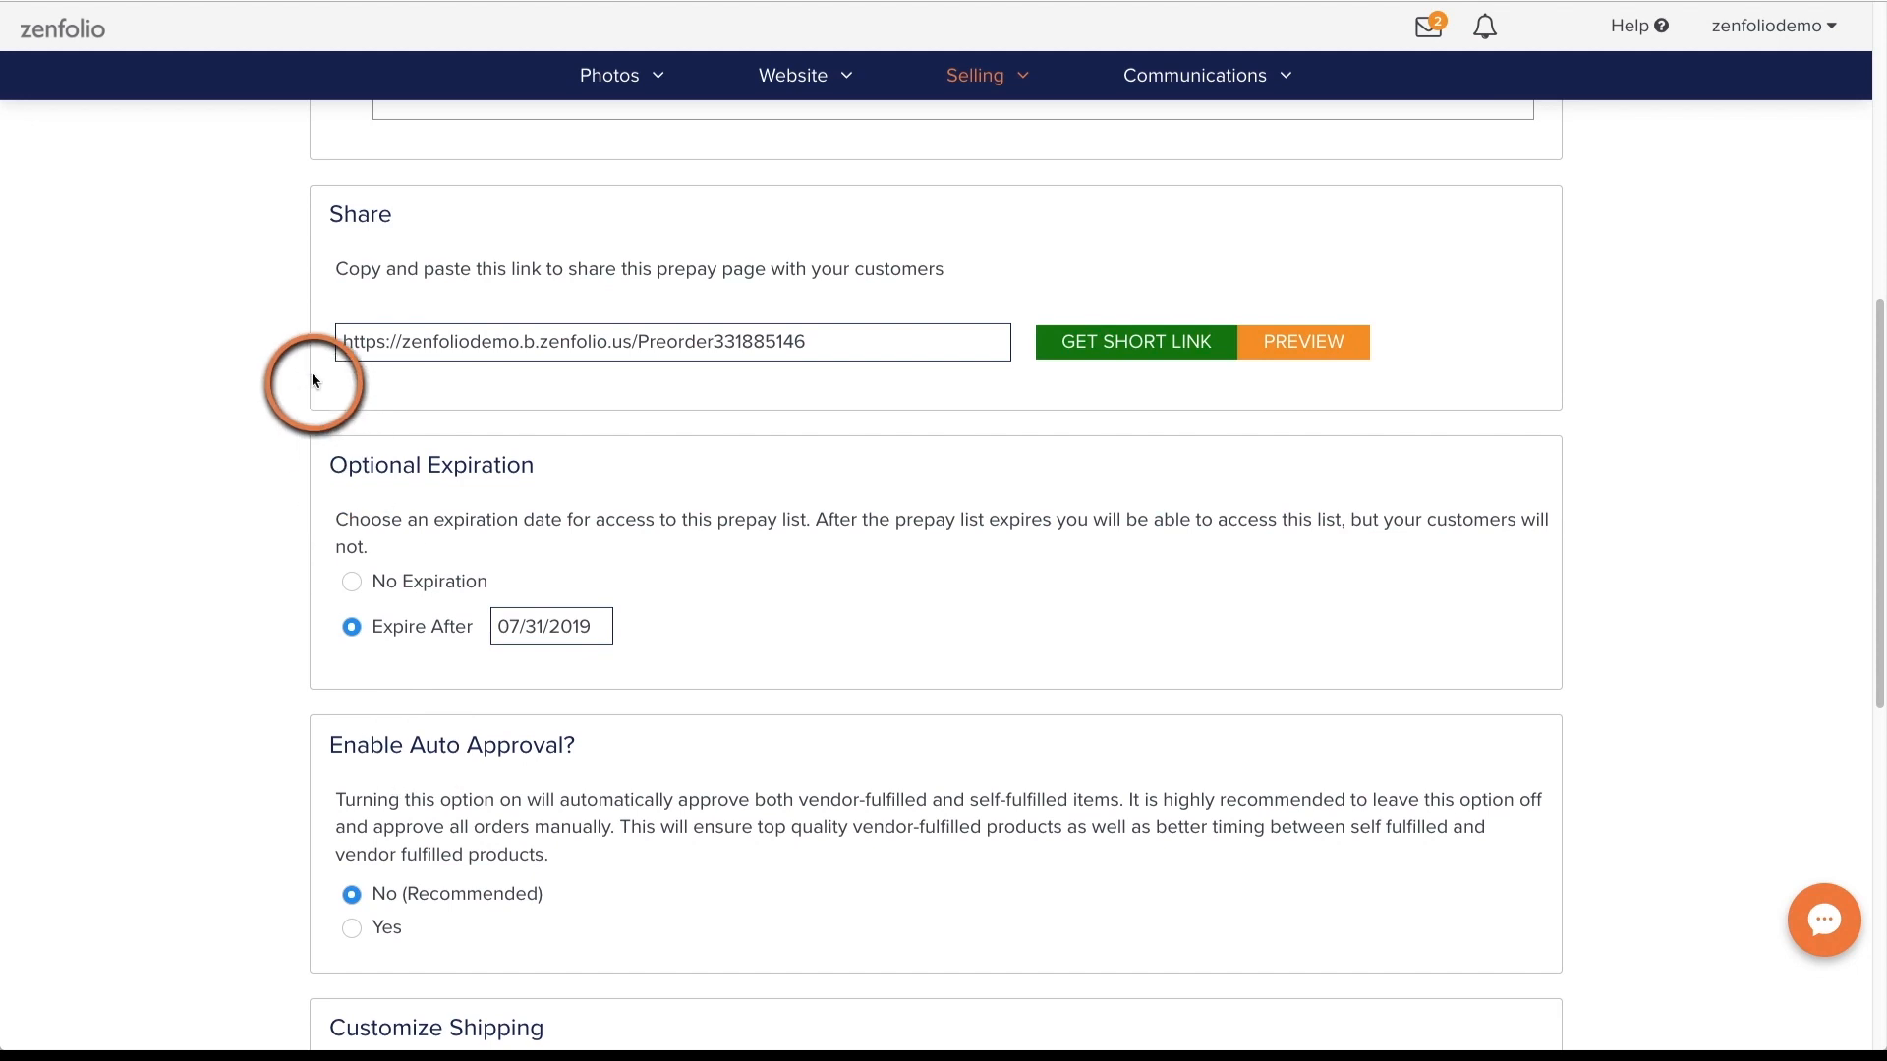
{"action": "mouse_move", "coordinate": [599, 349]}
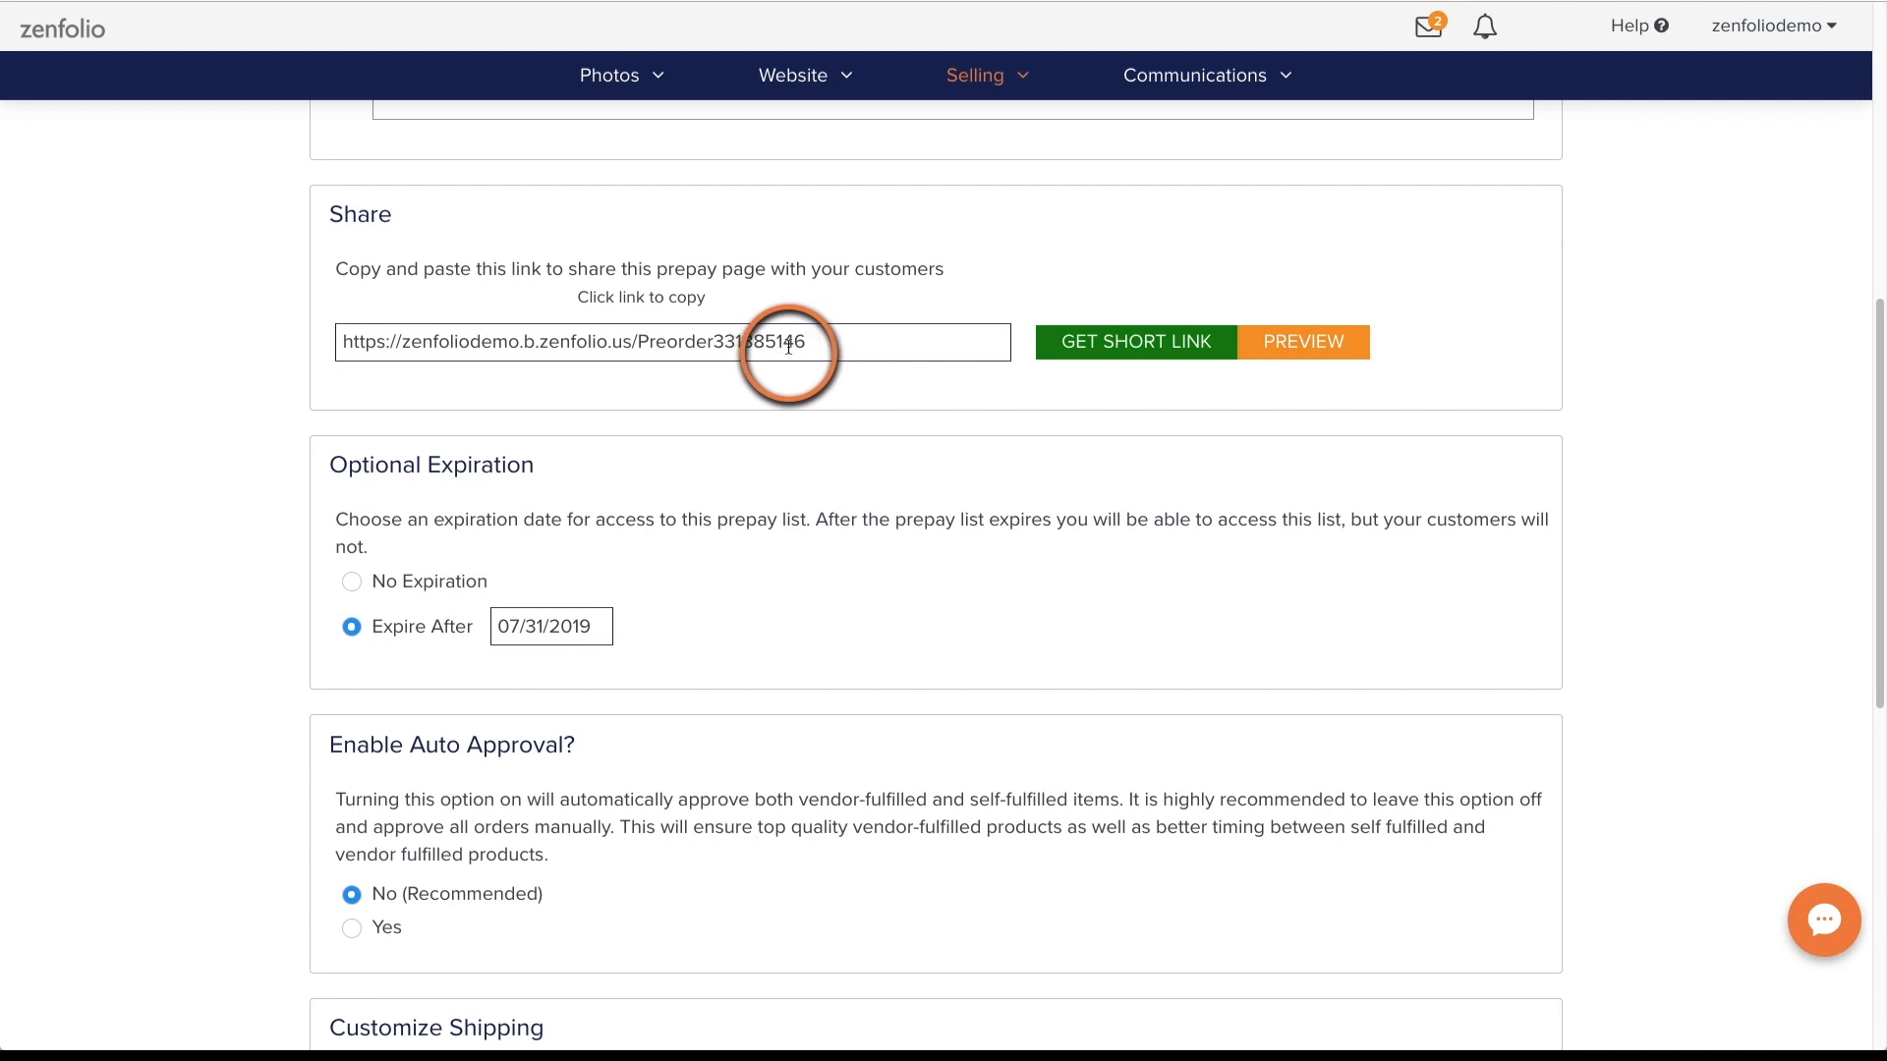
{"action": "mouse_move", "coordinate": [1306, 342]}
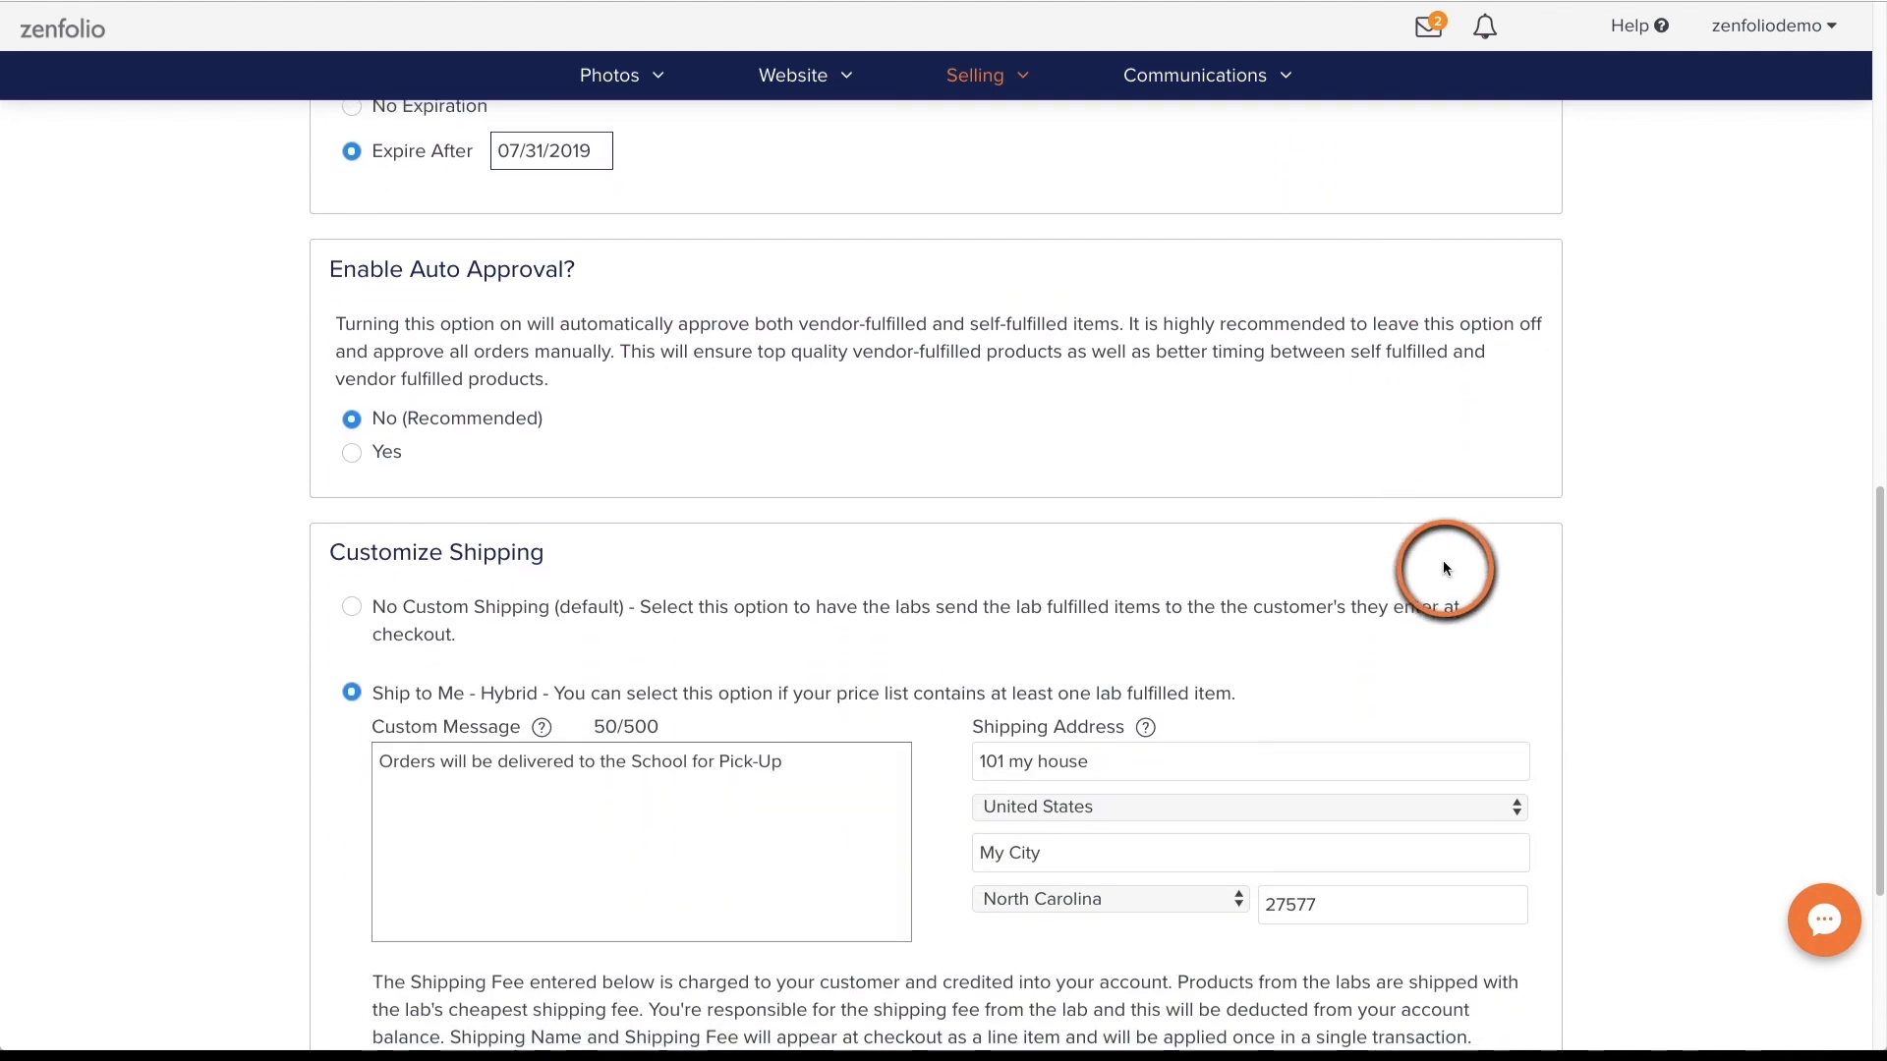
Submit the finished pre-order settings with DONE
{"action": "scroll", "scroll_direction": "down", "scroll_amount": 3}
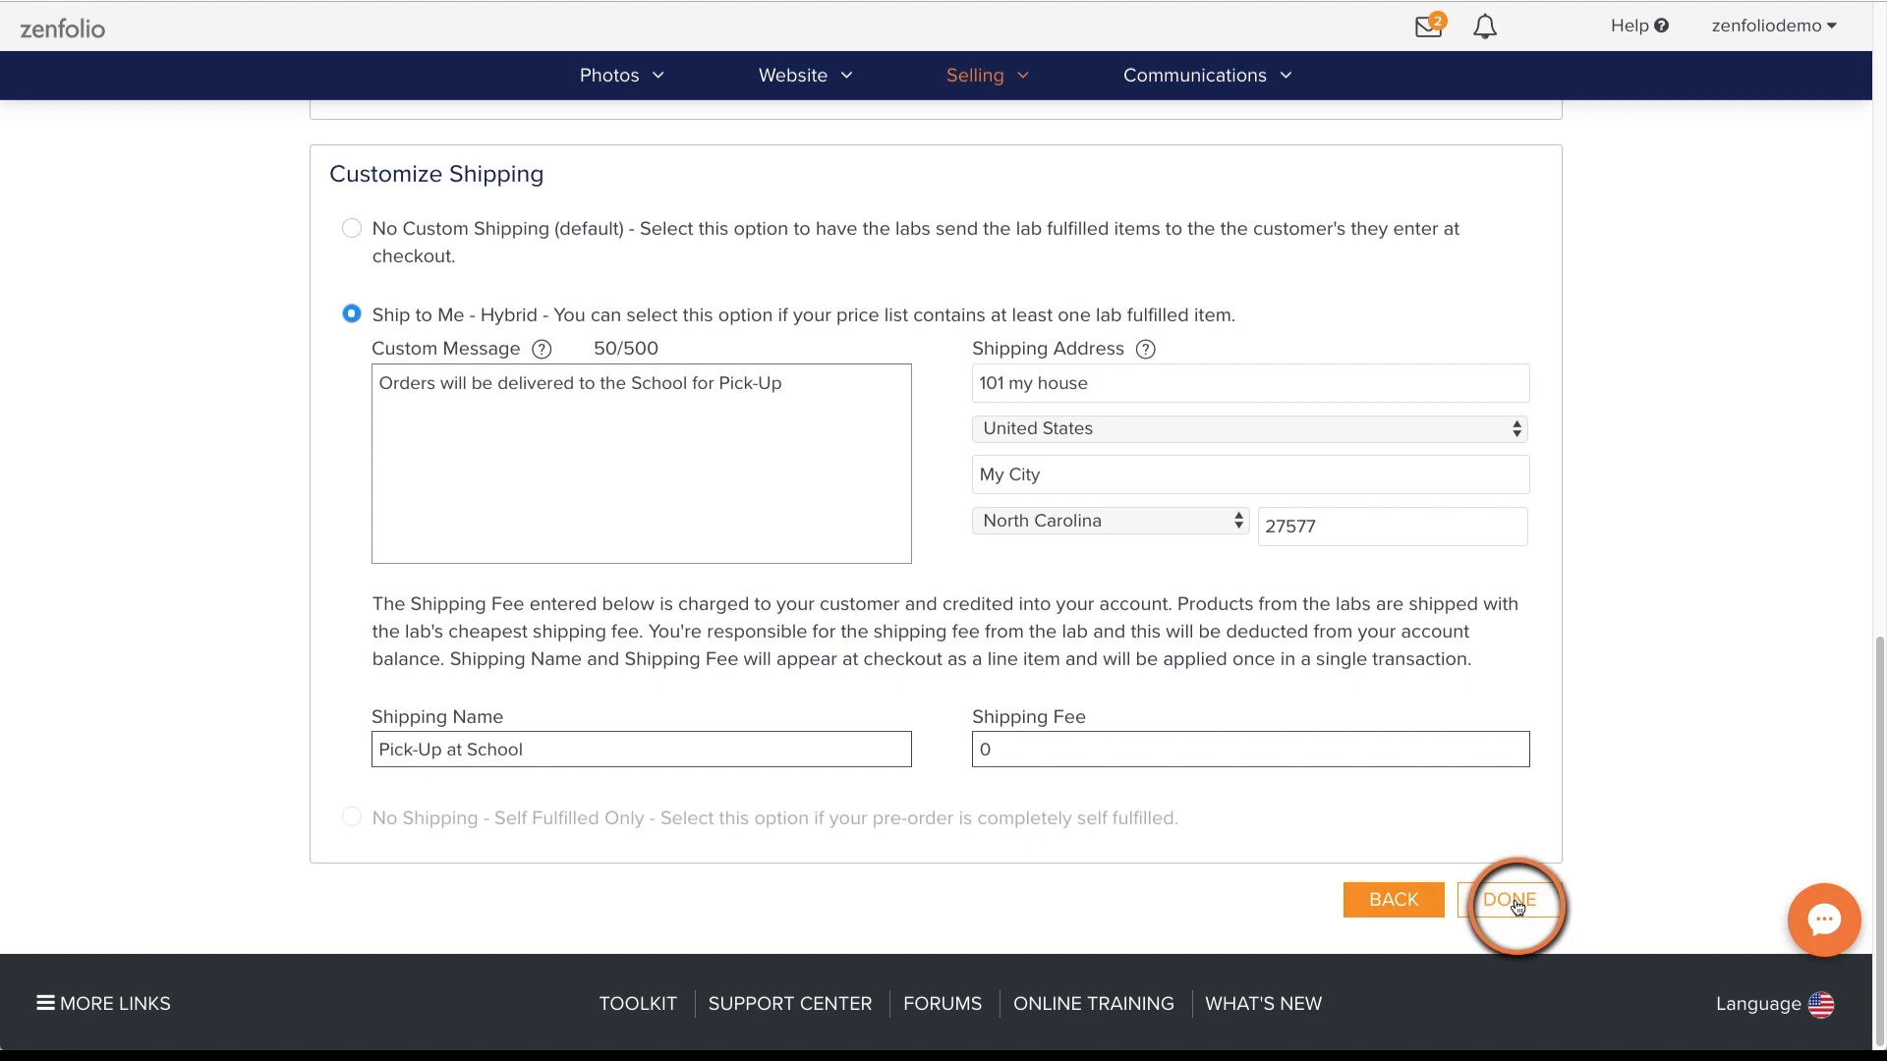
{"action": "left_click", "coordinate": [1514, 900]}
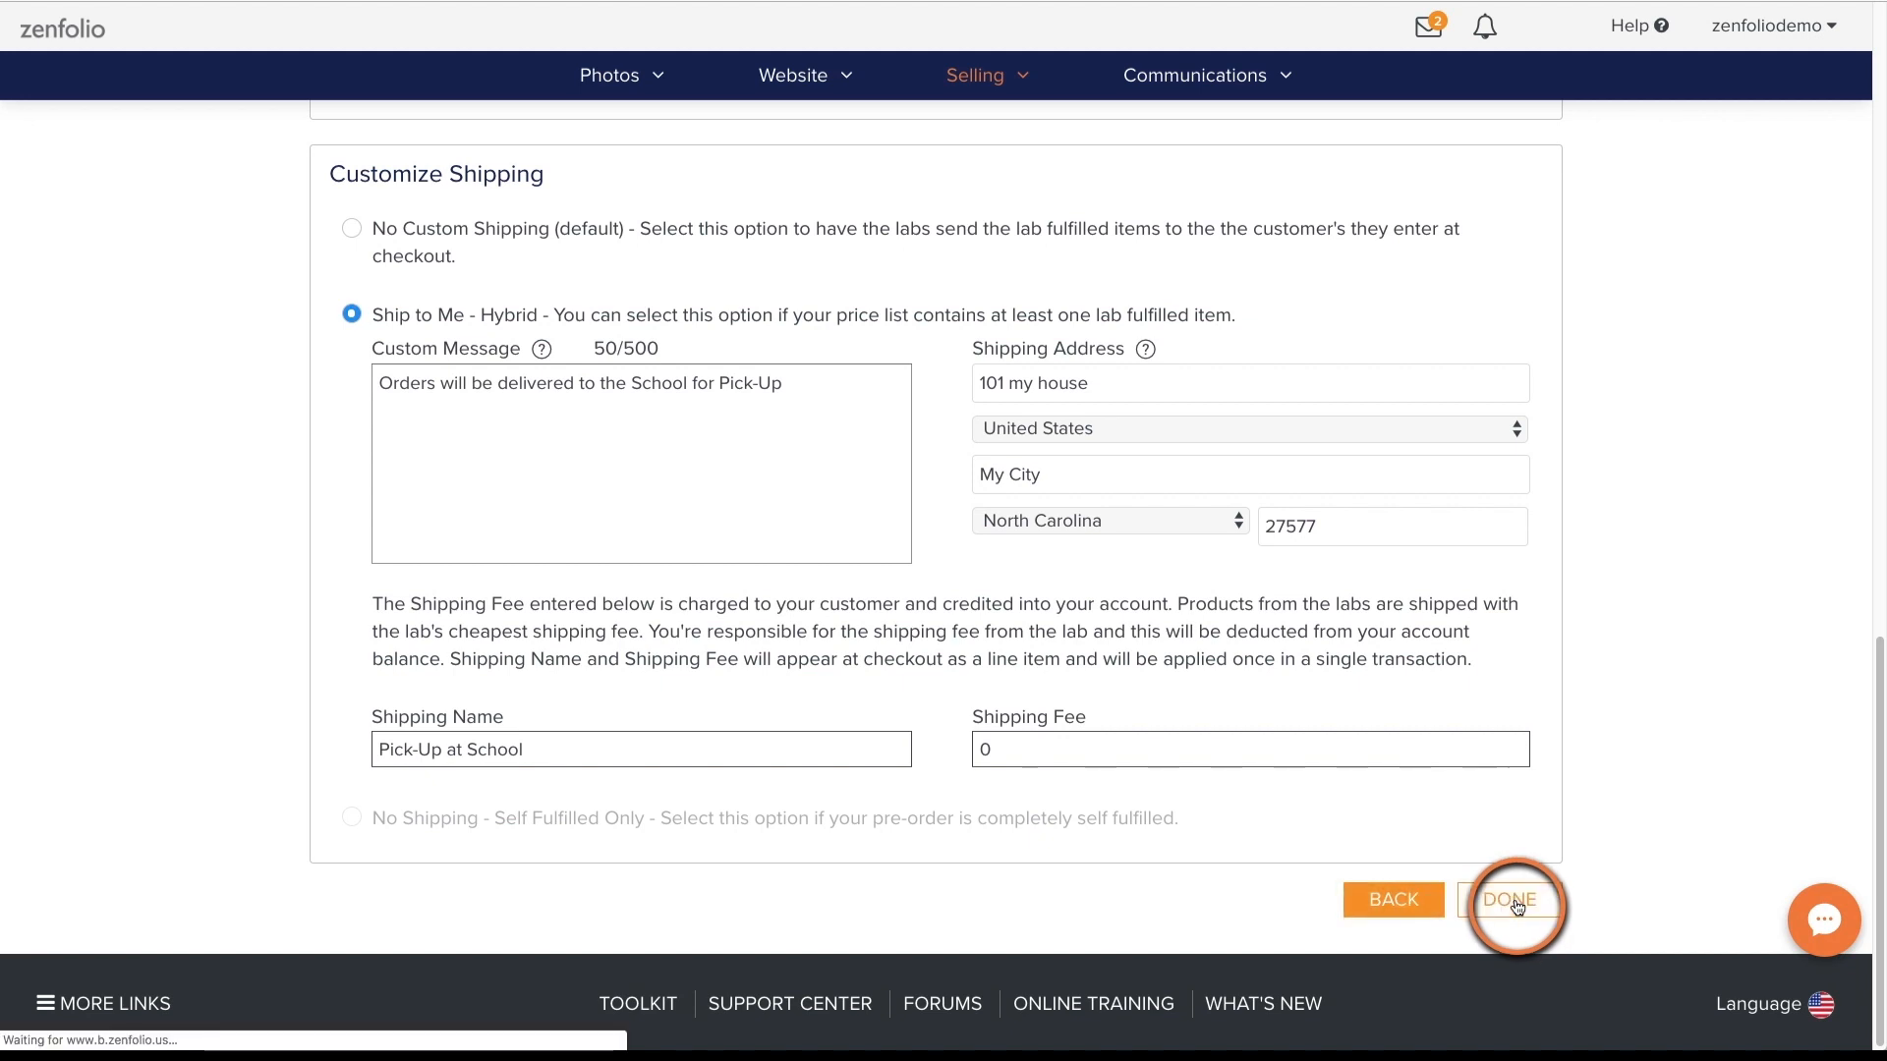